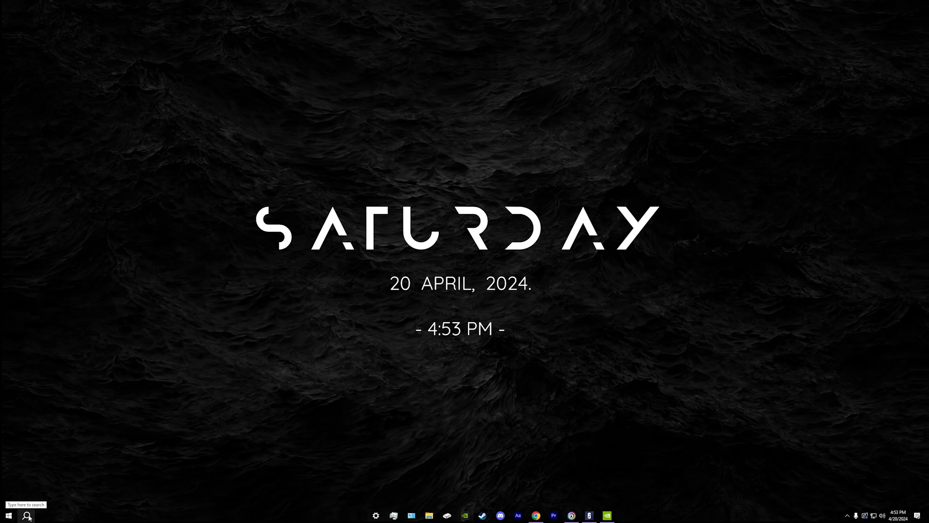
Step: Search 'game mode settings' and bring up the Game Mode page with Game Mode on
text(game mode settings)
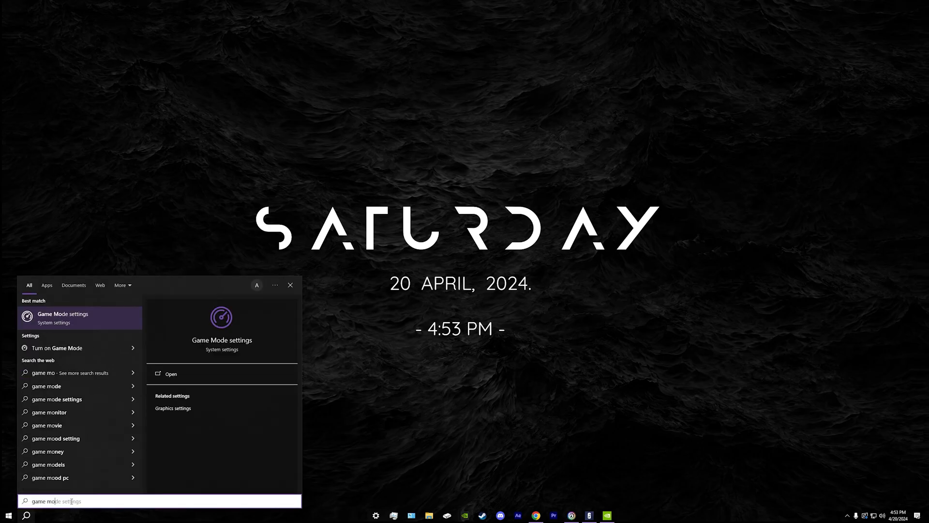
click(171, 373)
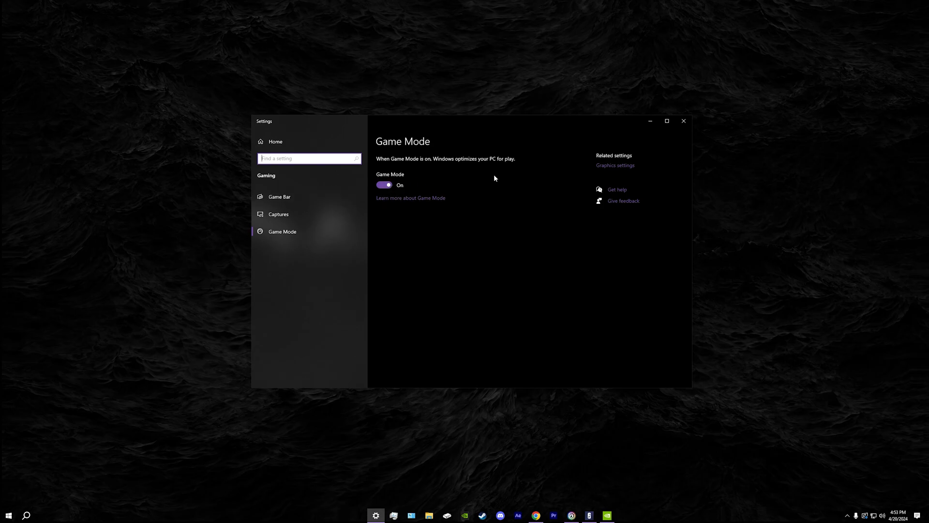
mouse_move(566, 172)
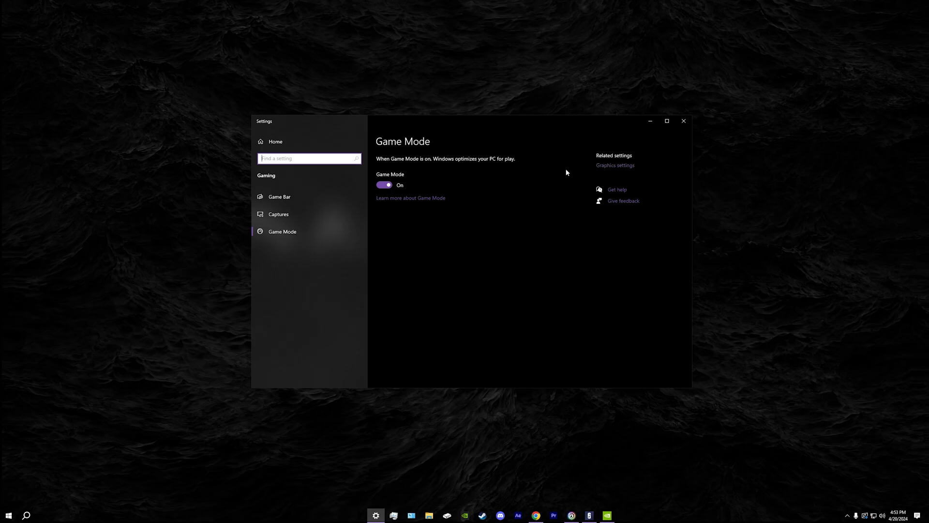
Step: Show Graphics settings with GPU scheduling on and Rainbow Six on High performance, cancelling the Browse picker
click(615, 165)
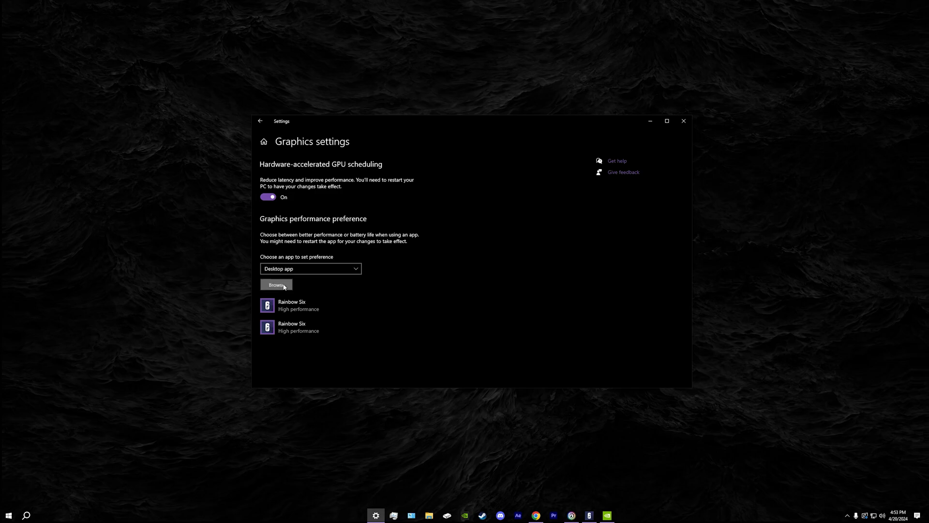
click(277, 285)
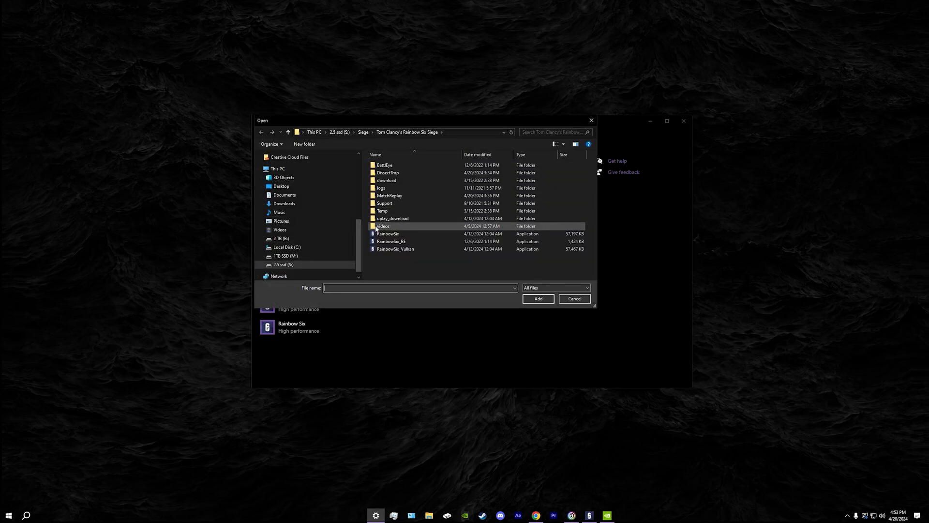
click(395, 249)
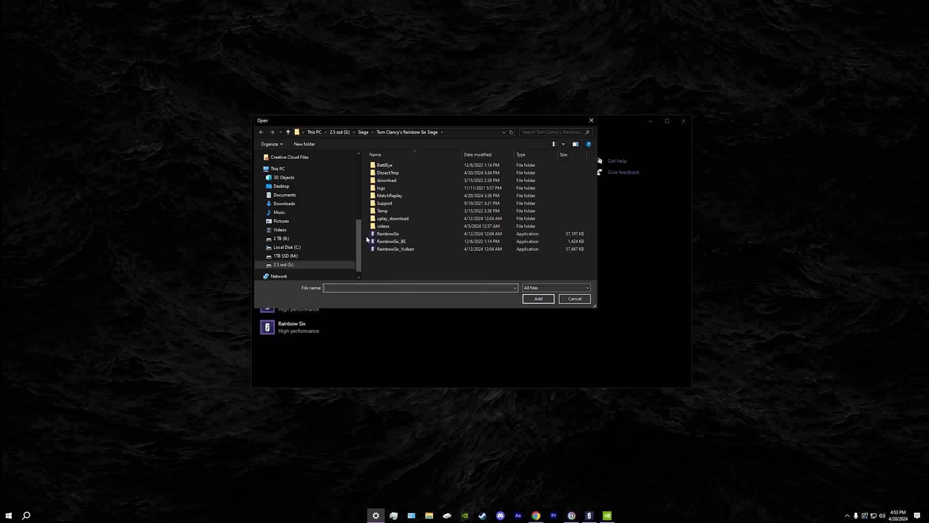
click(396, 248)
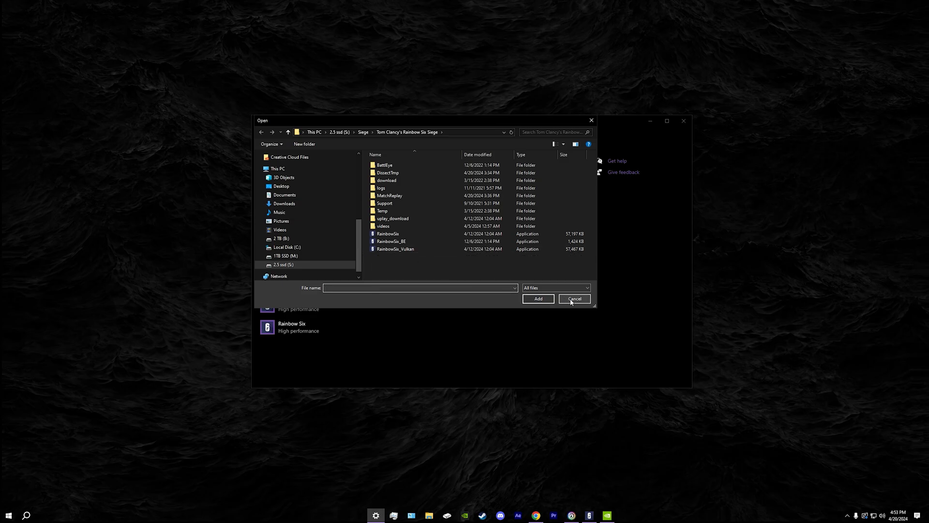
click(573, 299)
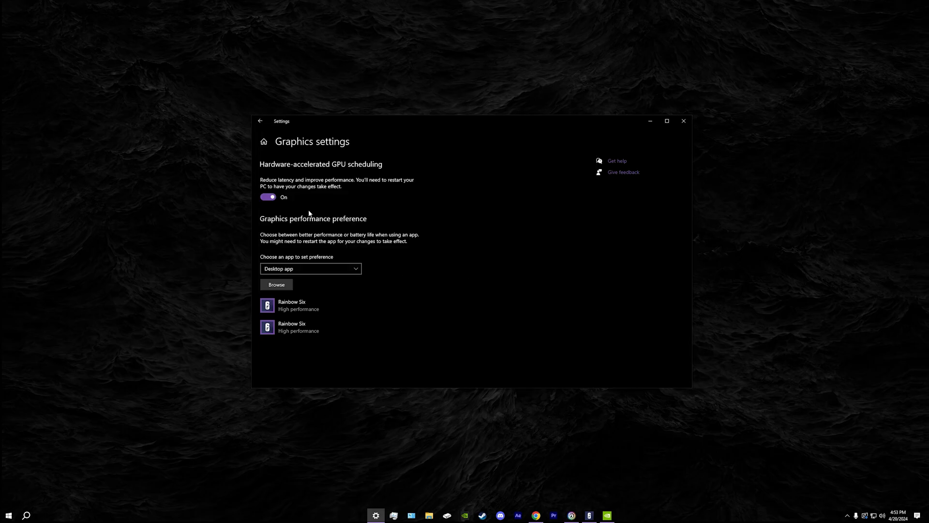
mouse_move(276, 184)
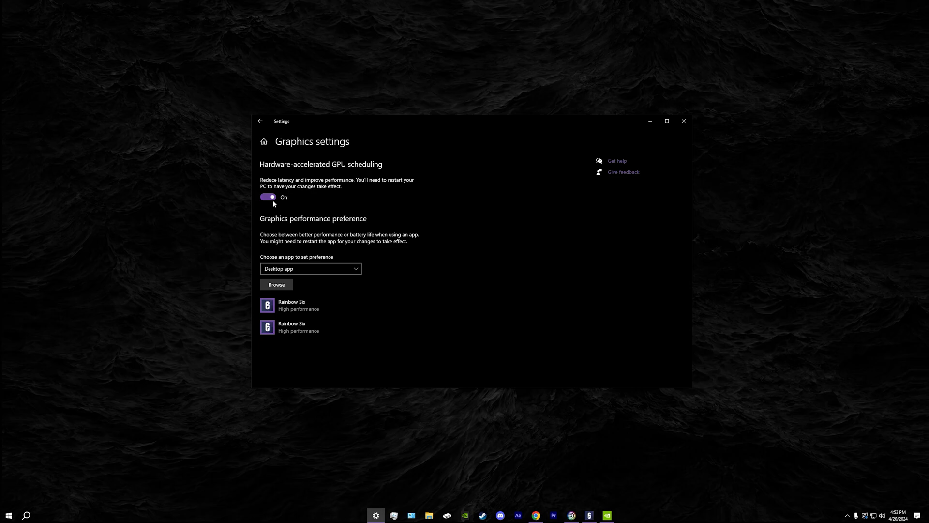
mouse_move(597, 217)
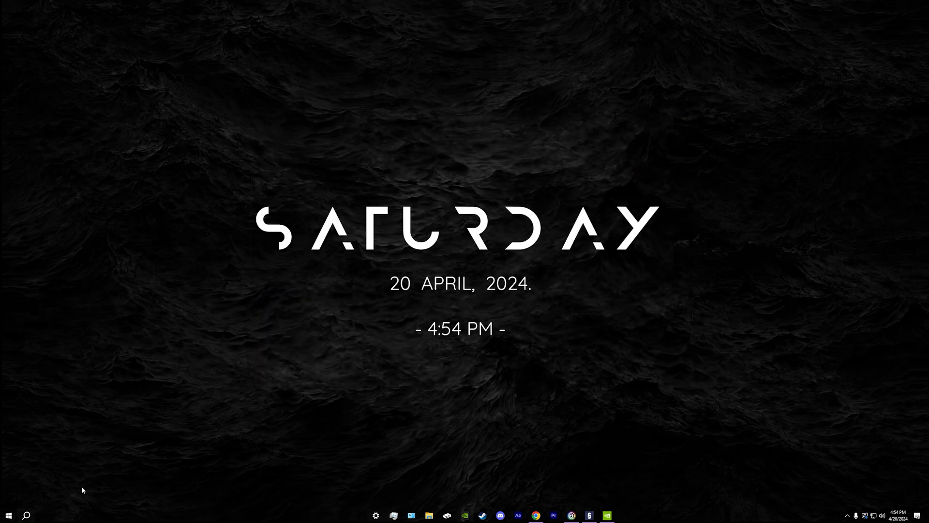
Step: Reach the Game Bar settings page via taskbar search, with Game Bar switched off
text(game Mode settings)
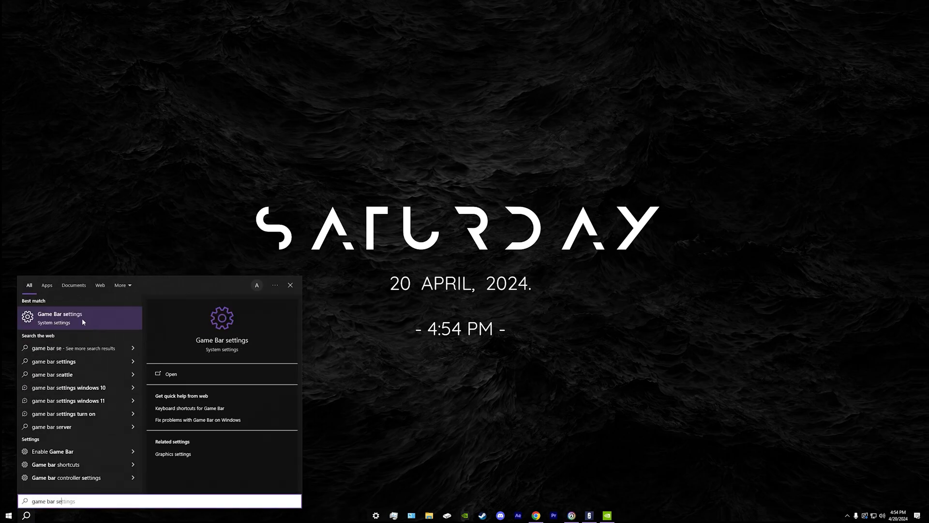
click(170, 373)
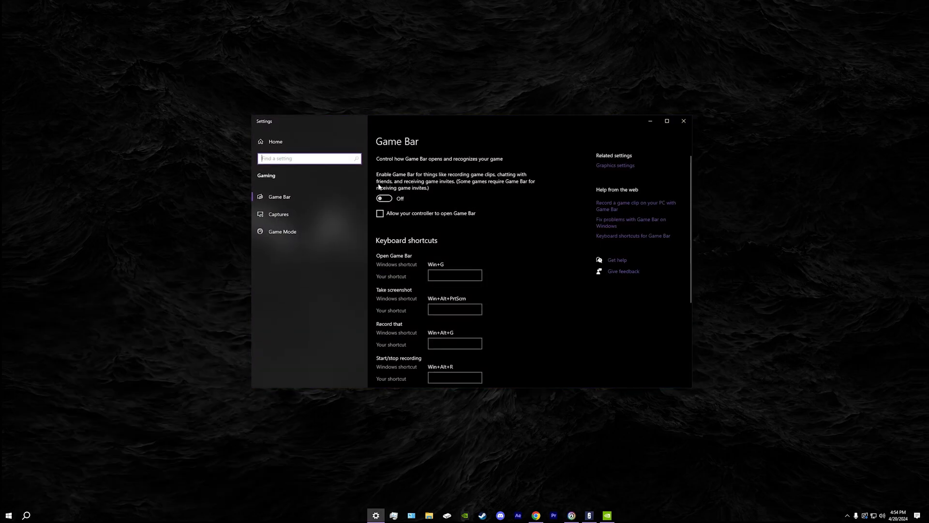
mouse_move(509, 260)
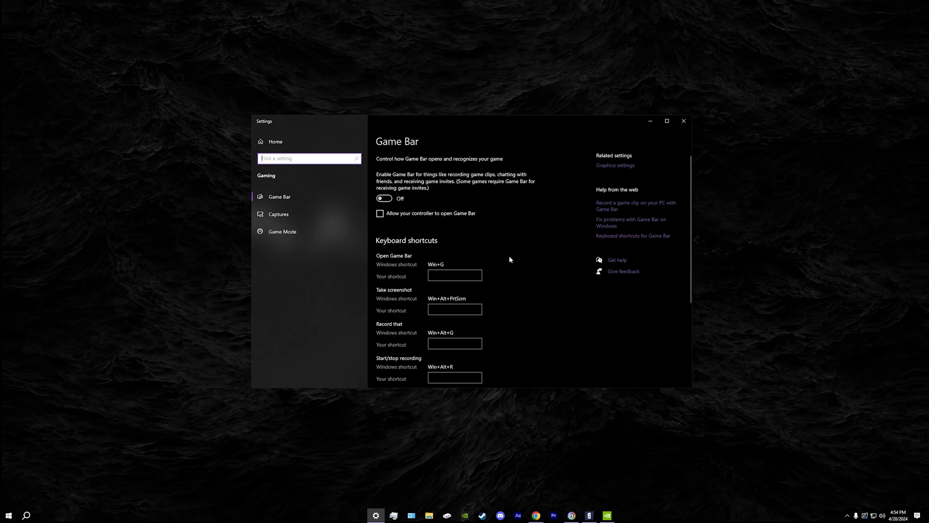
mouse_move(539, 303)
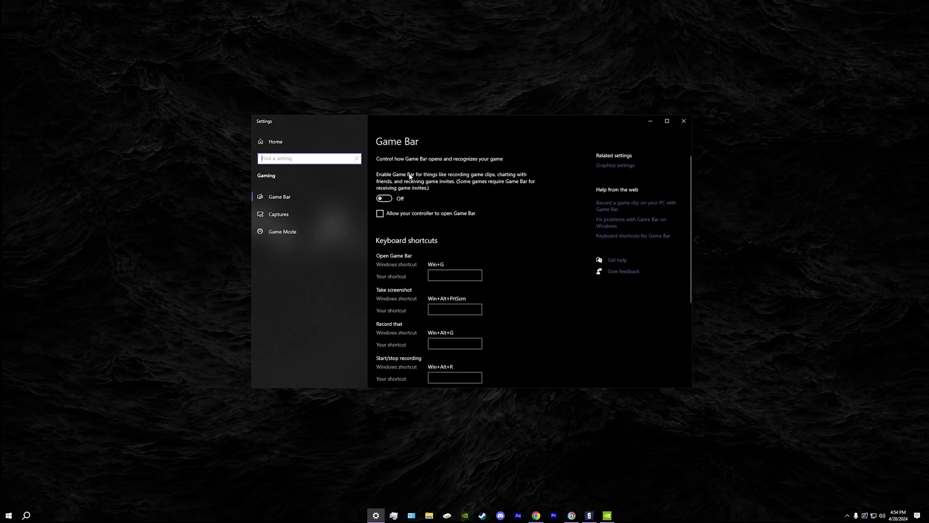
mouse_move(393, 194)
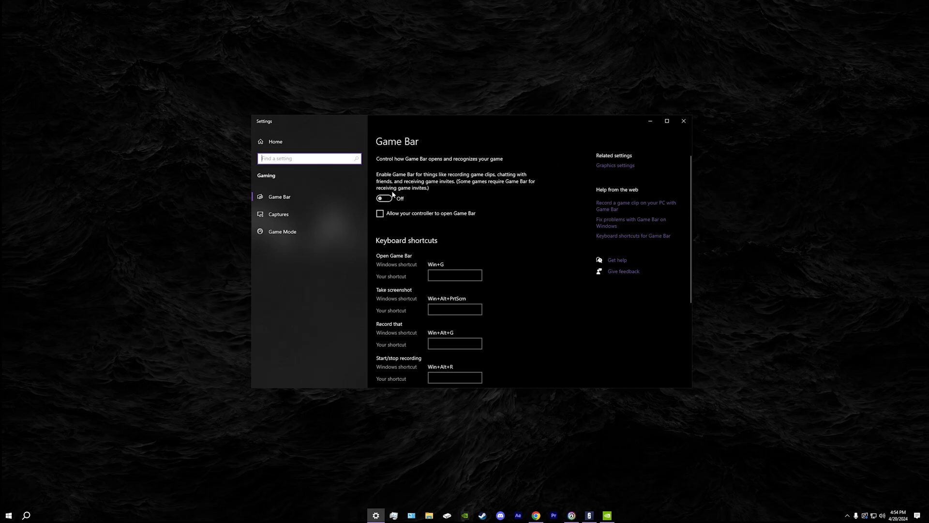
mouse_move(408, 220)
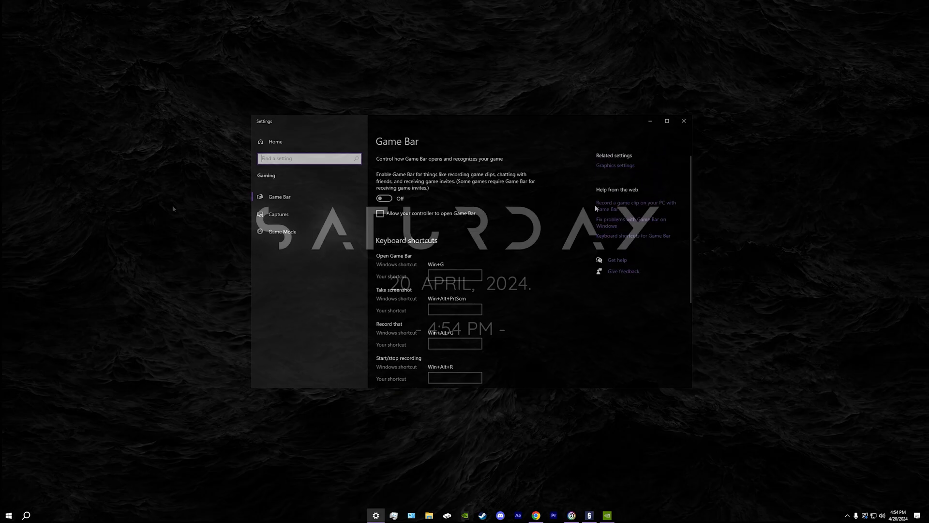
Step: Launch NVIDIA Control Panel and leave image settings on 'Use the advanced 3D image settings'
right_click(140, 186)
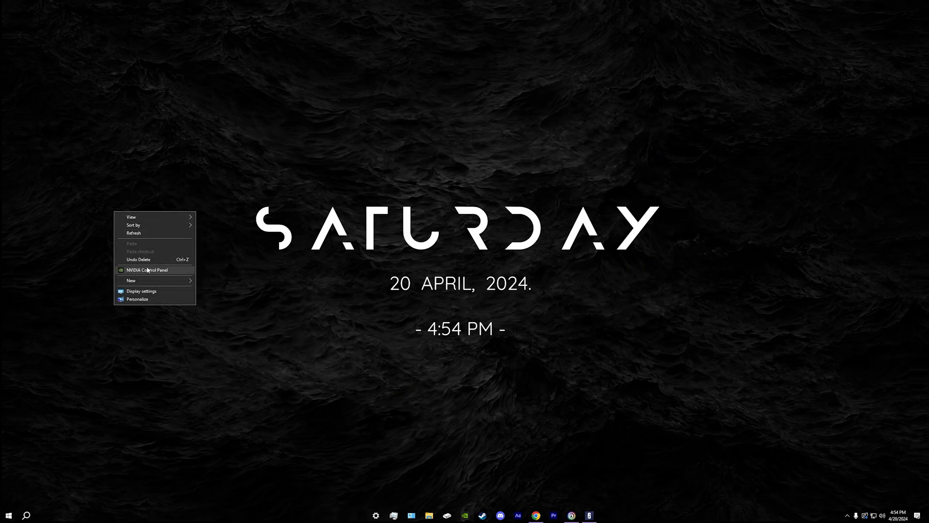
click(250, 175)
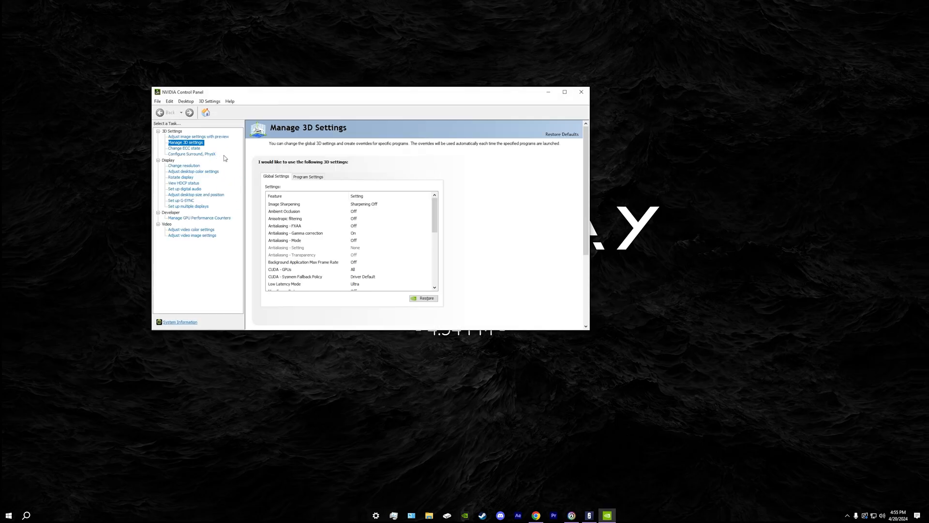
mouse_move(215, 140)
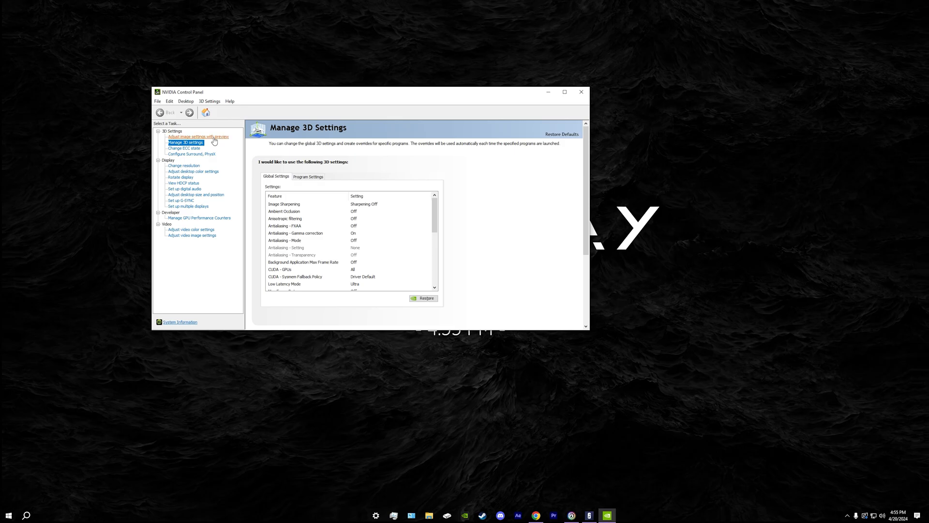
click(198, 137)
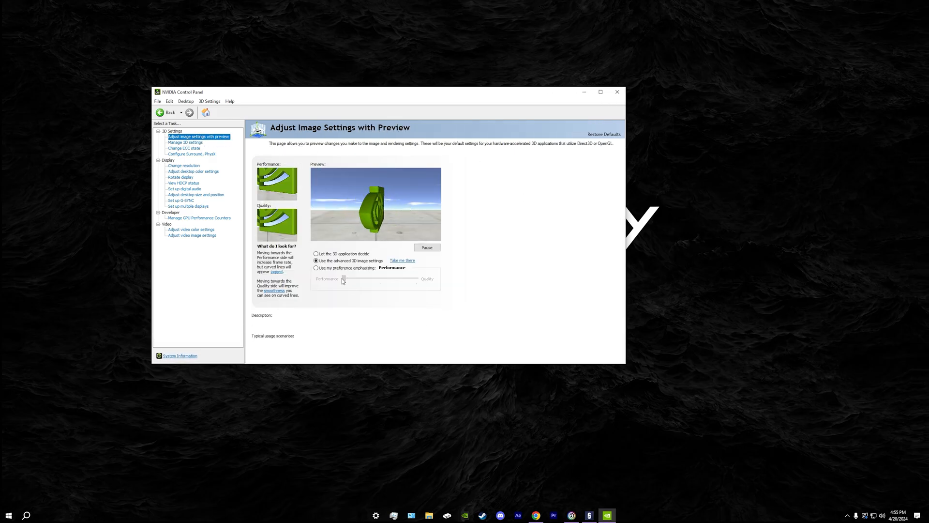
click(316, 267)
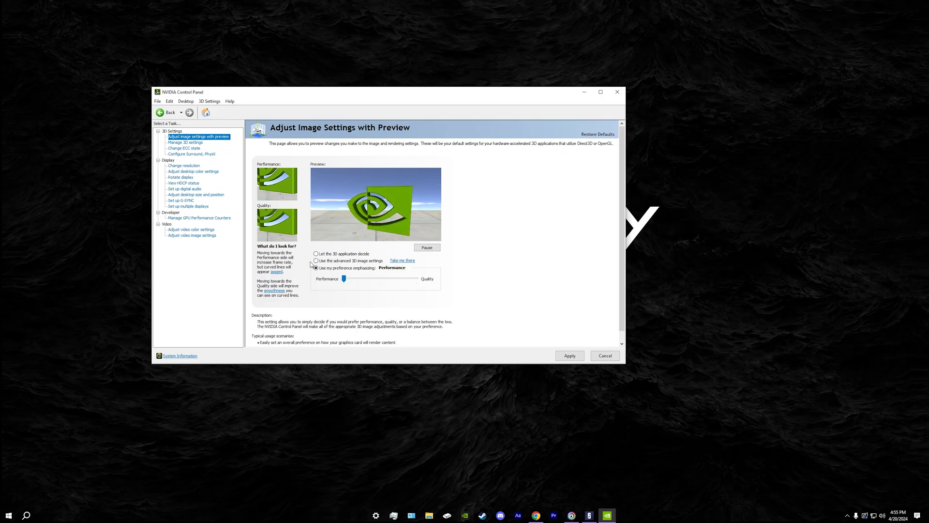
click(317, 260)
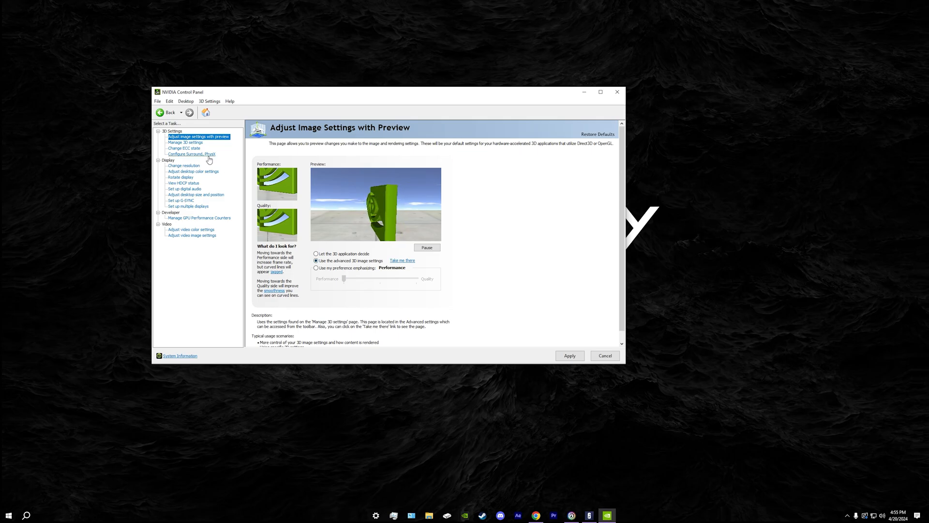
Step: Scroll through the Manage 3D Settings global settings list to its end
click(185, 142)
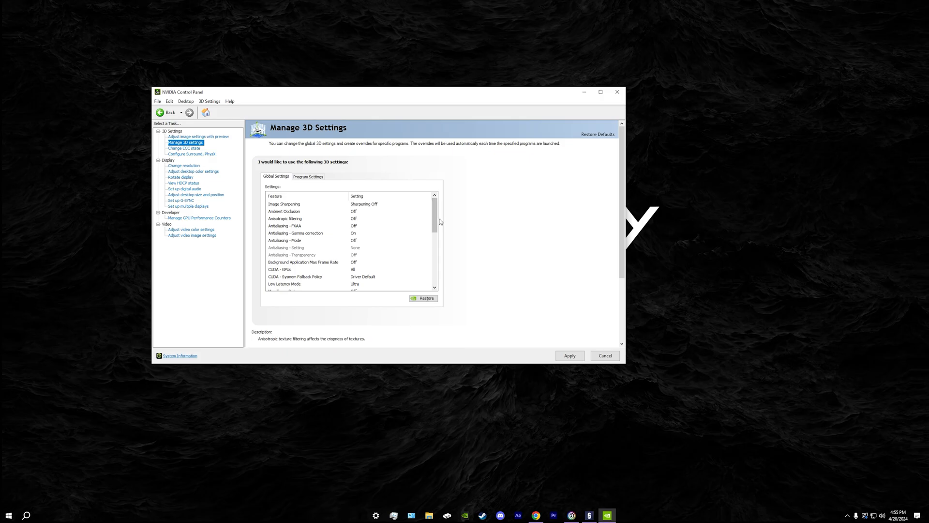
scroll(down, 3)
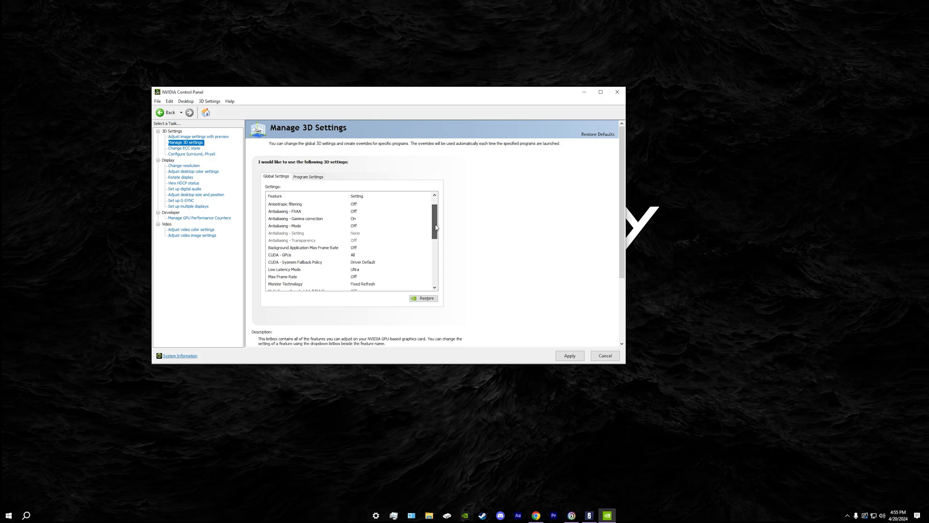
scroll(down, 3)
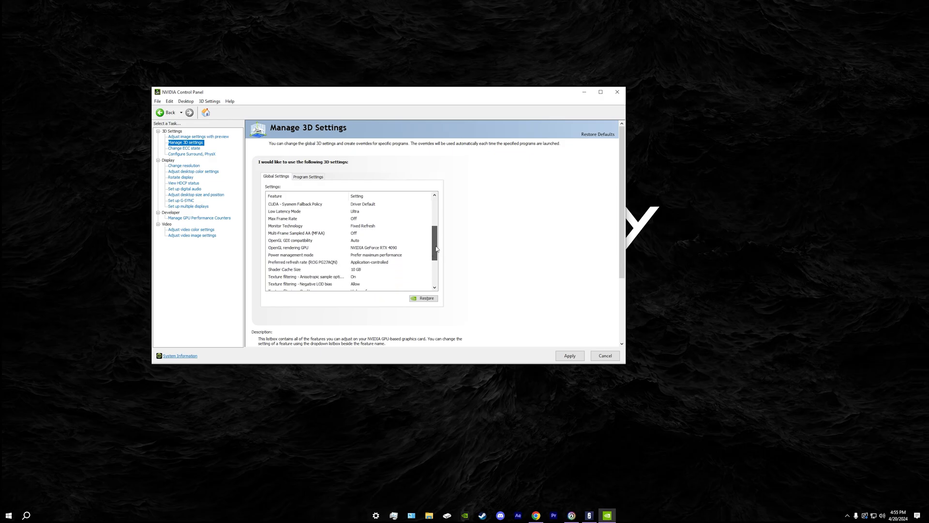
scroll(down, 3)
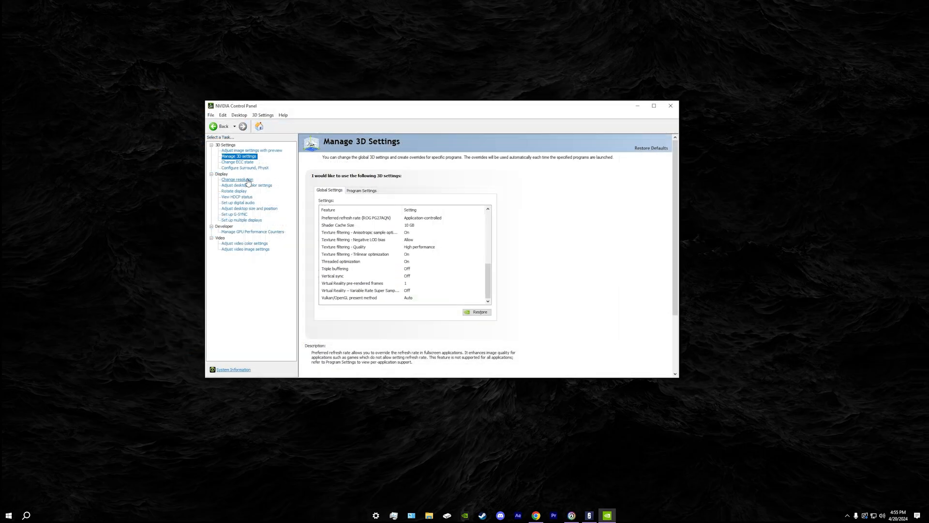
Step: Show Change Resolution for the main display: native 2560×1440, 360Hz, NVIDIA color settings
click(237, 179)
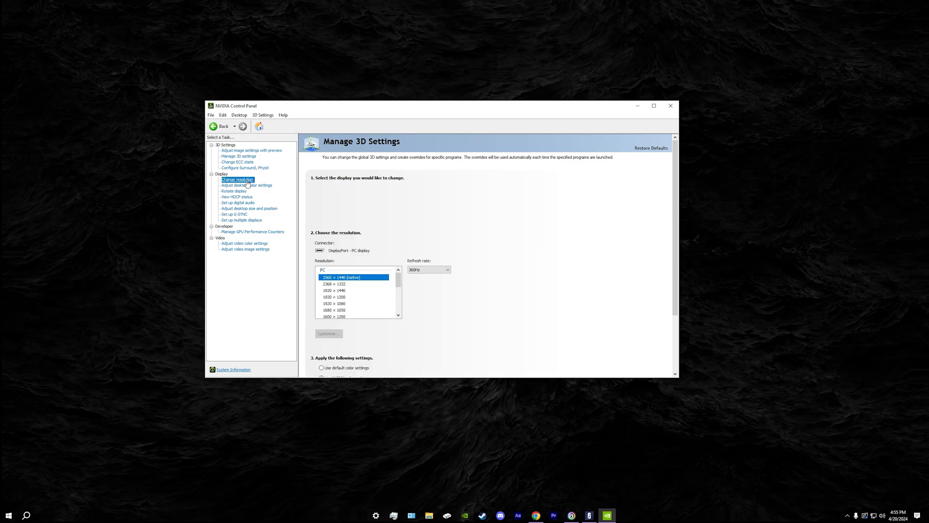
click(237, 179)
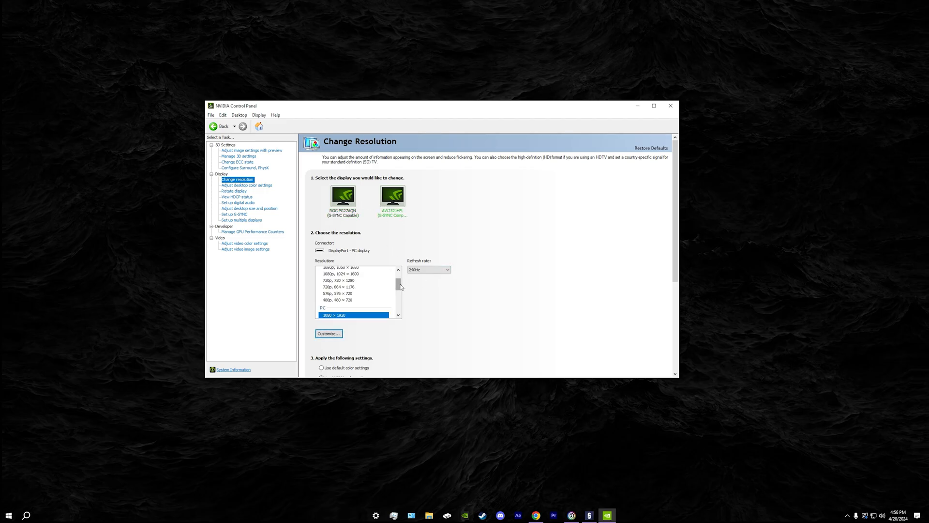
scroll(up, 3)
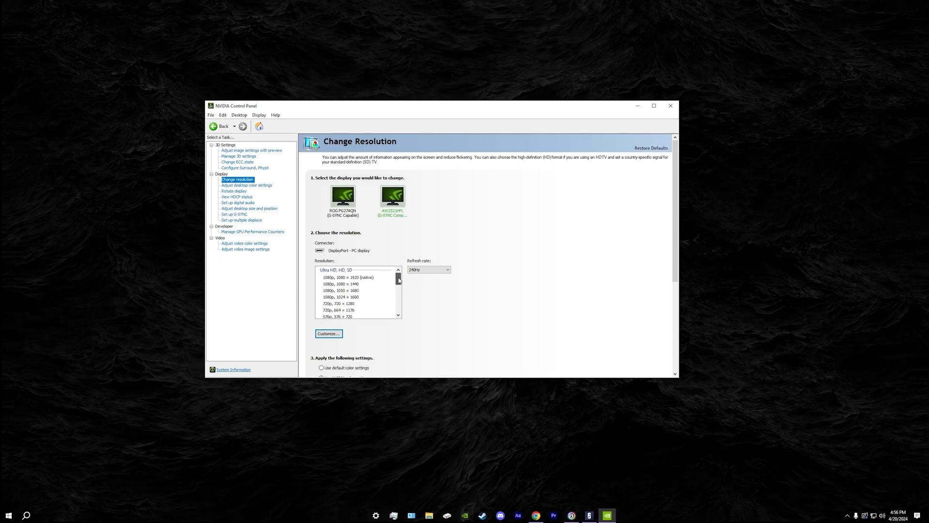
click(447, 269)
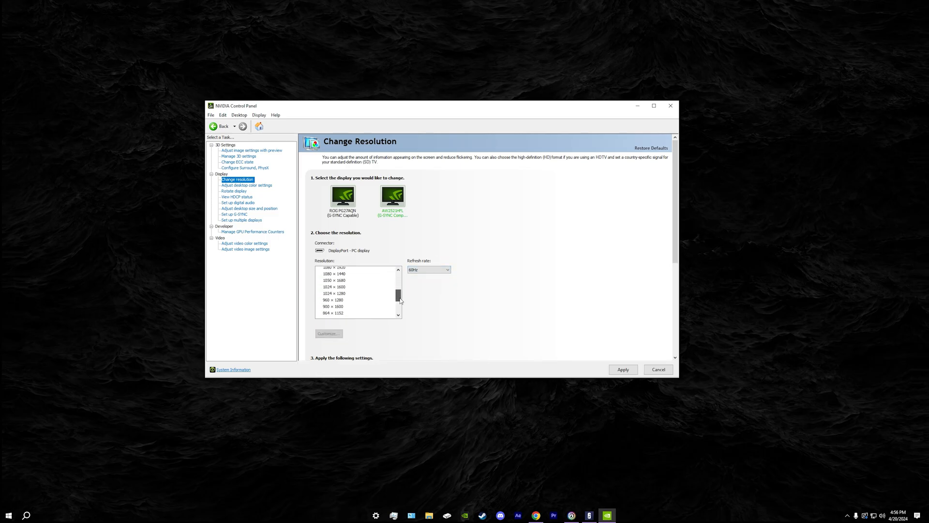
click(336, 280)
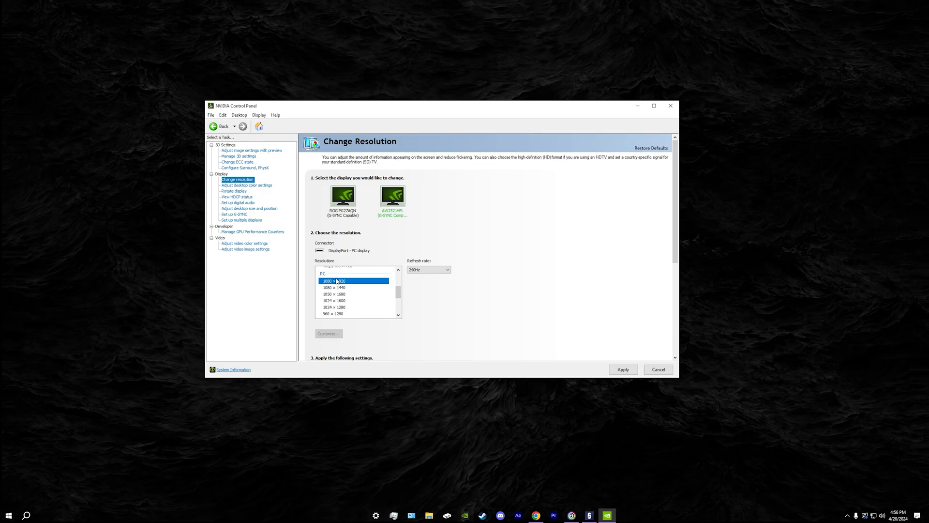
click(343, 197)
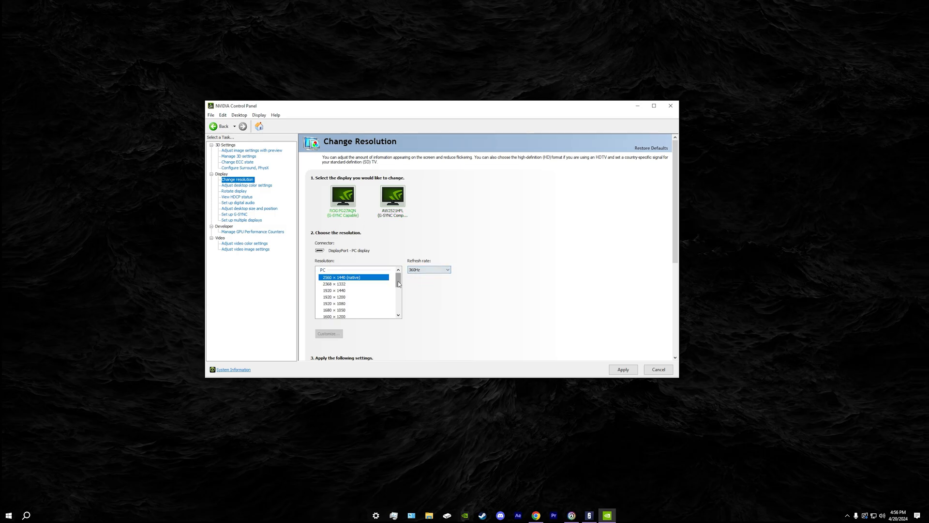
scroll(down, 3)
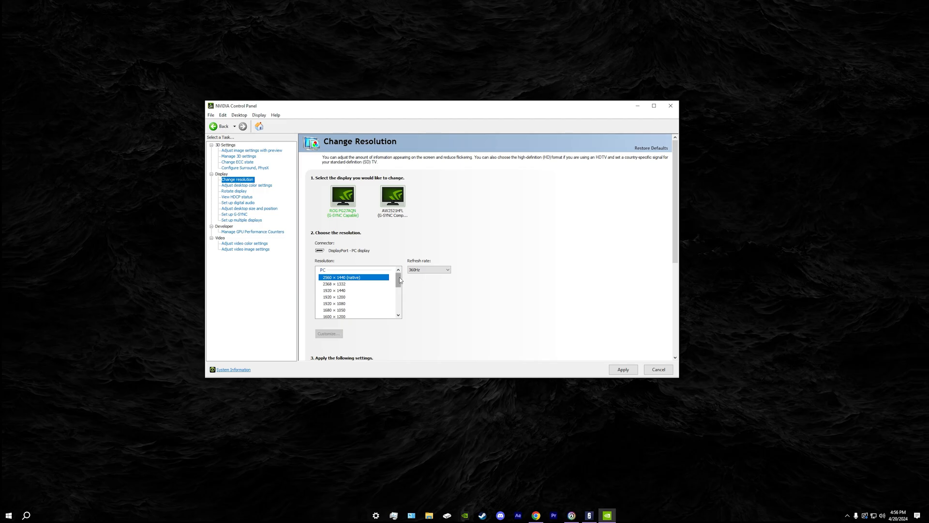
scroll(down, 3)
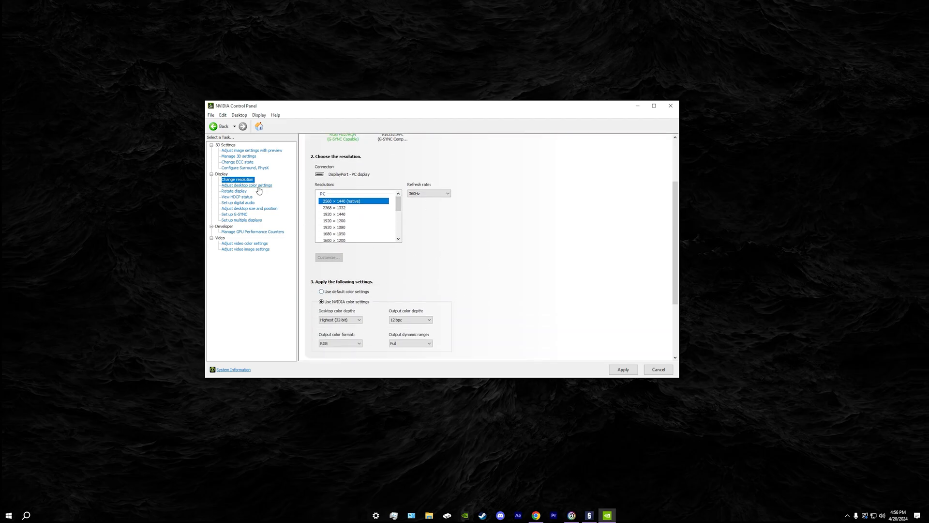
Step: Show desktop color settings with brightness and contrast at 50% and digital vibrance 100%
click(246, 185)
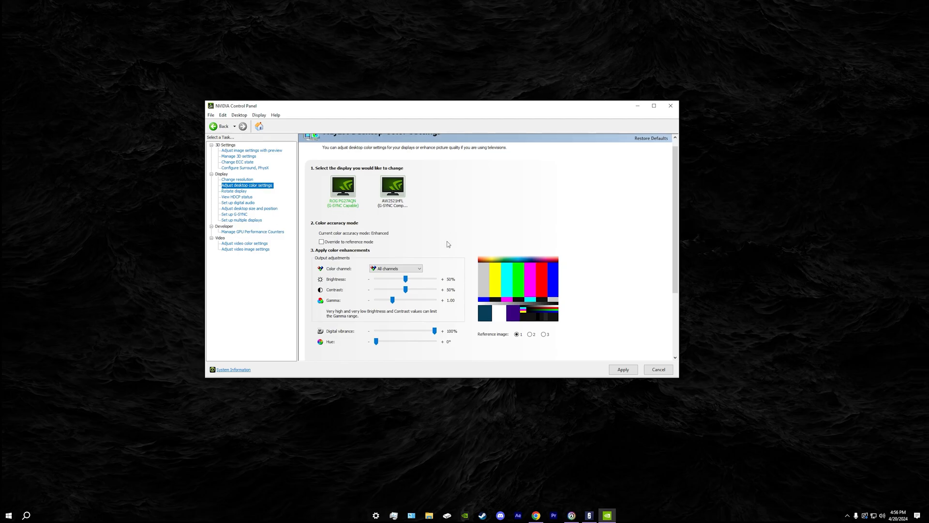
scroll(up, 3)
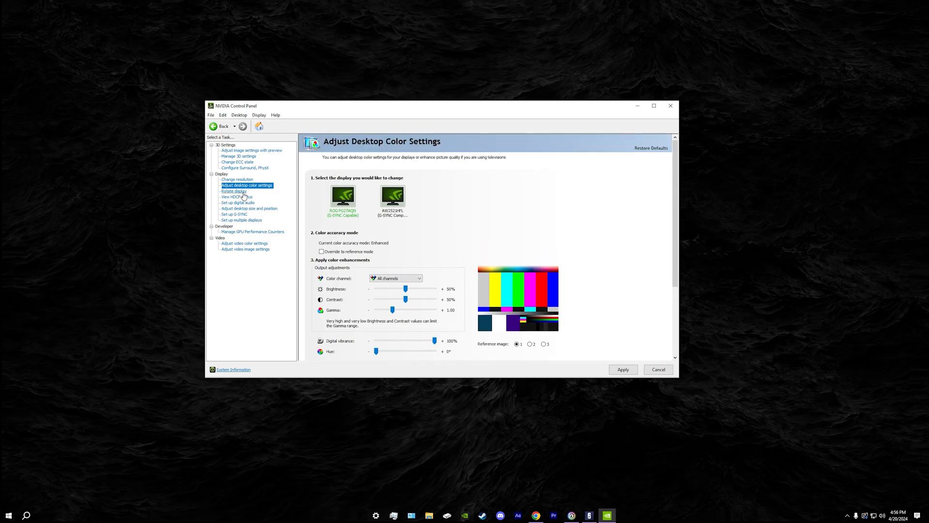
click(234, 190)
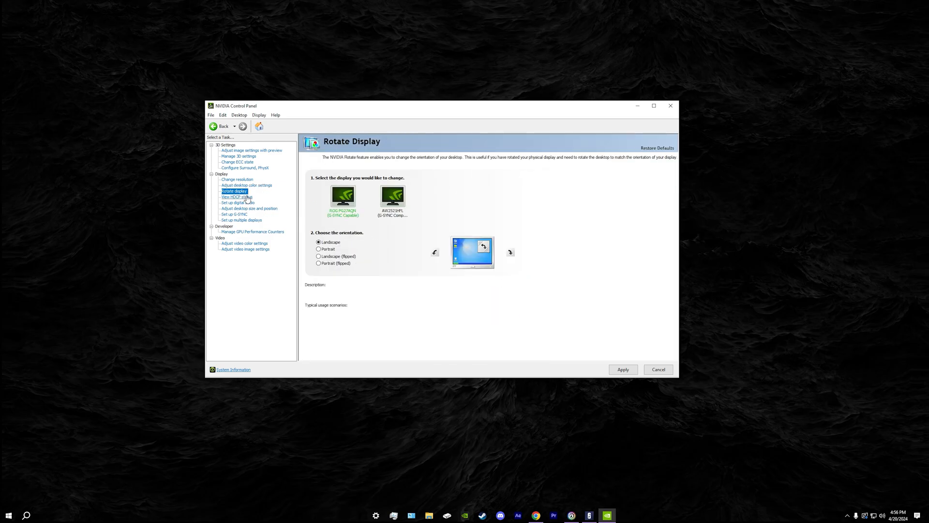
click(236, 197)
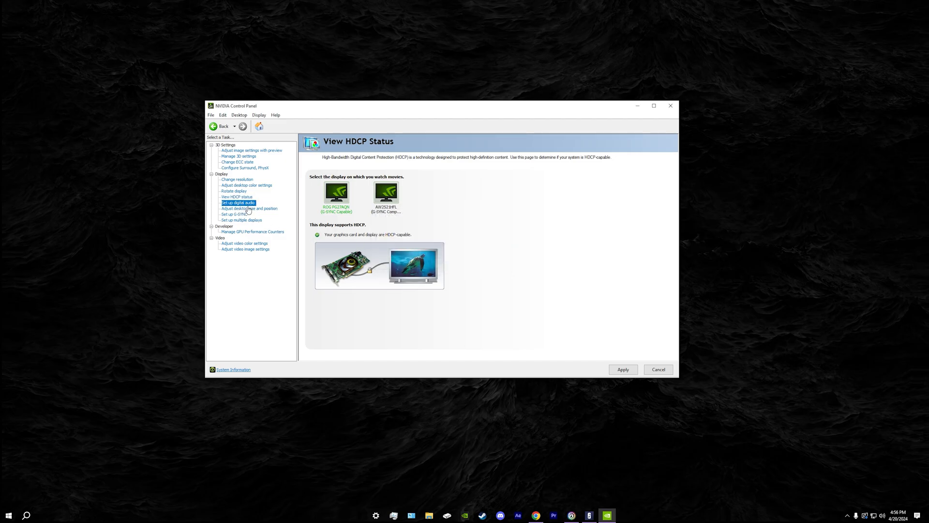
click(237, 202)
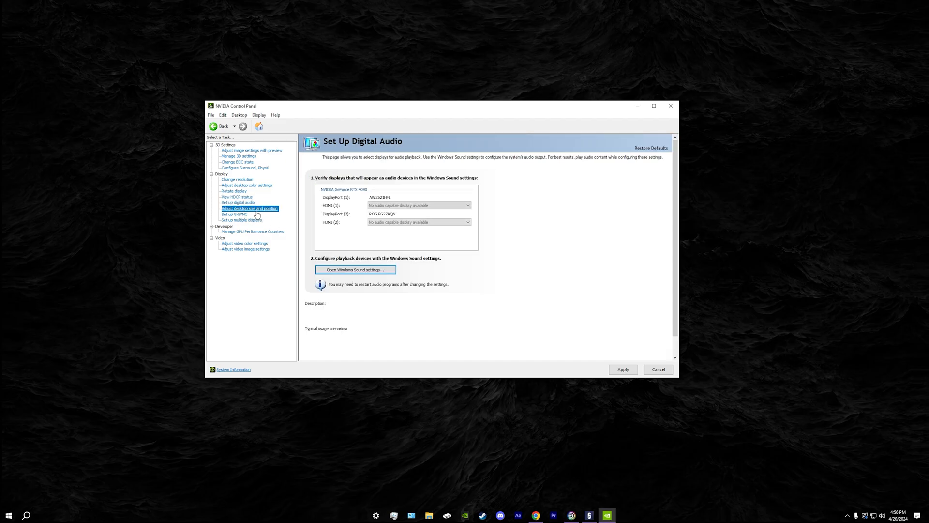
click(250, 208)
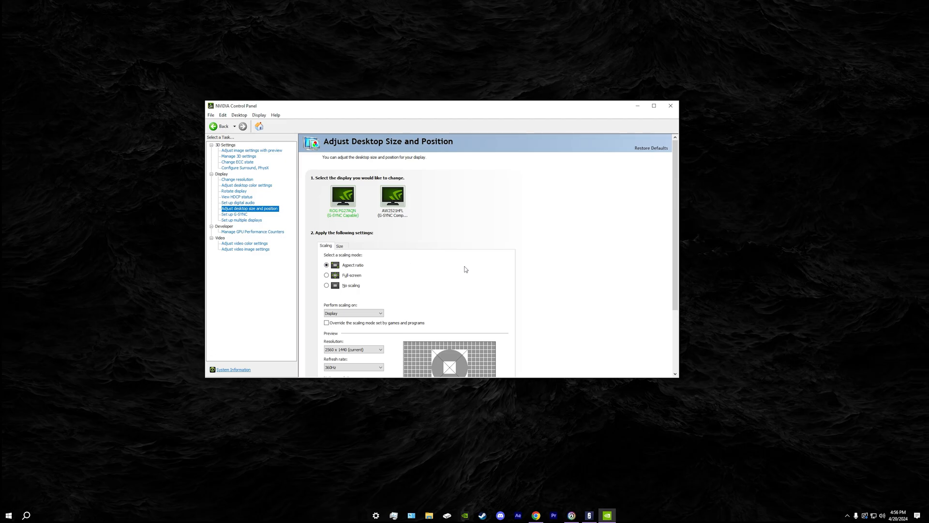
scroll(down, 3)
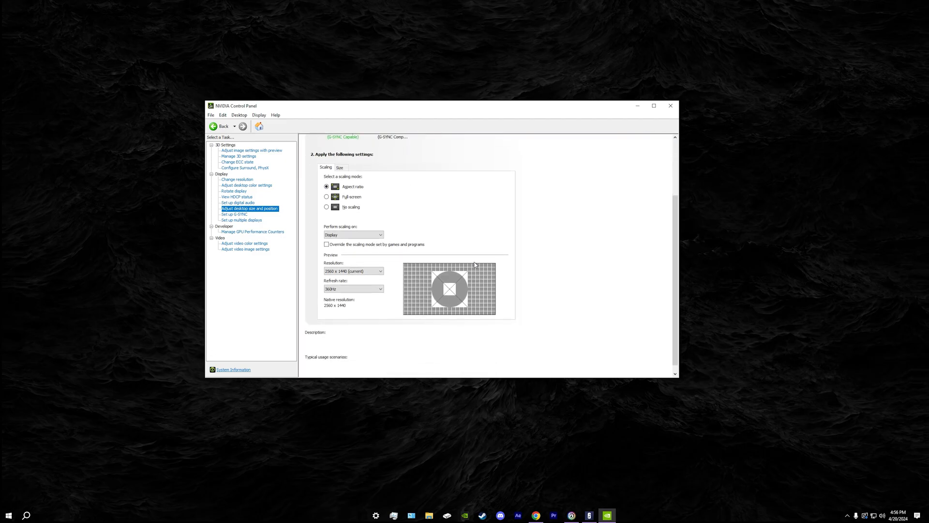
click(234, 214)
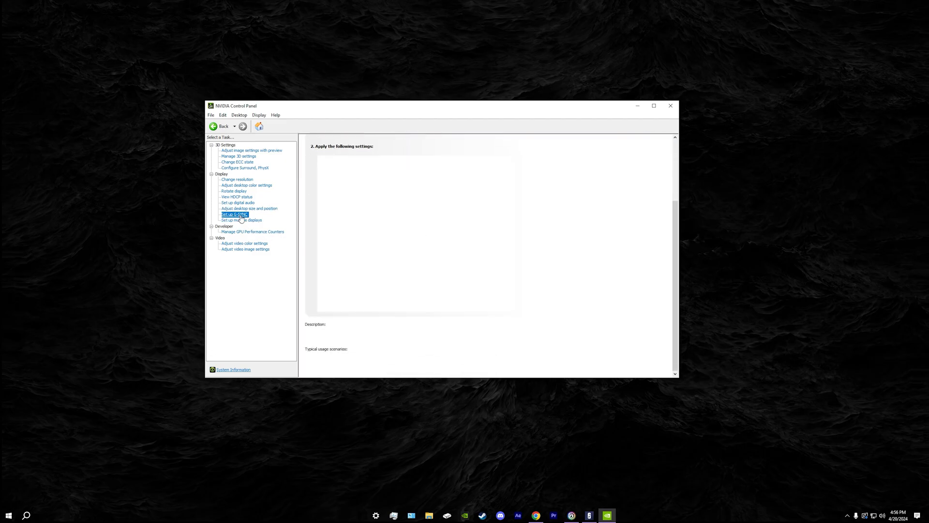
click(234, 214)
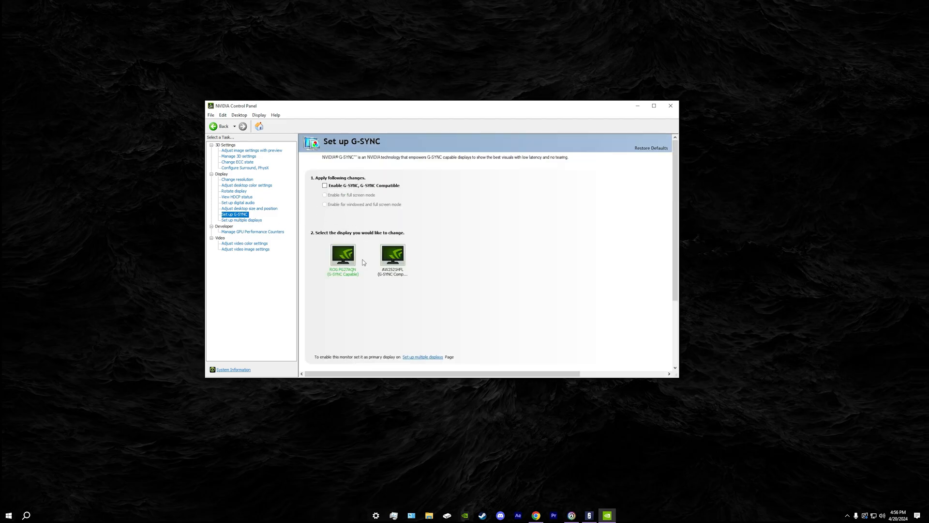
click(241, 219)
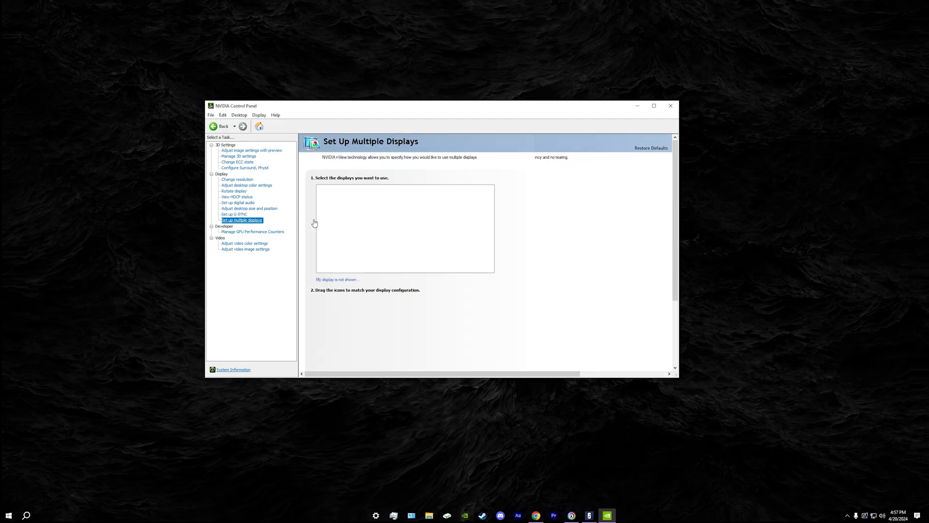
click(254, 231)
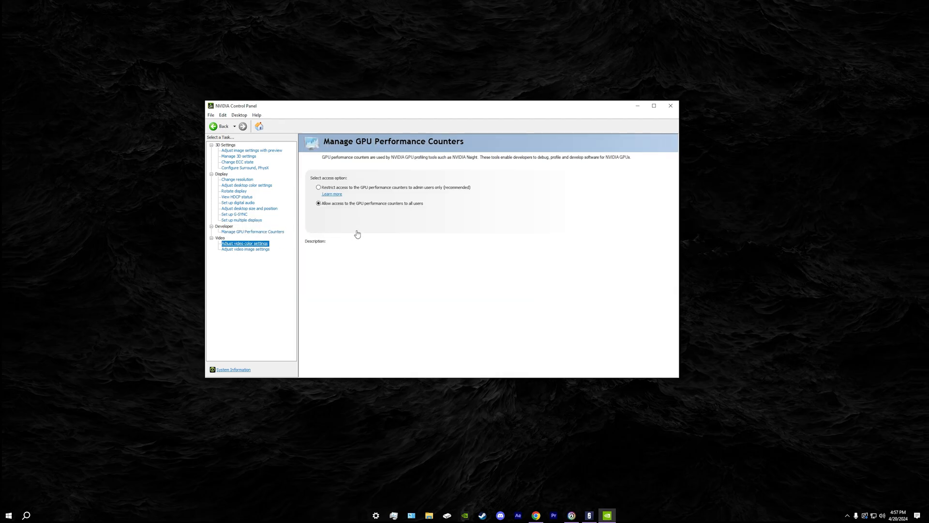
click(245, 249)
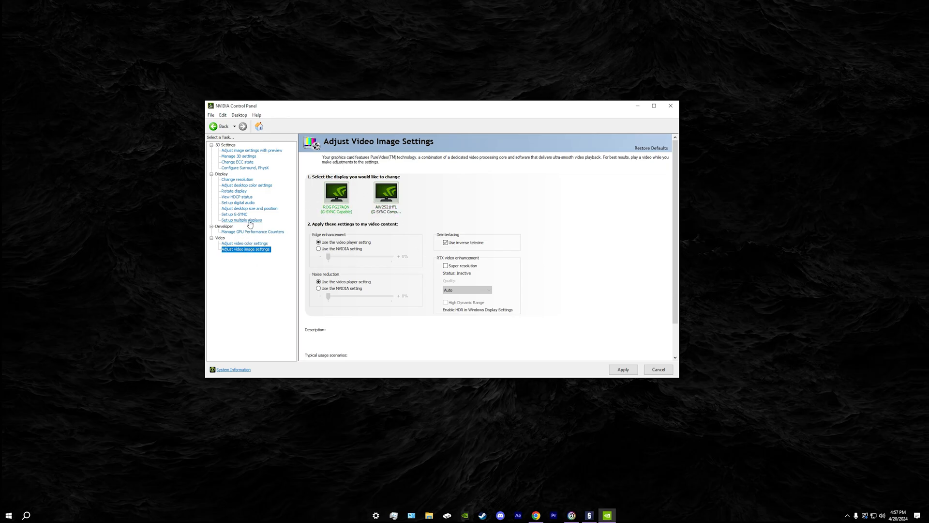
mouse_move(246, 184)
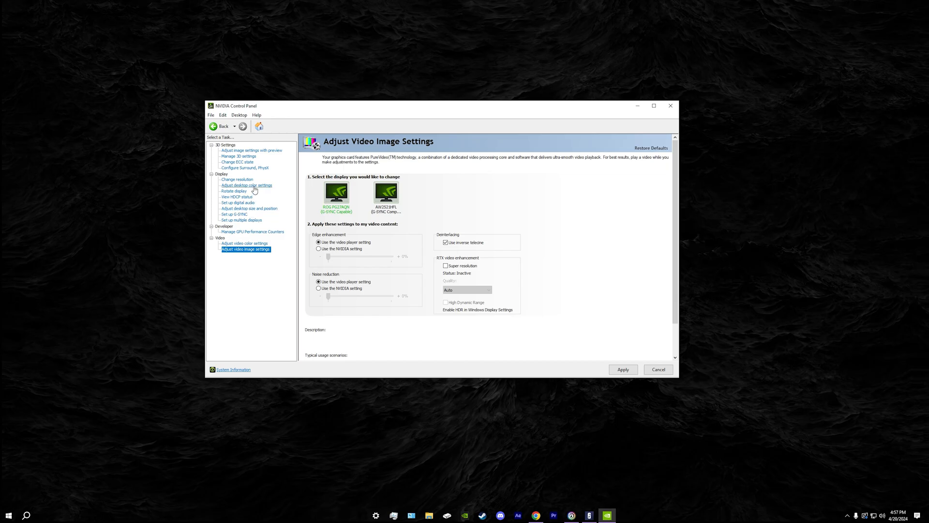
click(246, 185)
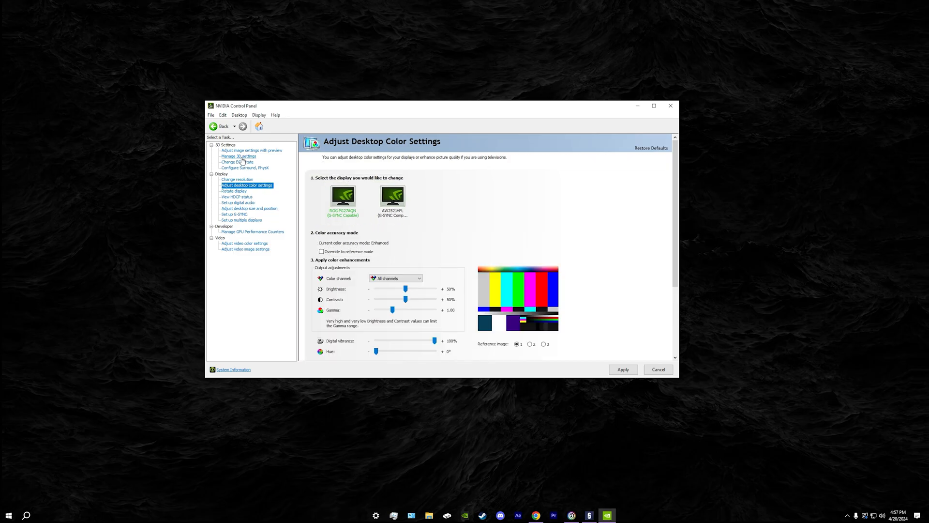
mouse_move(277, 171)
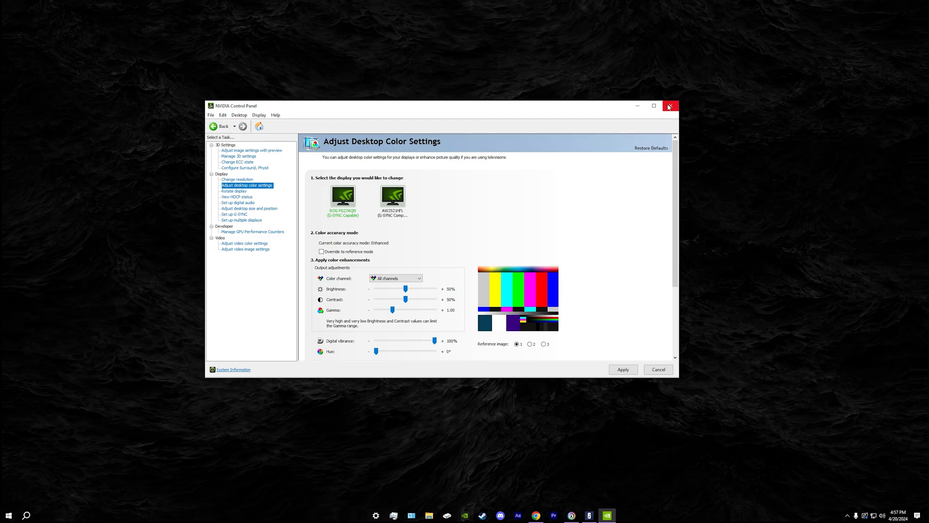
Step: Close NVIDIA Control Panel and view Siege's graphics settings and driver info in NVIDIA App
click(671, 106)
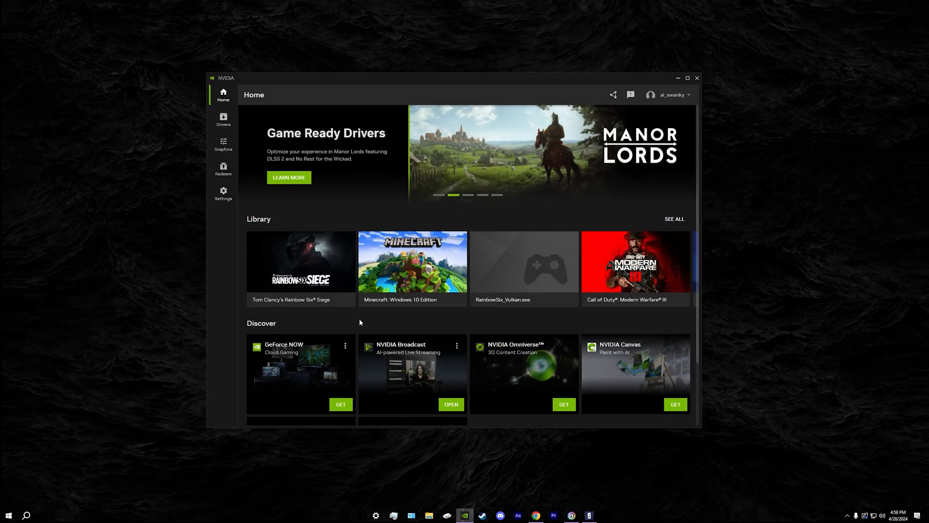
click(685, 155)
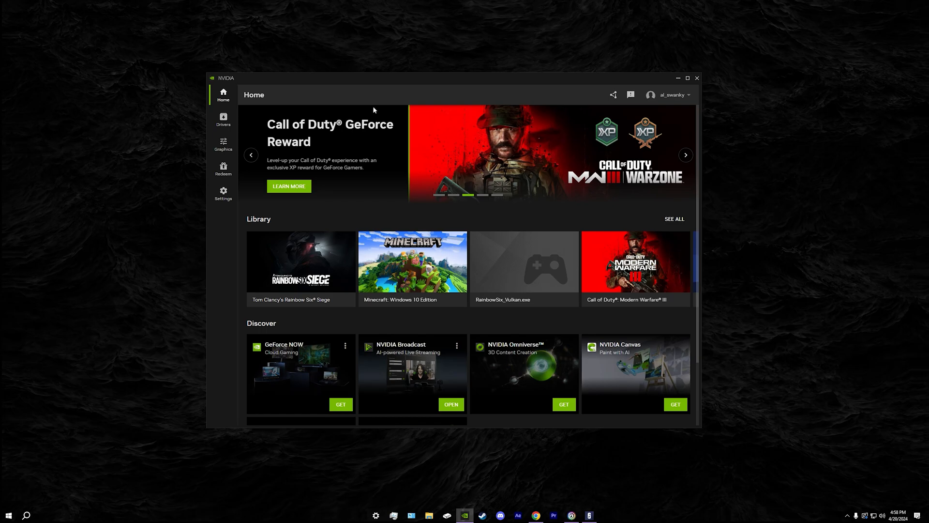
mouse_move(223, 169)
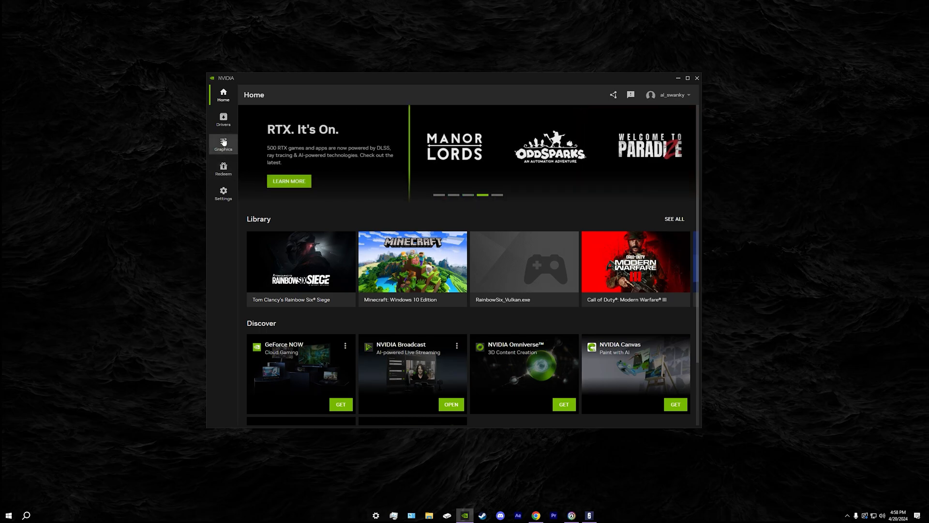
click(223, 144)
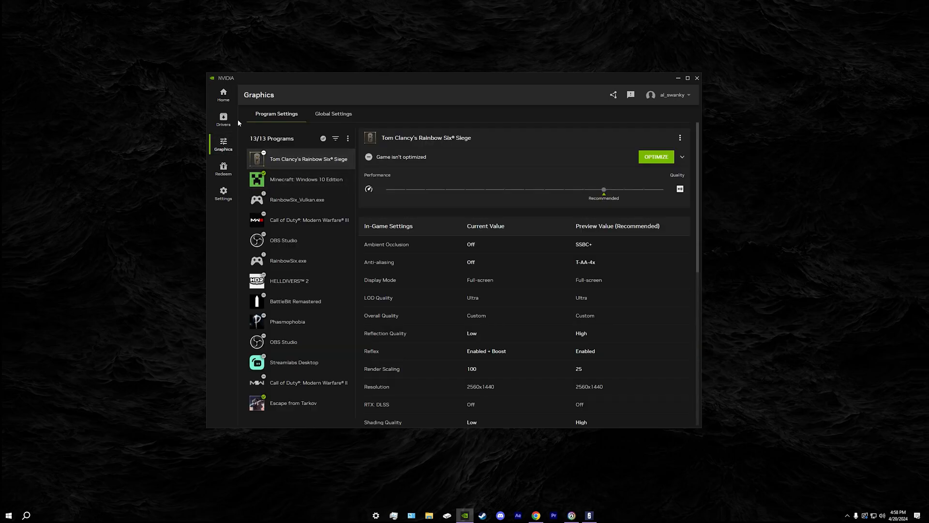
click(224, 118)
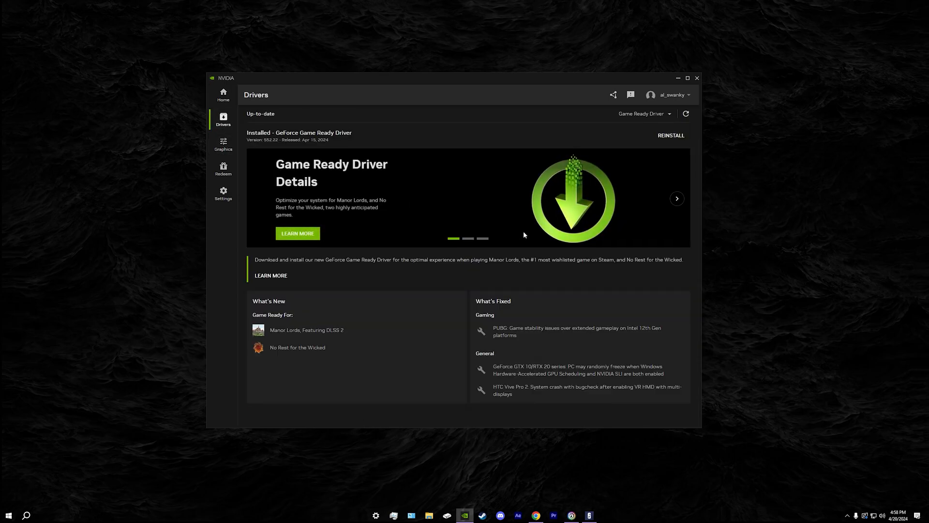
mouse_move(334, 140)
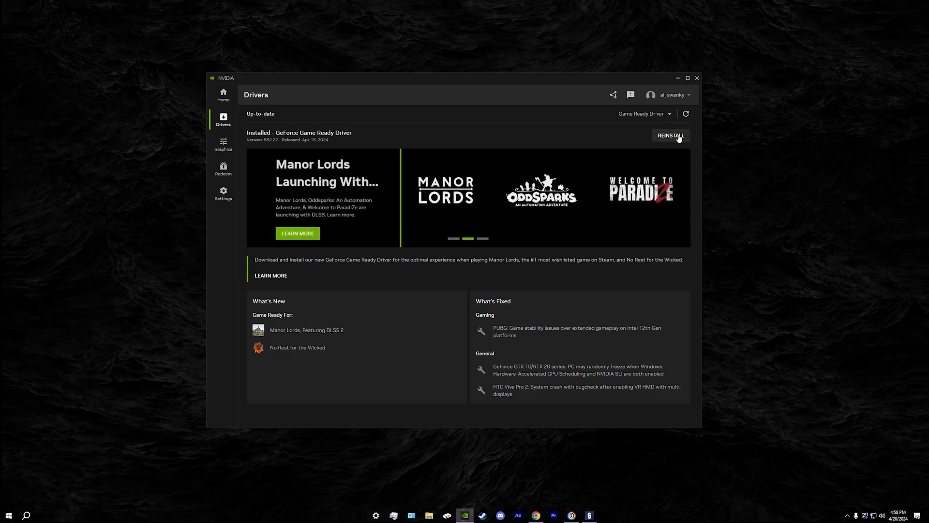
Step: Revisit the graphics, settings and Game Ready driver pages, then close NVIDIA App
click(224, 145)
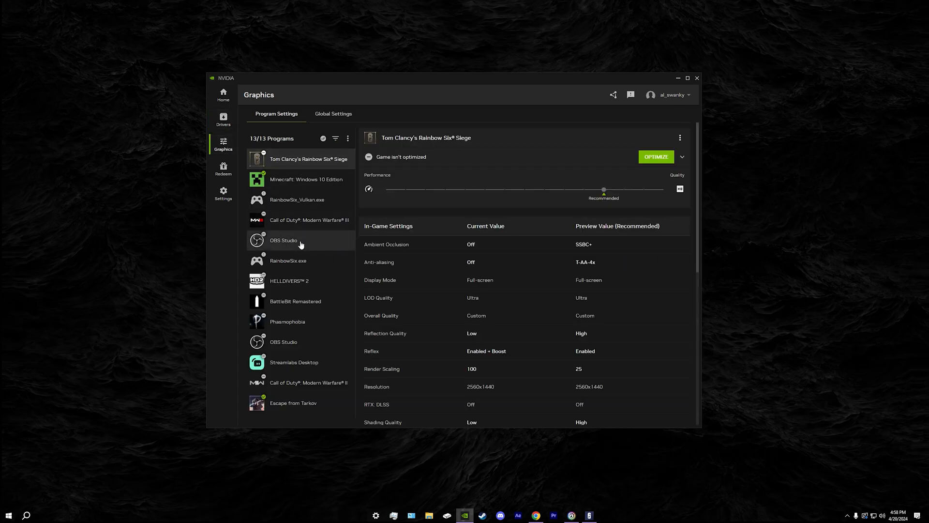
mouse_move(223, 169)
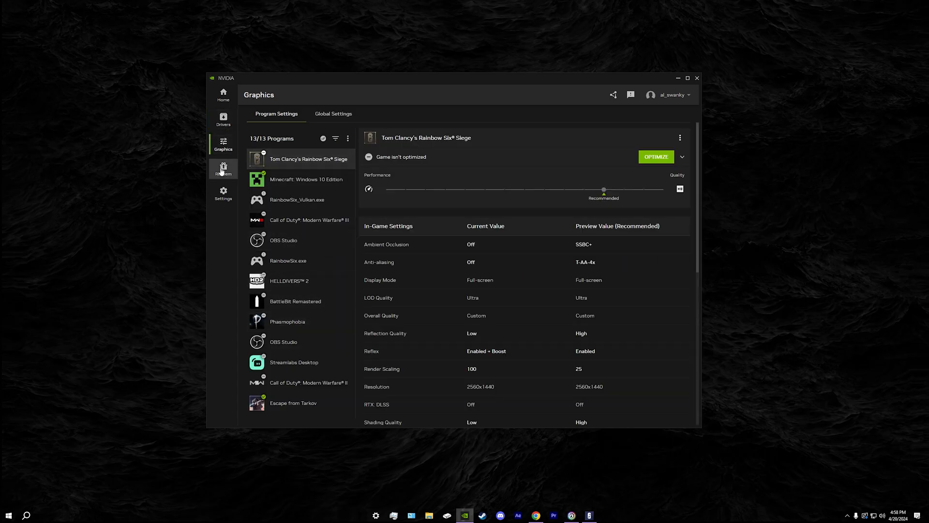
click(223, 193)
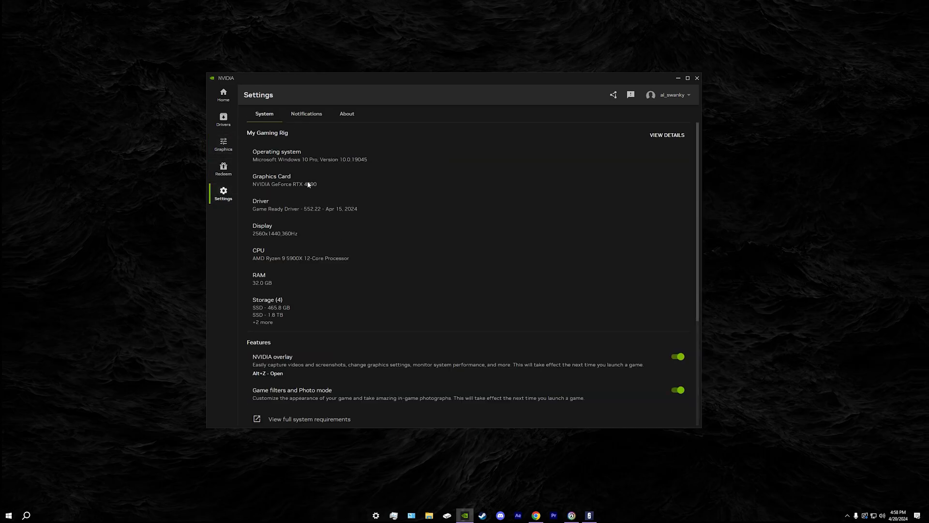
scroll(down, 3)
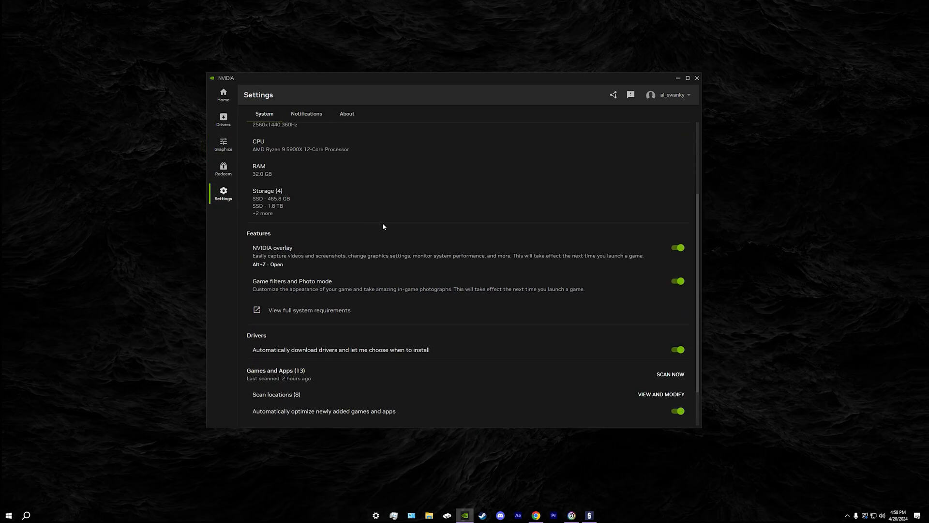
click(223, 118)
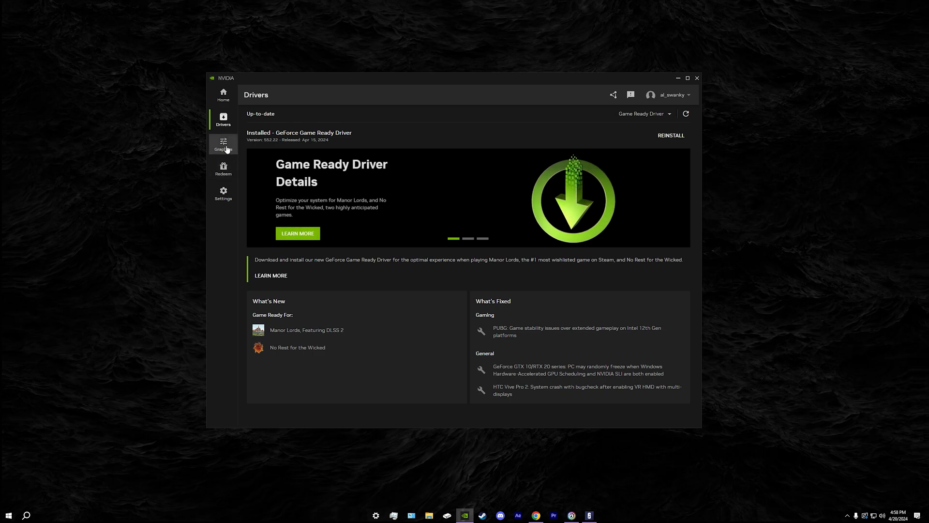
click(224, 144)
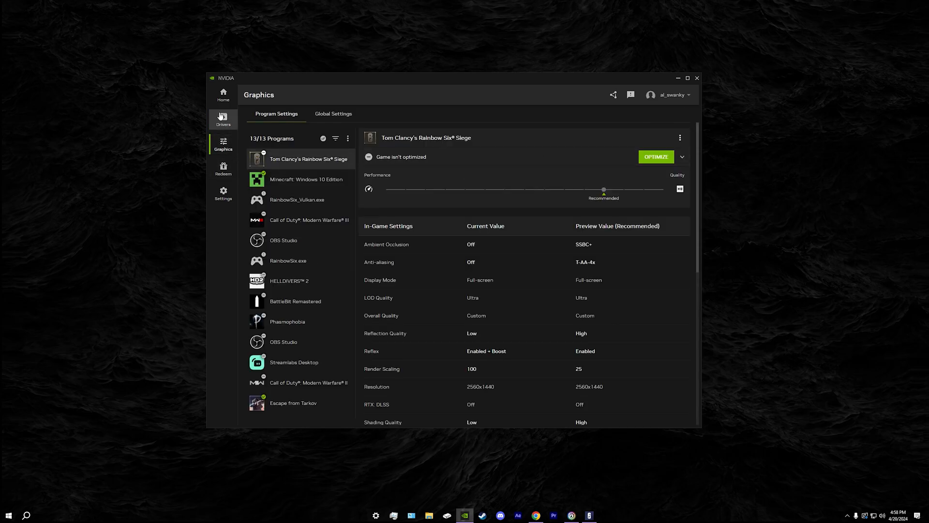
click(224, 118)
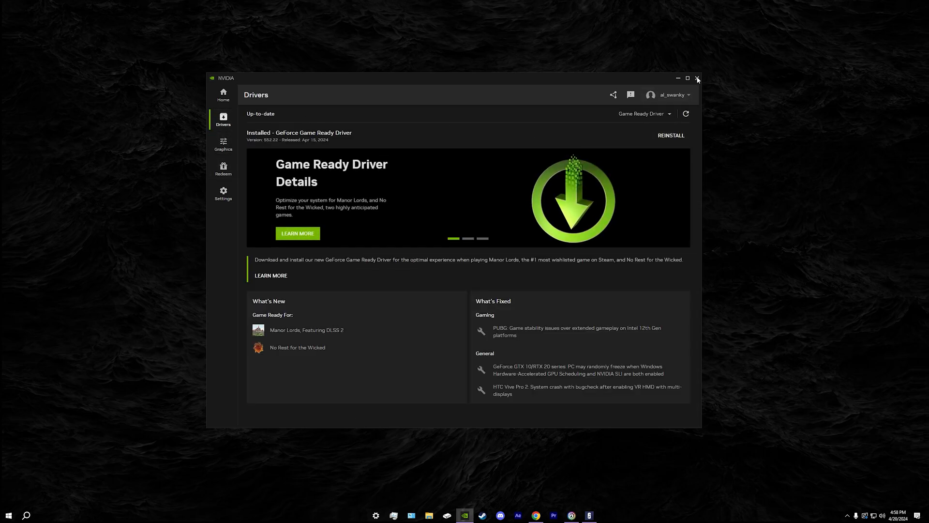
click(697, 77)
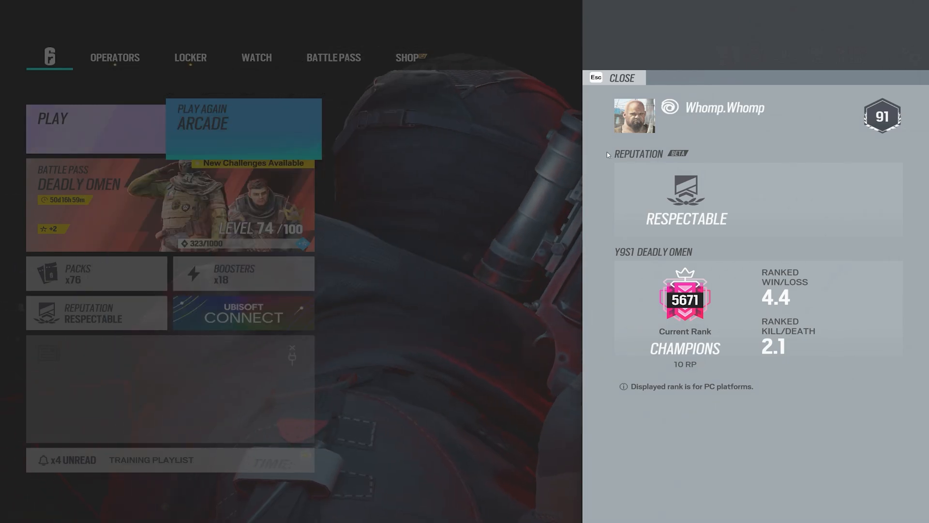
Step: View the ranked season My Rank stats, then return to the Operators screen
click(621, 77)
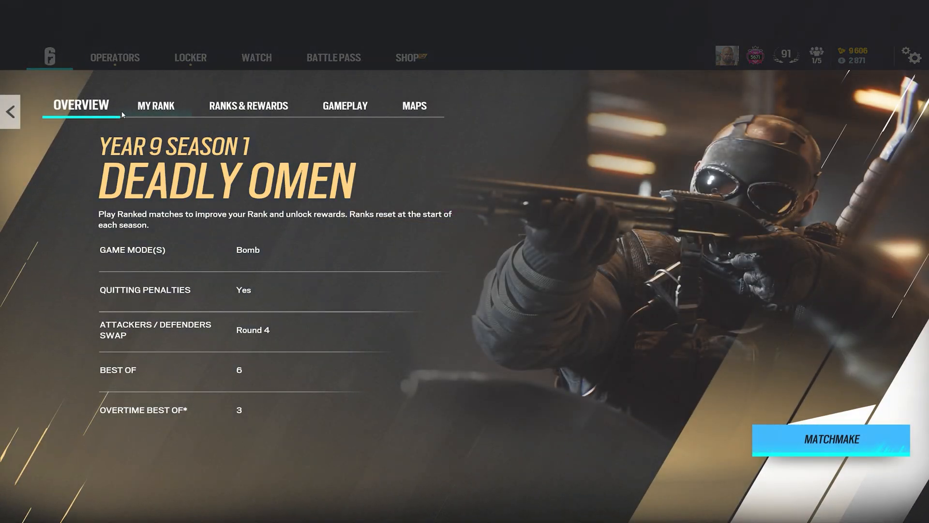
click(155, 106)
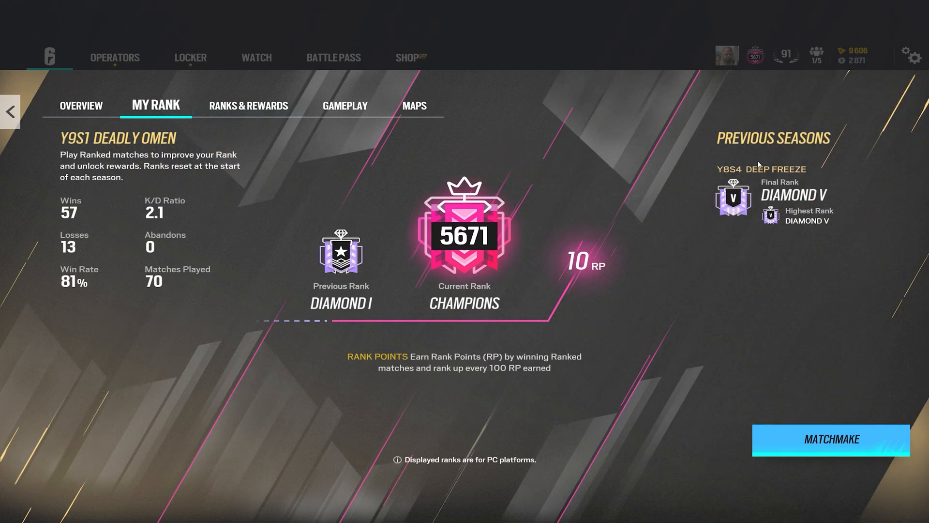
click(115, 57)
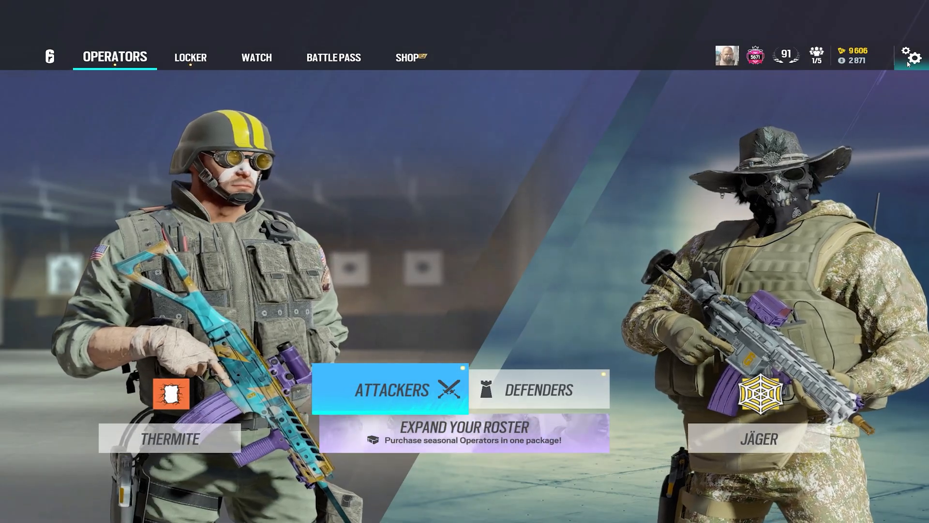
Step: Set Display Performance Metrics to Minimal Metrics in the General settings tab
click(913, 56)
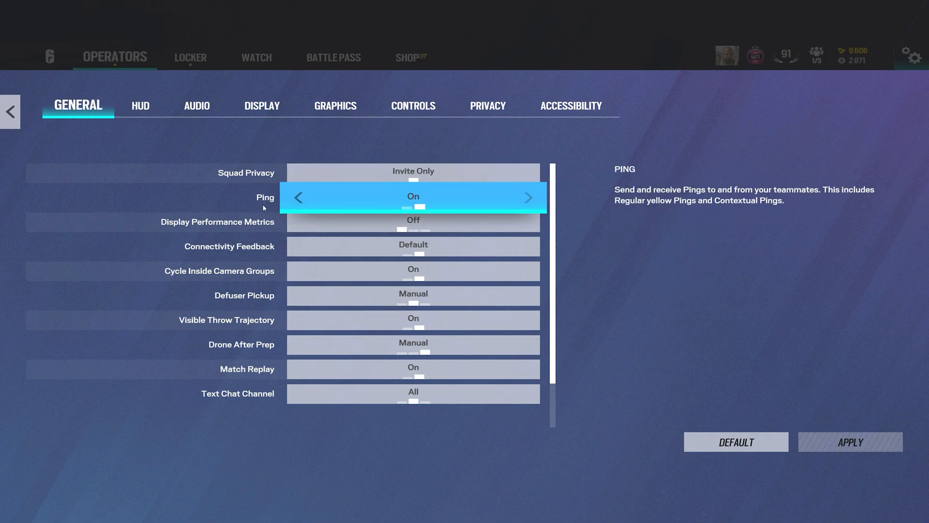
mouse_move(343, 201)
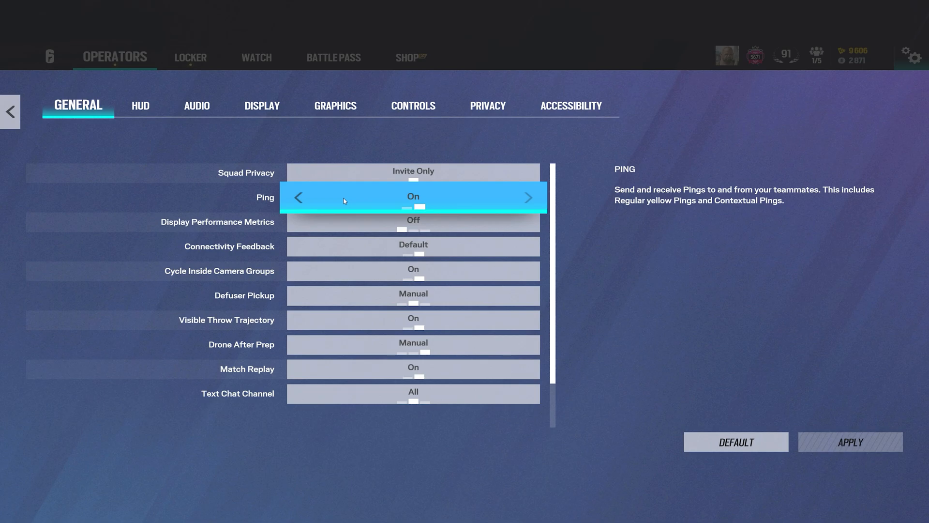
mouse_move(358, 207)
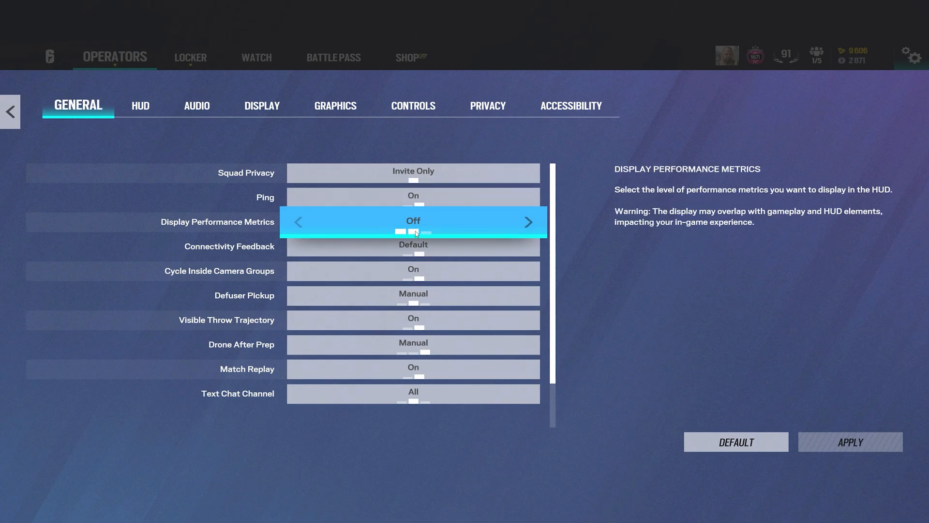
click(527, 221)
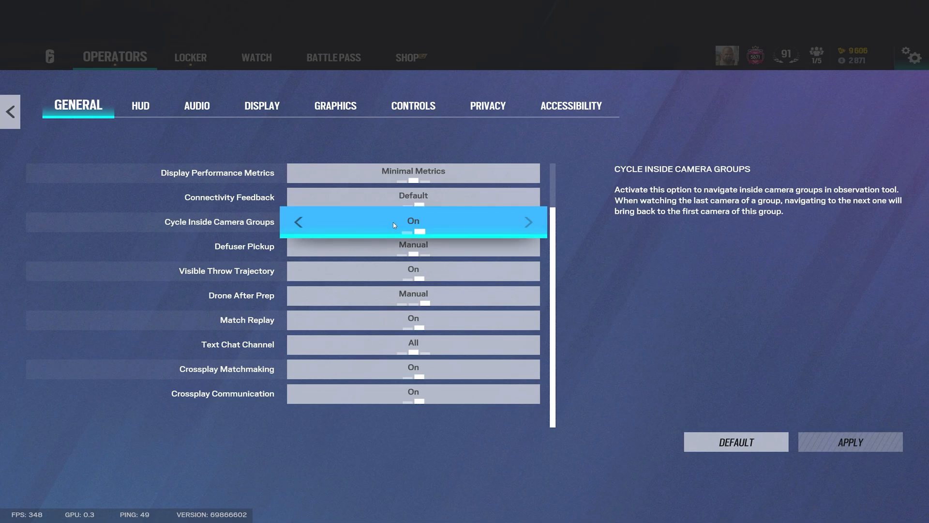
click(527, 221)
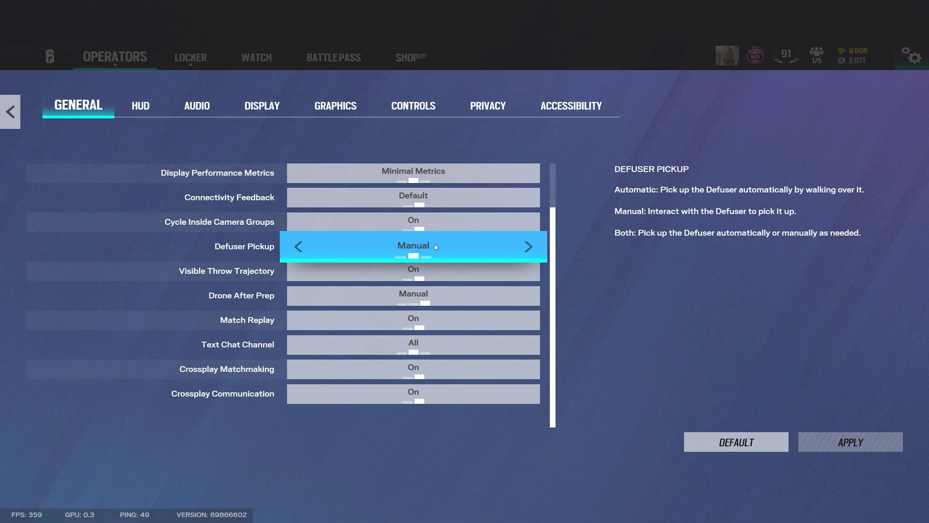
mouse_move(515, 248)
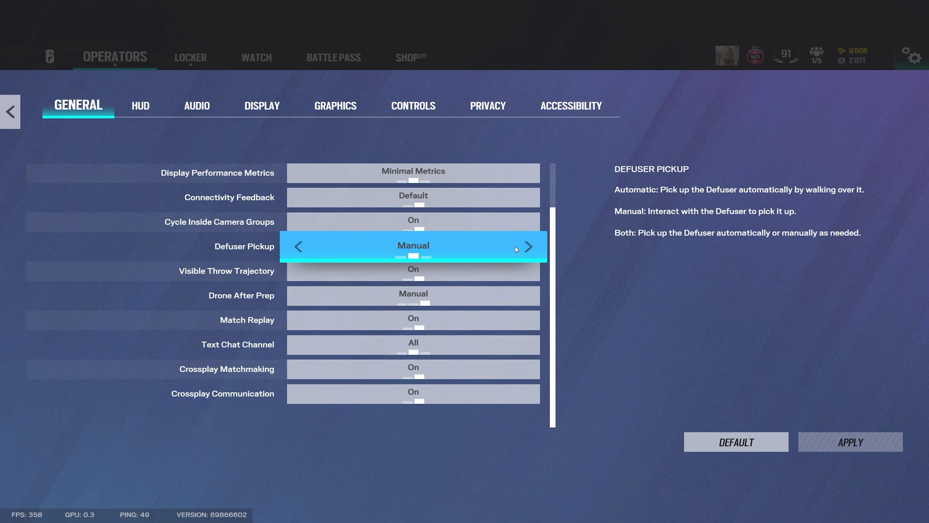
mouse_move(509, 252)
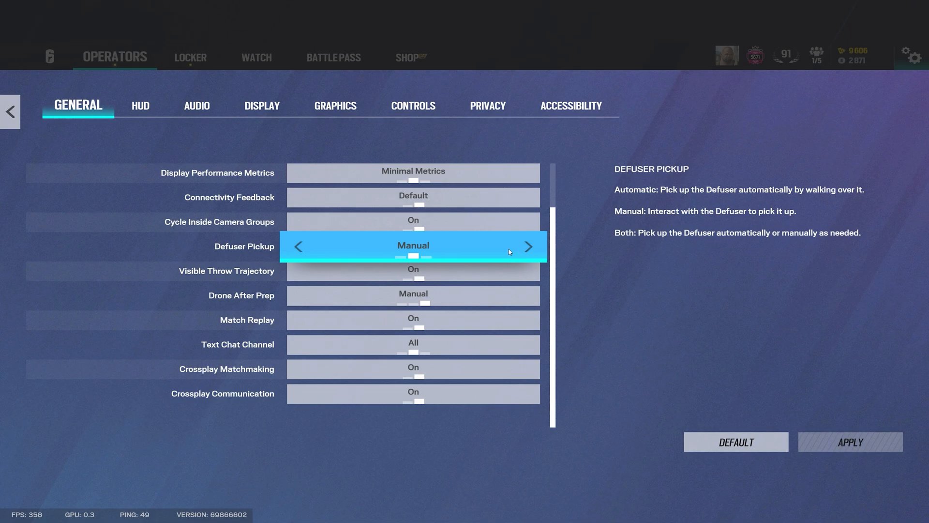
mouse_move(381, 257)
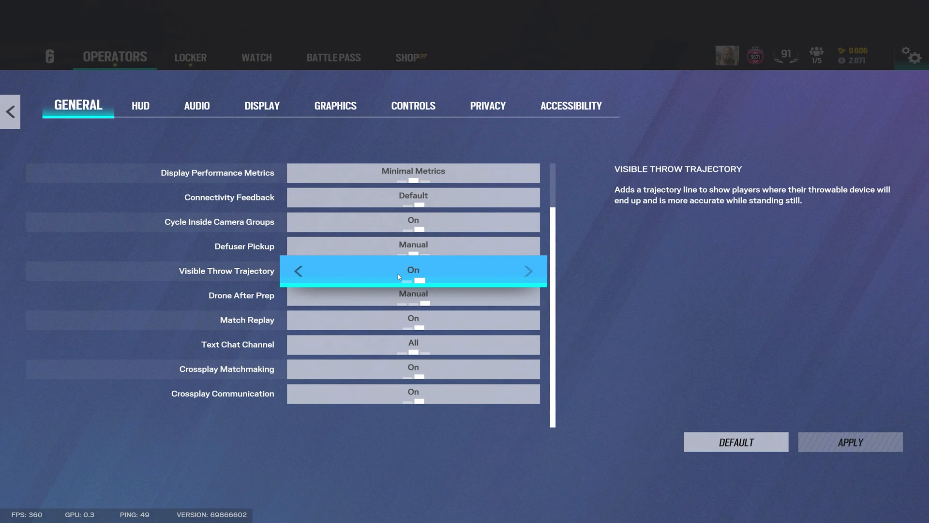
mouse_move(400, 268)
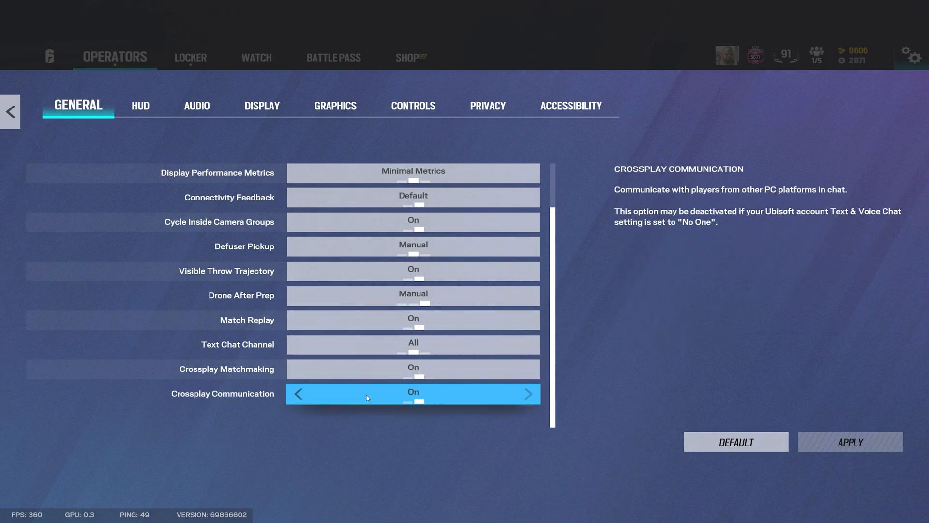
Step: Scroll through HUD options: Compass, Equipment, Player Status, Reminders, Reticle, down to Teammate Icons
click(140, 106)
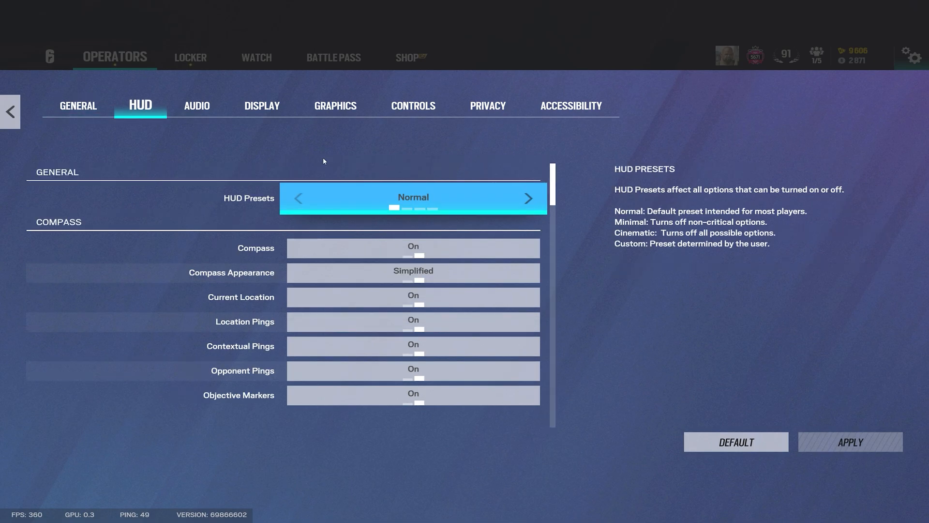
mouse_move(440, 227)
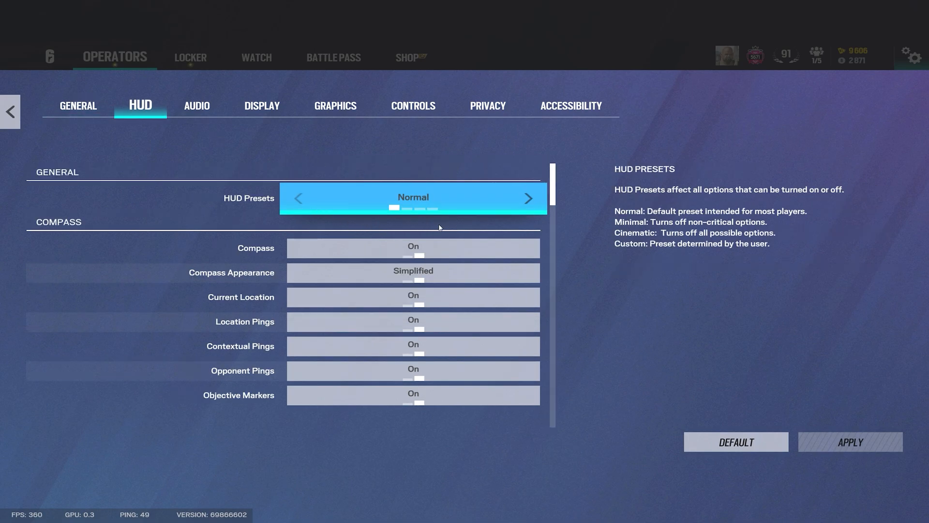
scroll(down, 3)
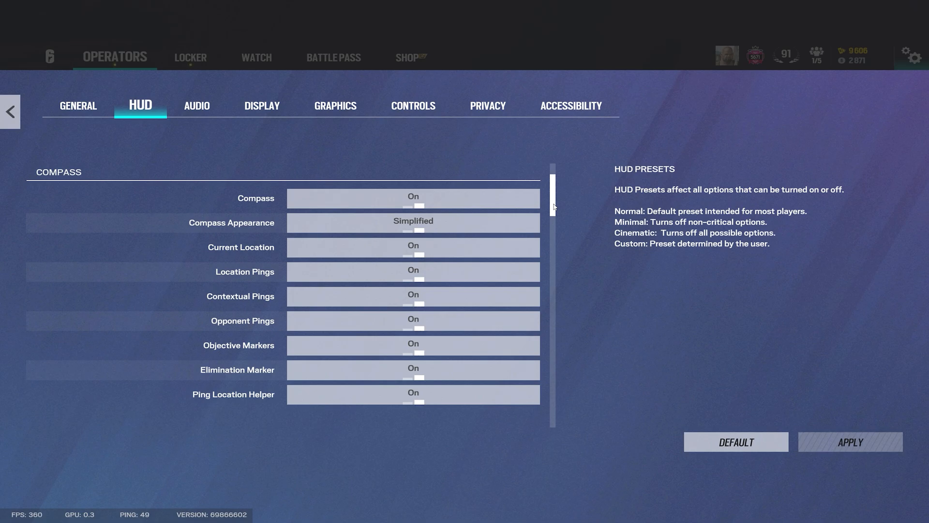
scroll(down, 3)
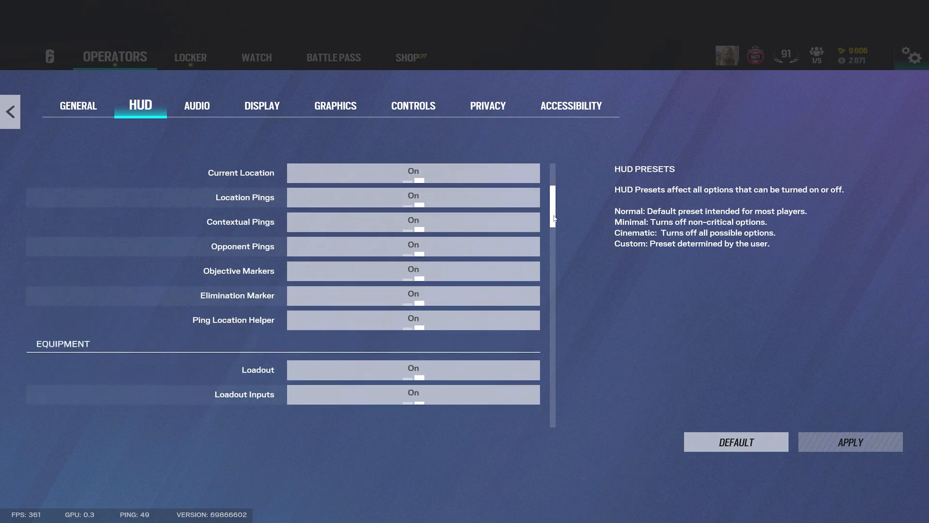
scroll(down, 3)
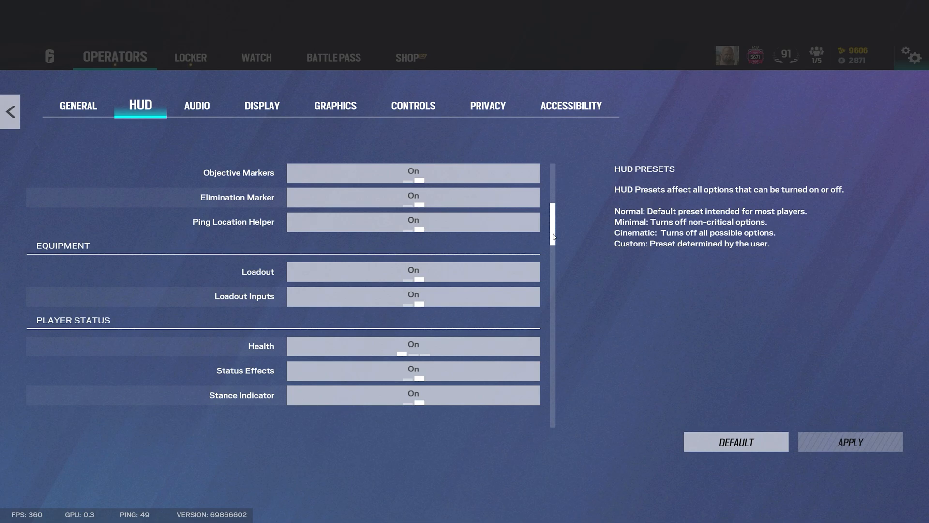
scroll(down, 3)
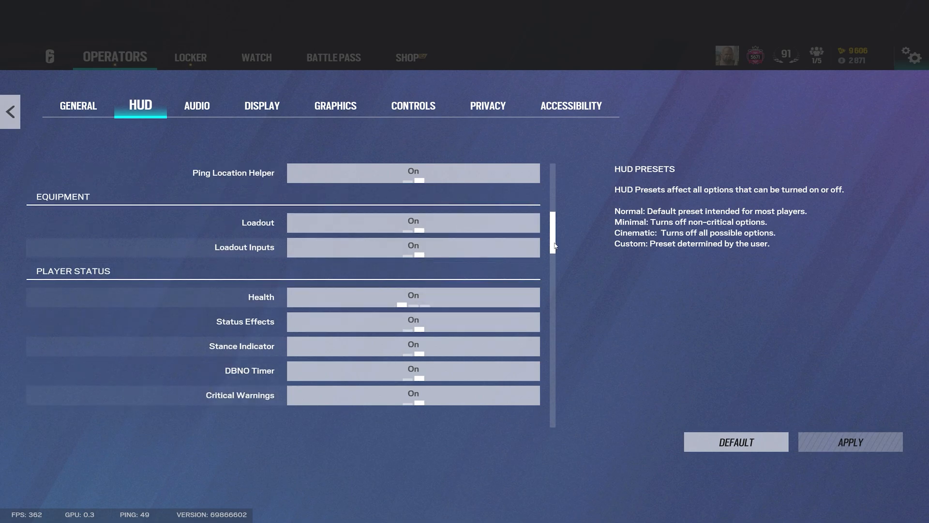
scroll(down, 3)
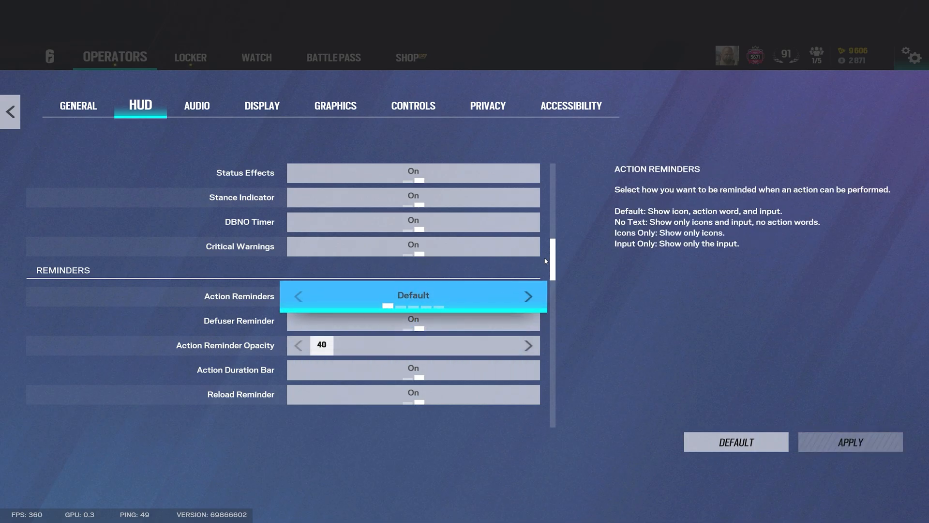
scroll(down, 3)
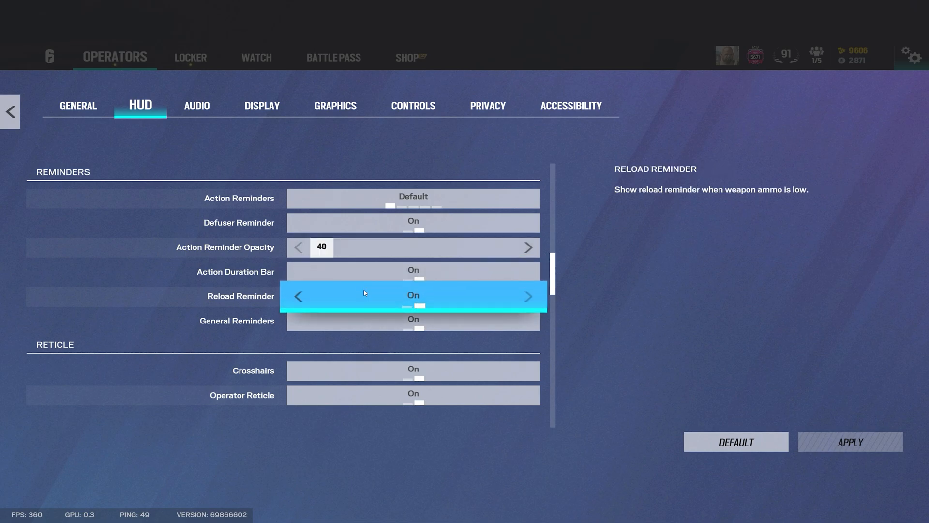
scroll(down, 3)
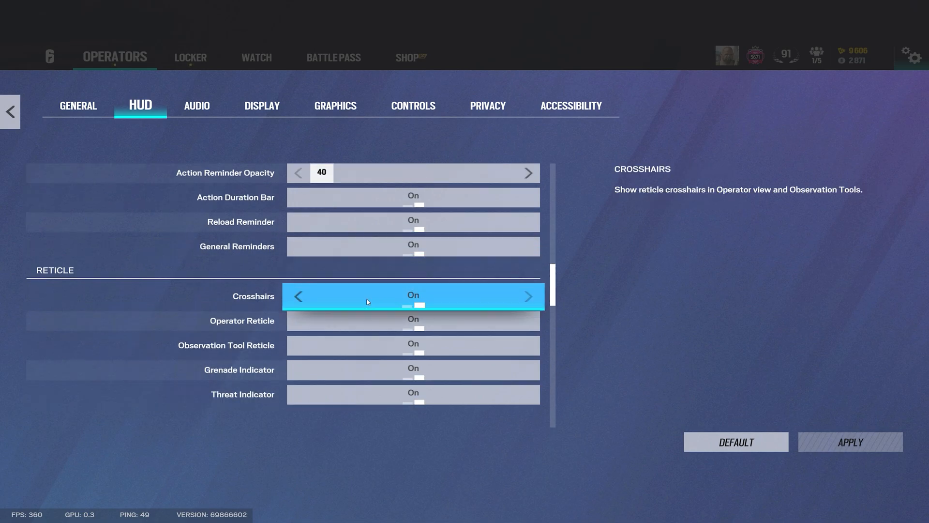
scroll(down, 3)
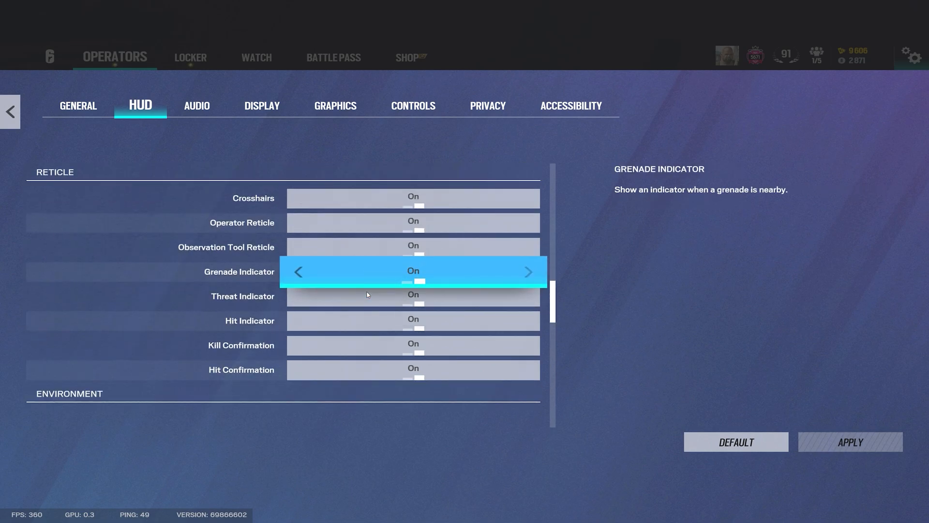
scroll(down, 3)
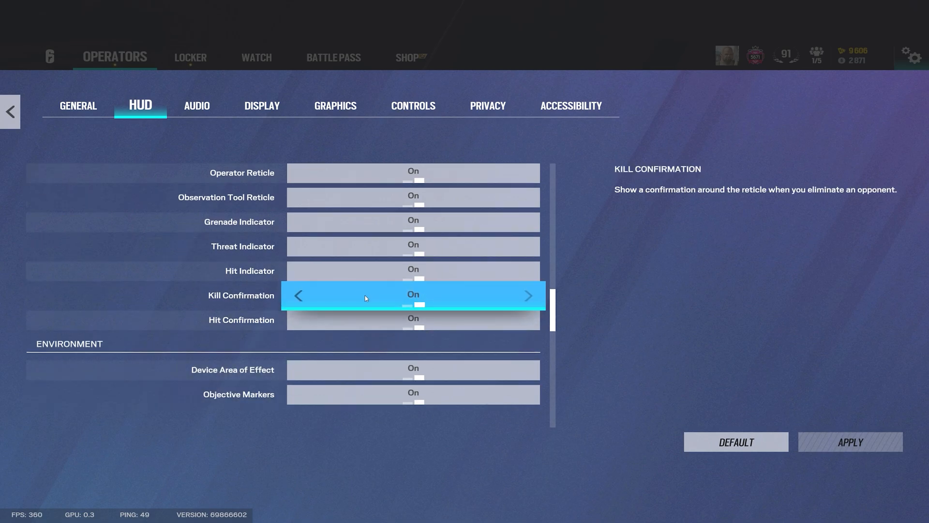
scroll(down, 3)
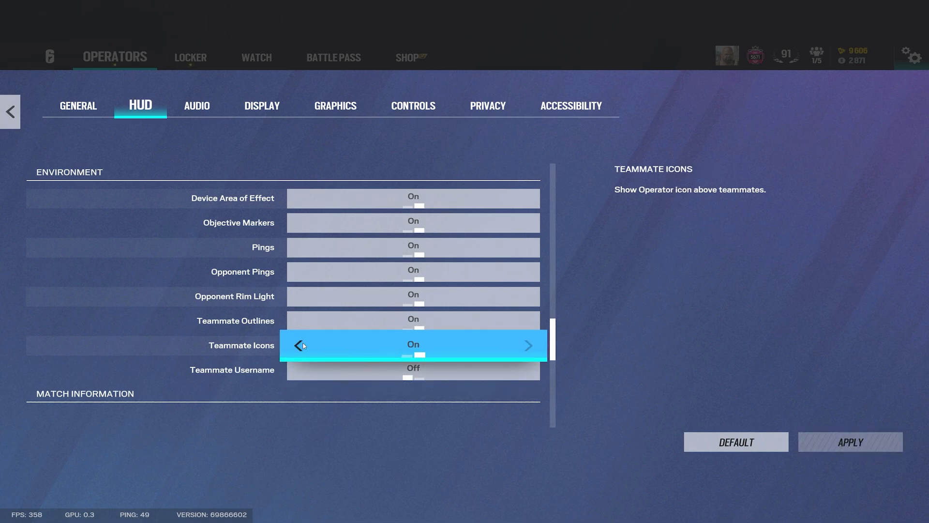
Step: Adjust the Environment, Match Information and Other HUD toggles, leaving the HUD preset on Custom
click(298, 345)
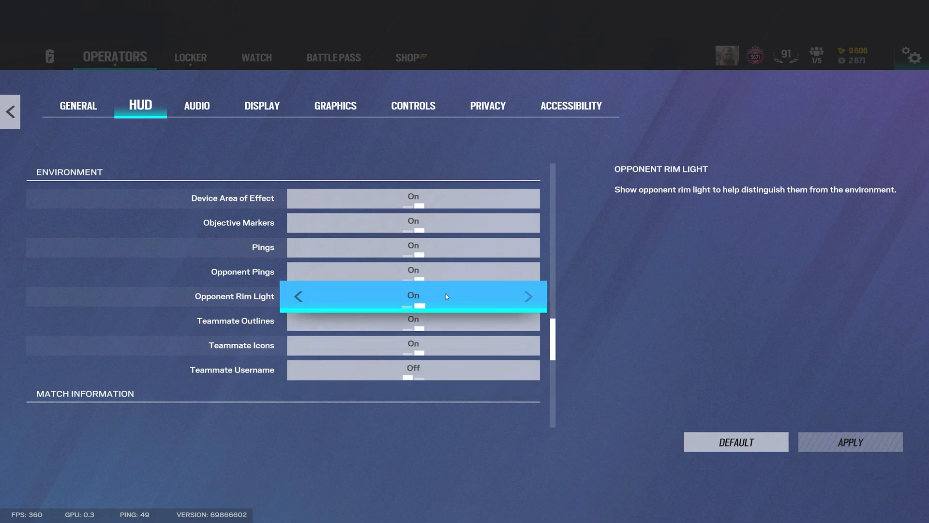
mouse_move(441, 298)
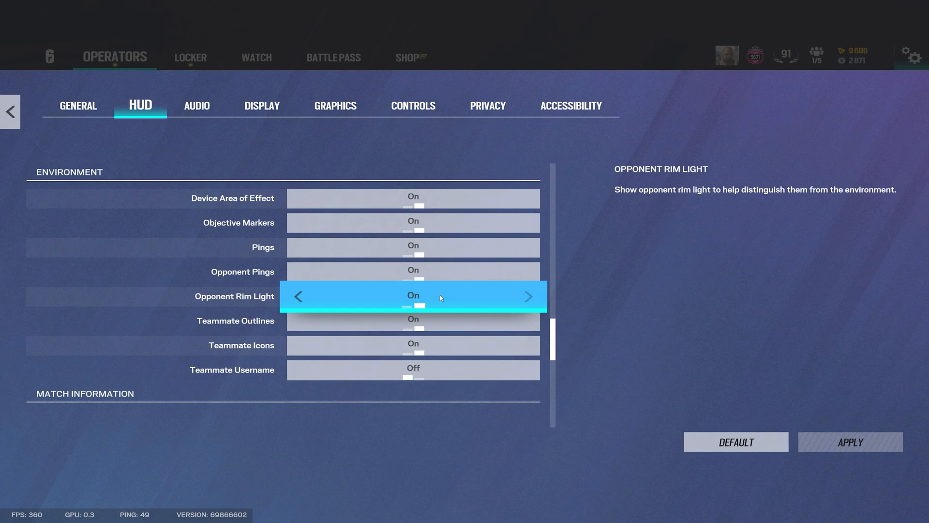
mouse_move(427, 290)
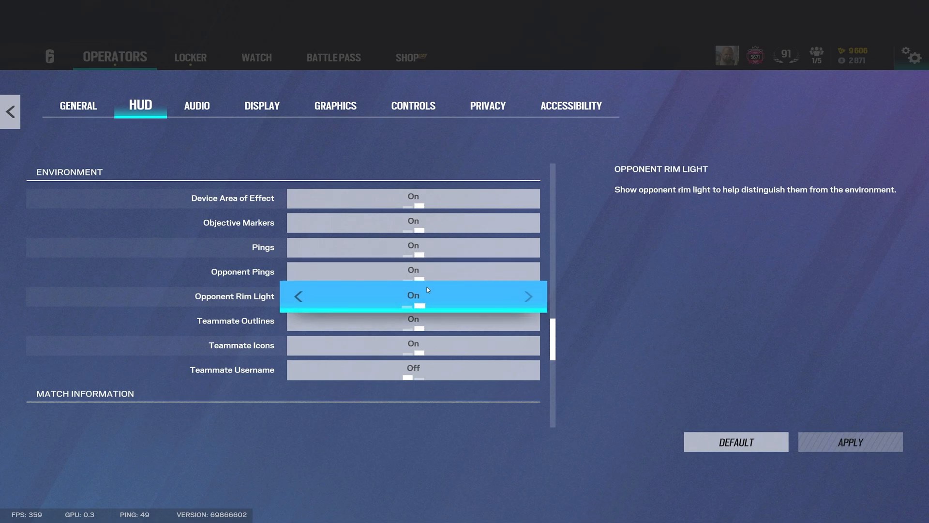
scroll(down, 3)
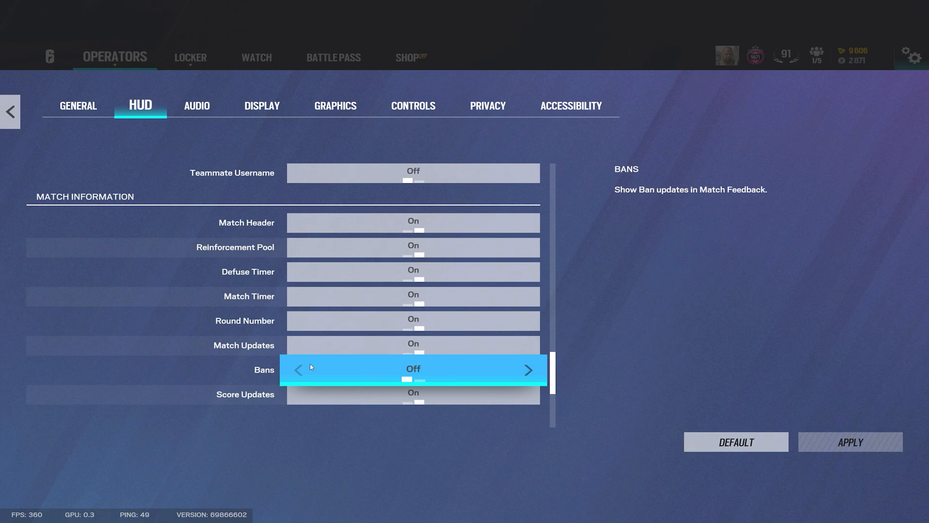
scroll(down, 3)
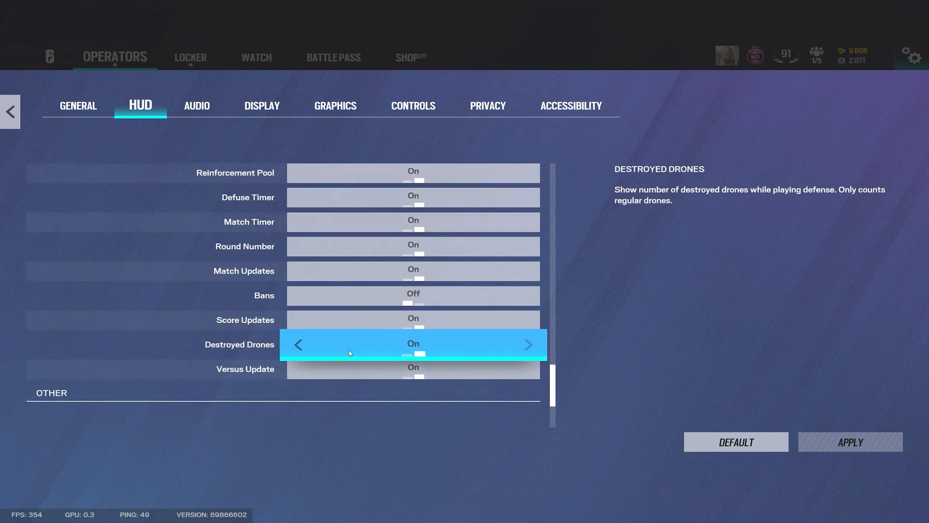
scroll(down, 3)
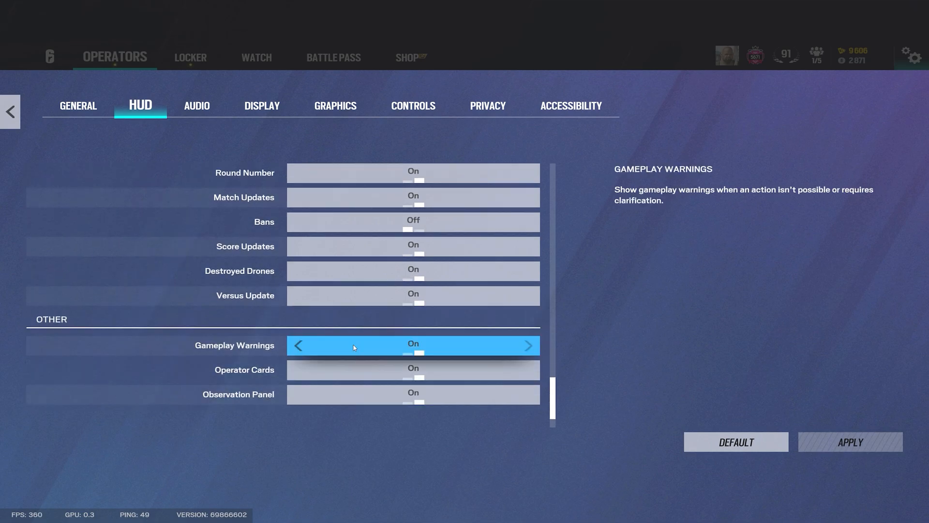
scroll(down, 3)
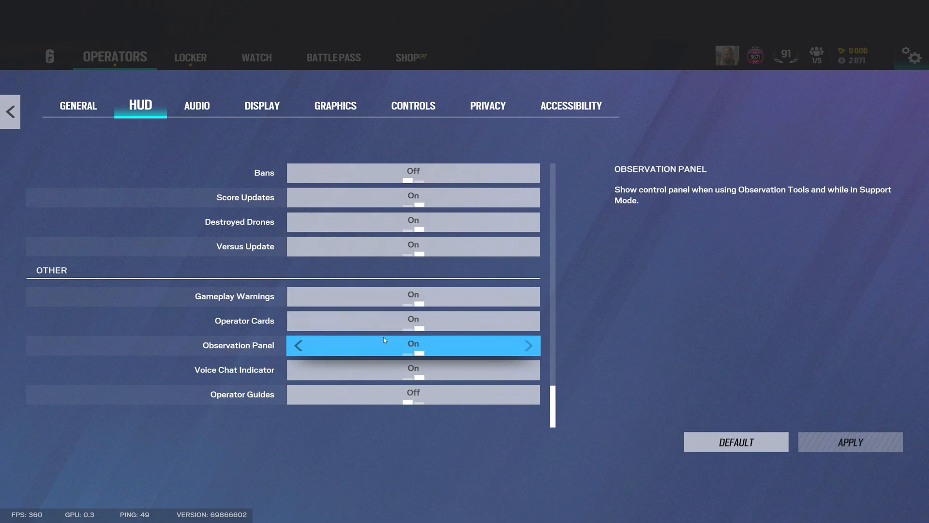
scroll(up, 3)
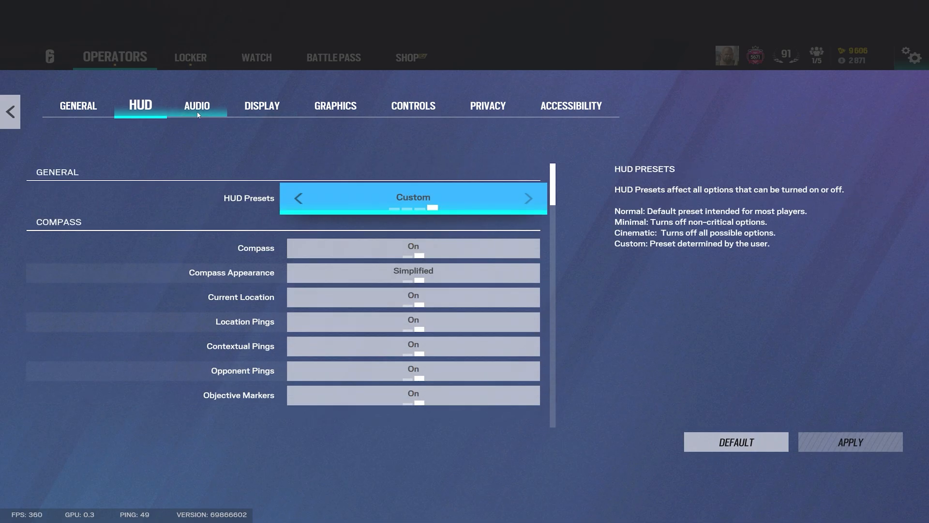
click(197, 106)
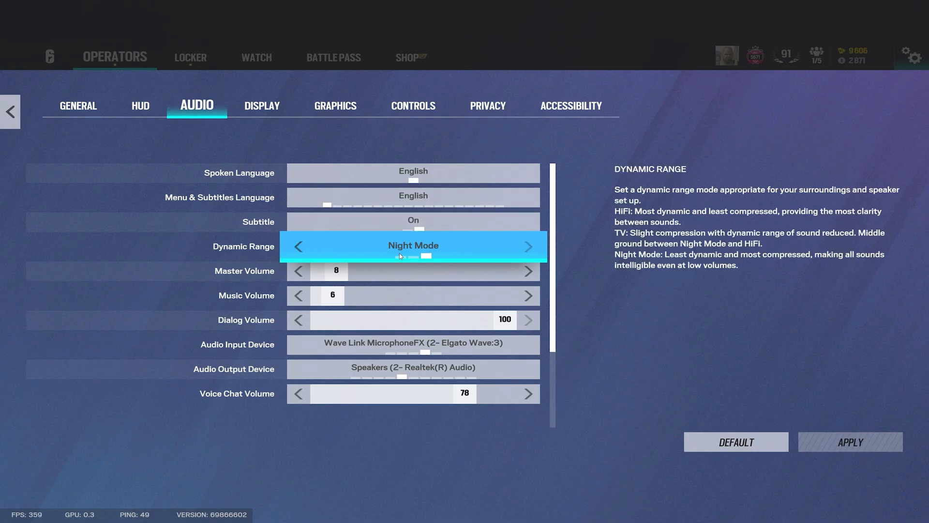
click(298, 246)
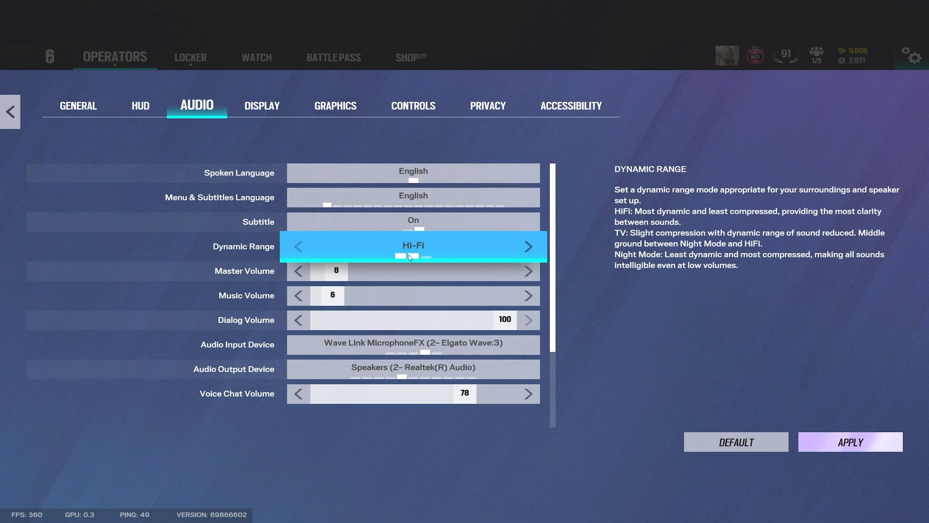
click(528, 245)
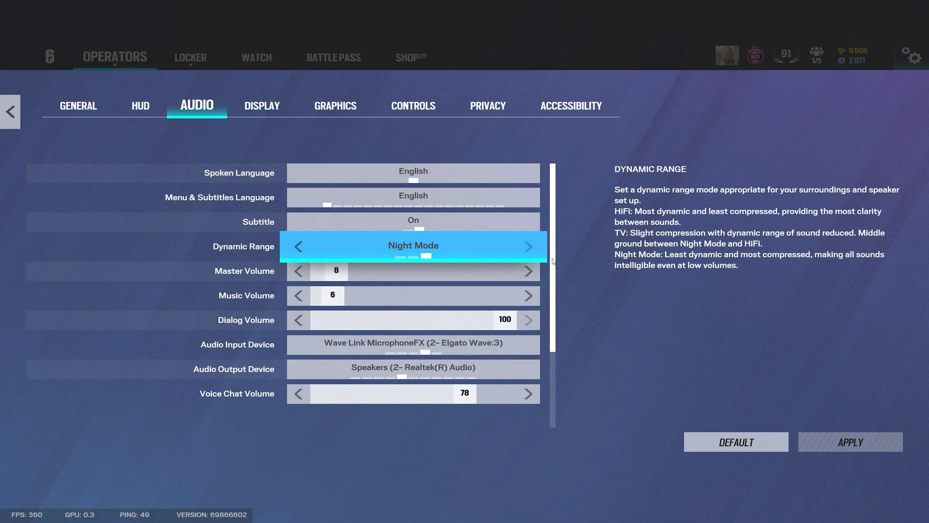
click(298, 246)
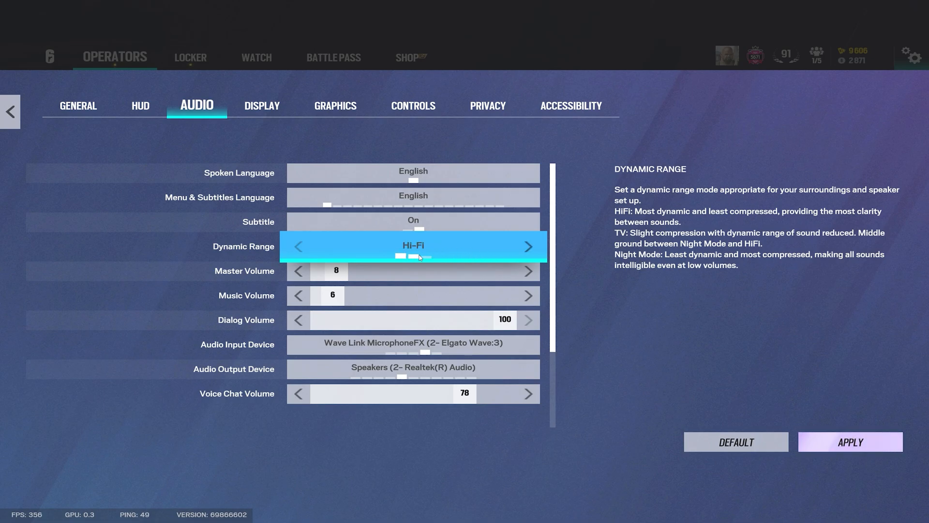
click(527, 246)
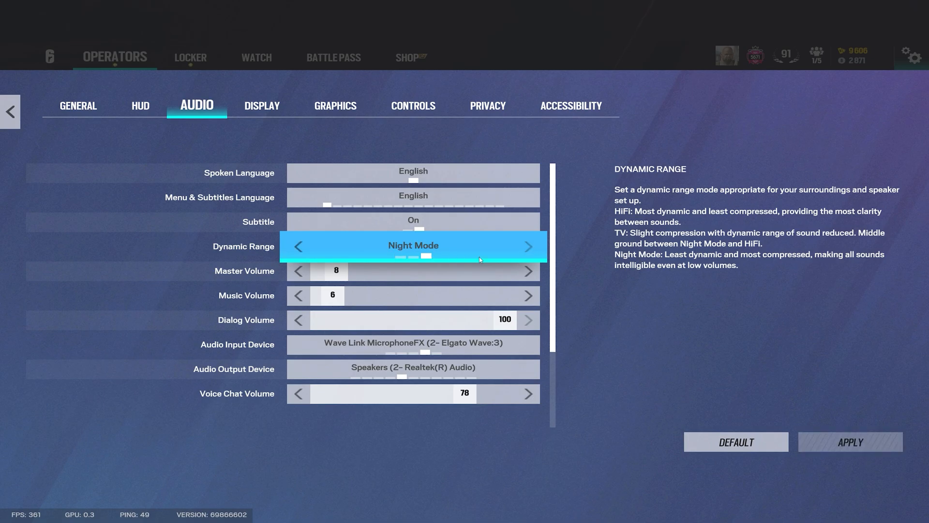
mouse_move(507, 246)
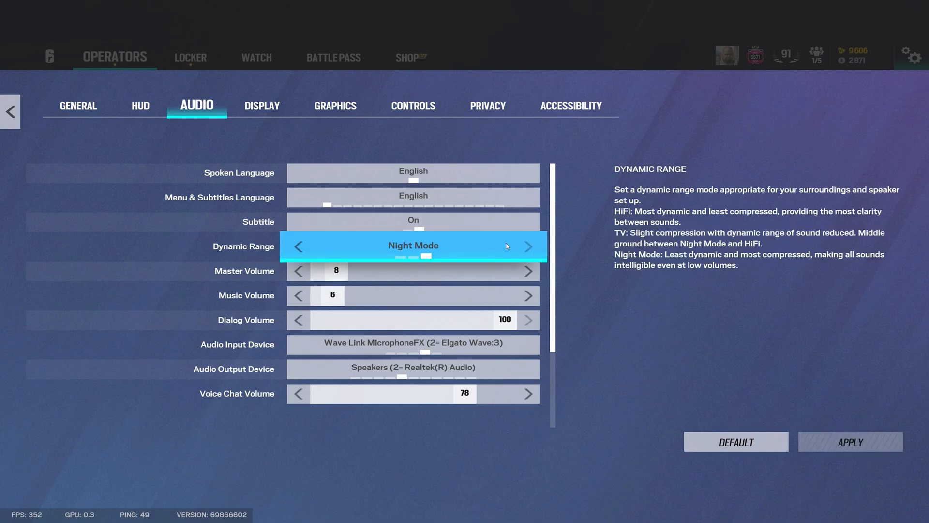
mouse_move(530, 247)
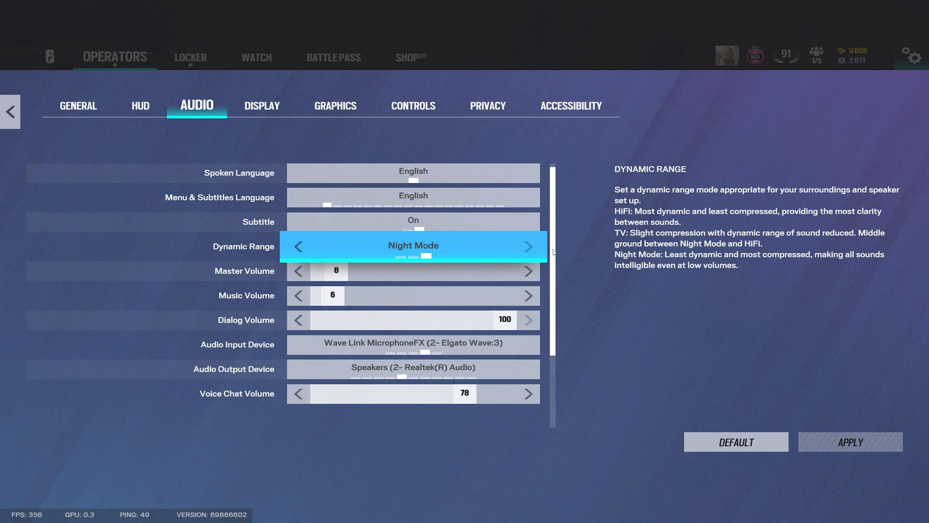
scroll(down, 3)
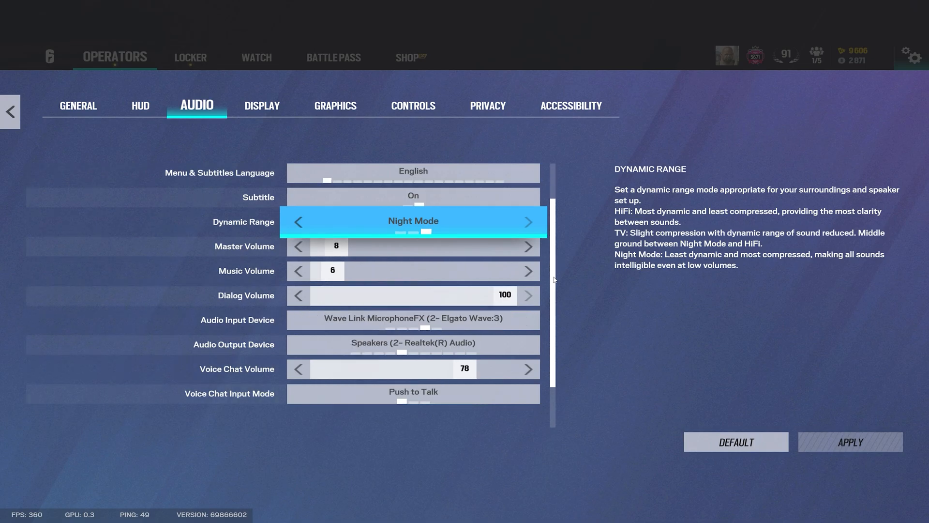
scroll(down, 3)
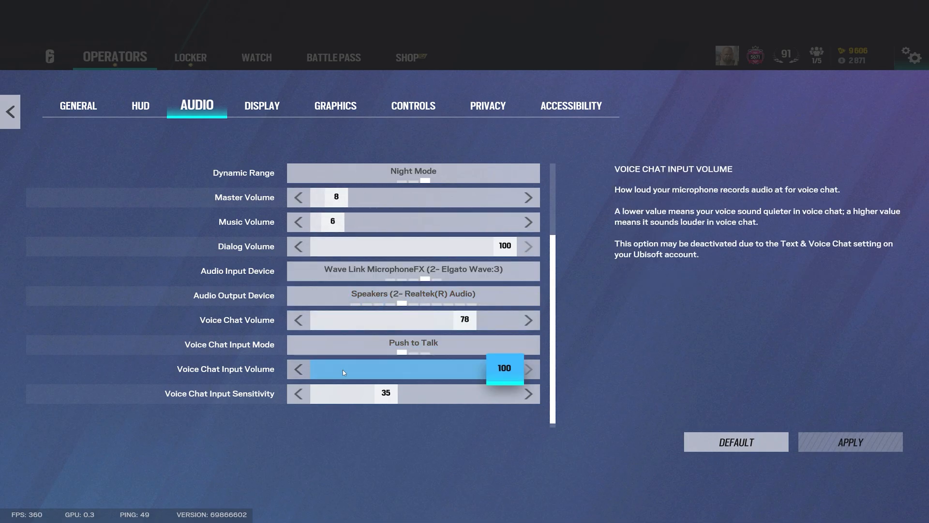
click(413, 271)
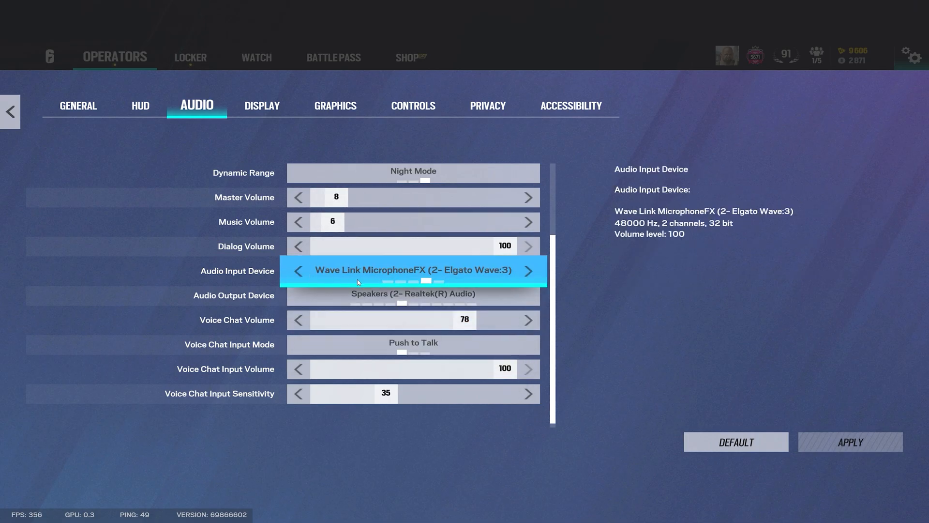
mouse_move(378, 274)
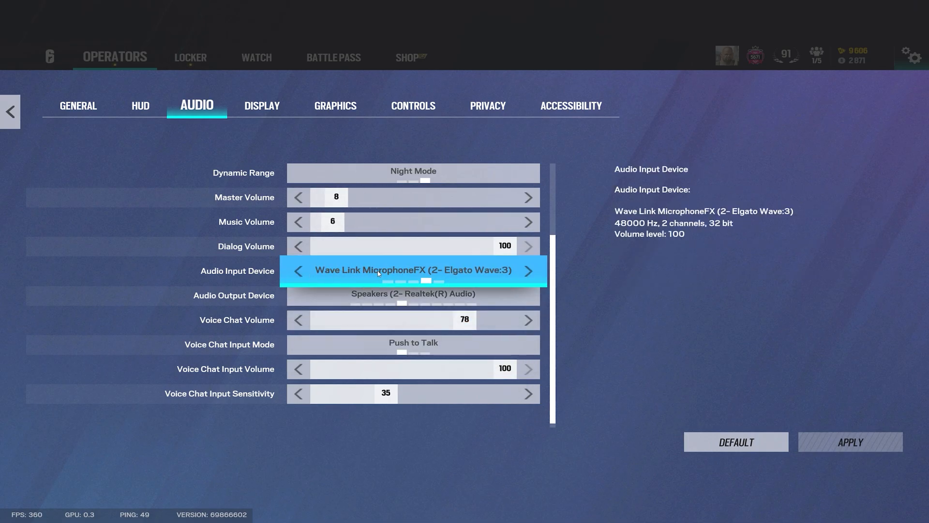
click(413, 294)
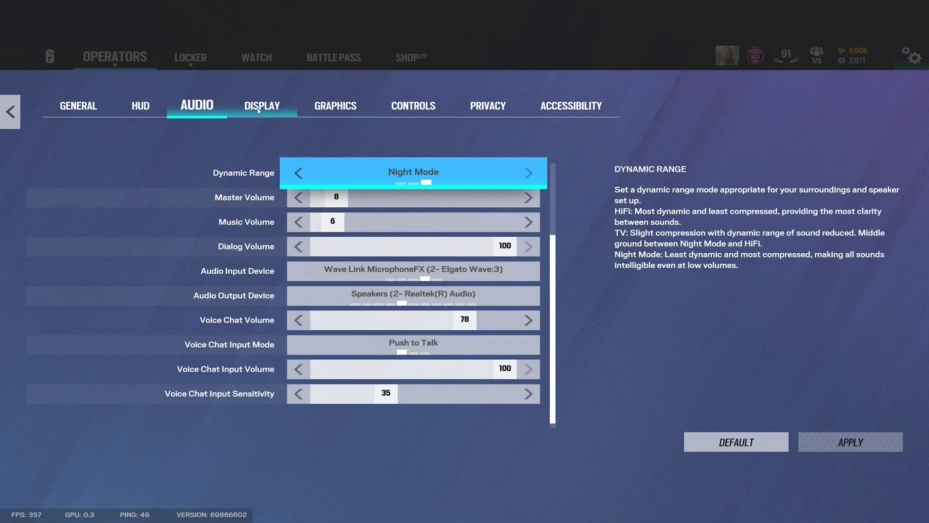
Step: Cycle the Display tab's Aspect Ratio past 16:10, 5:3 and 19:10 until it reads 3:2
click(262, 105)
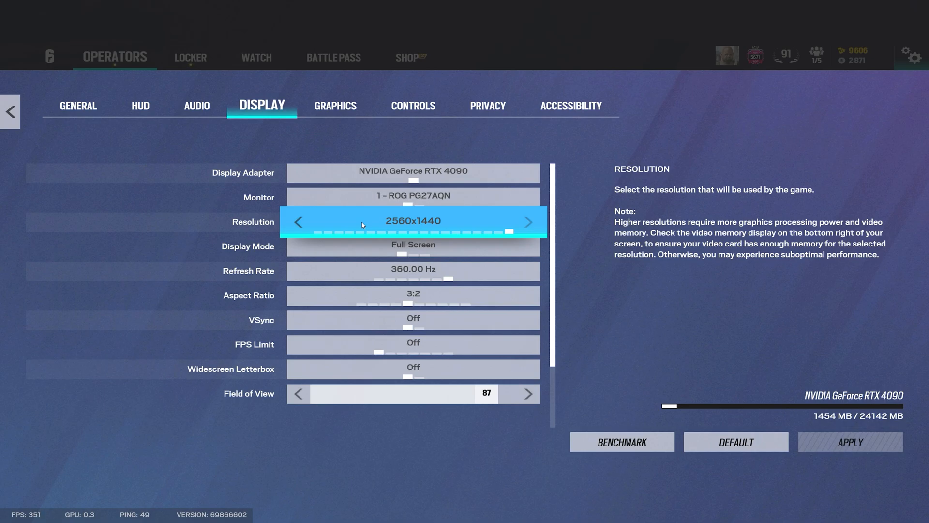
click(413, 245)
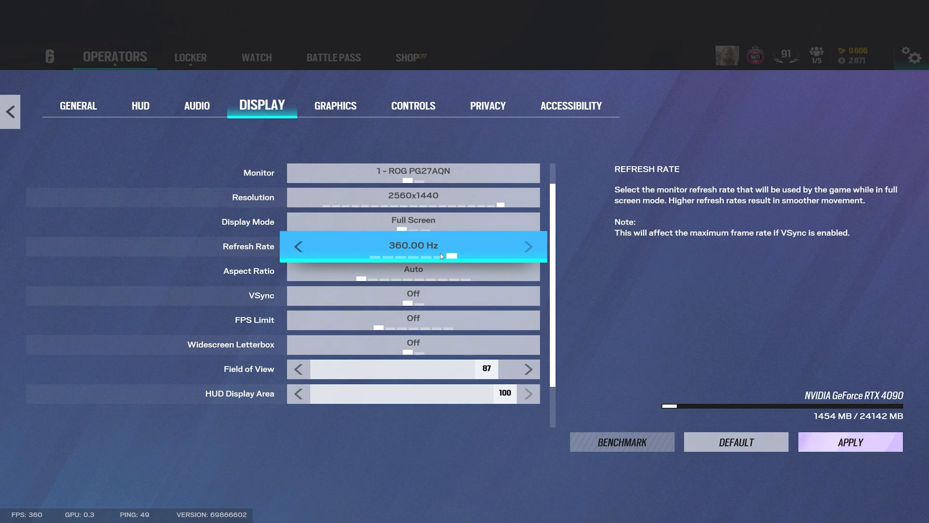
mouse_move(486, 248)
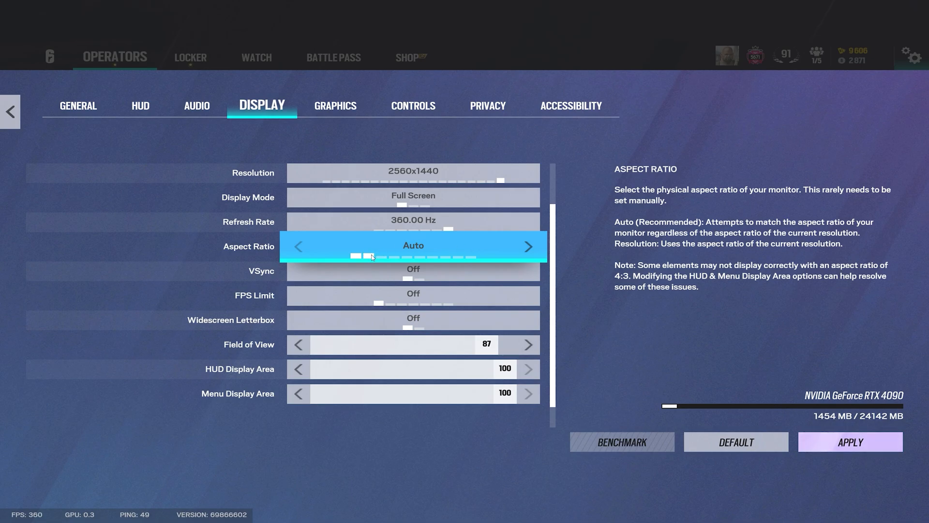
click(527, 245)
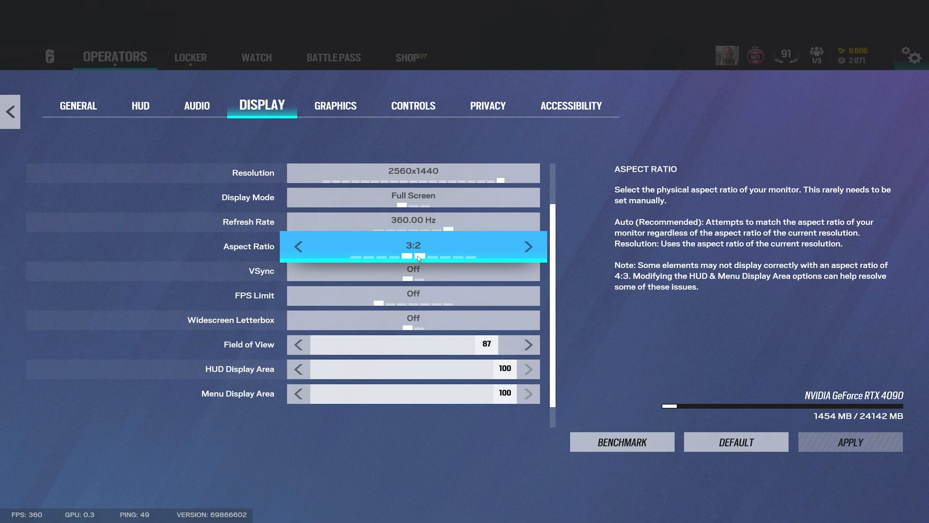
click(527, 246)
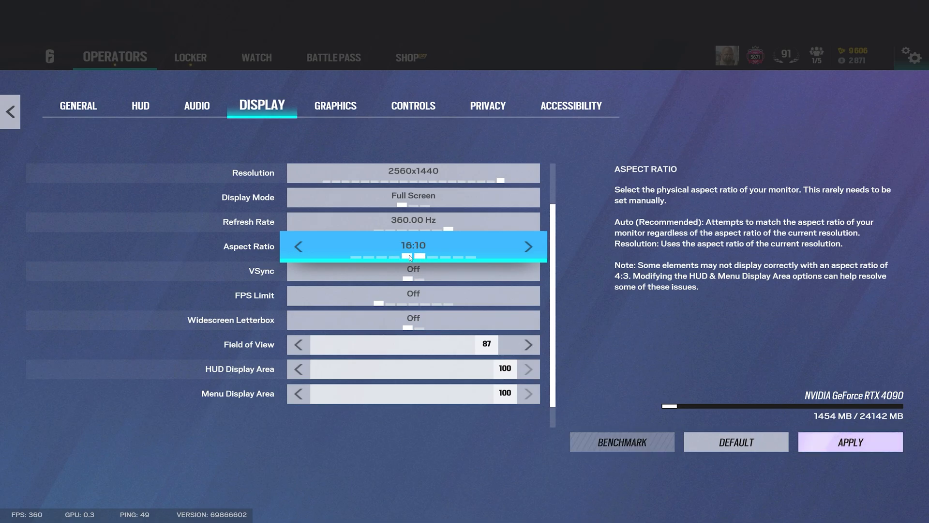
click(298, 245)
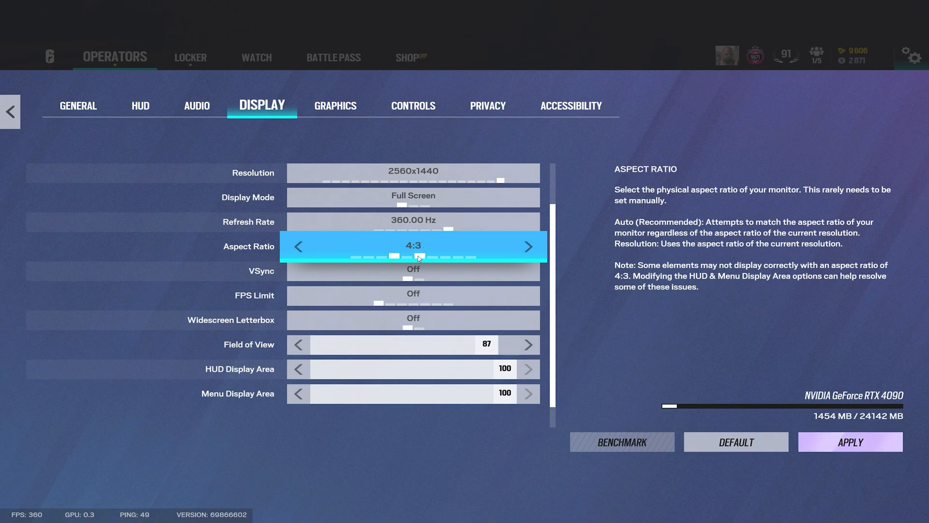
click(527, 246)
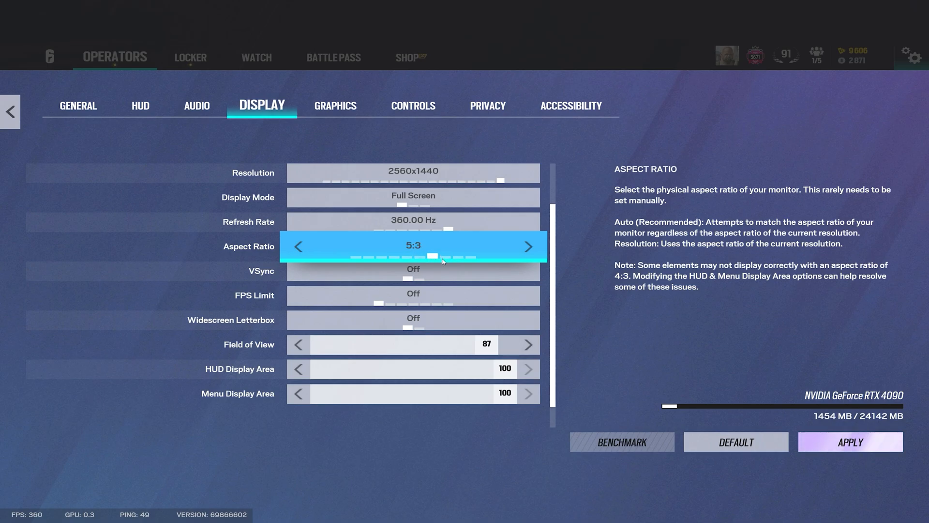
click(527, 246)
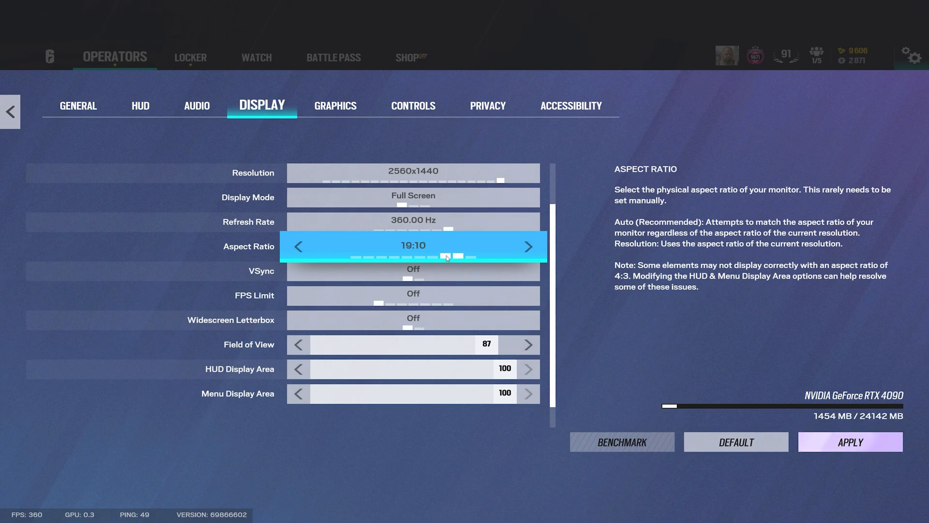
click(297, 246)
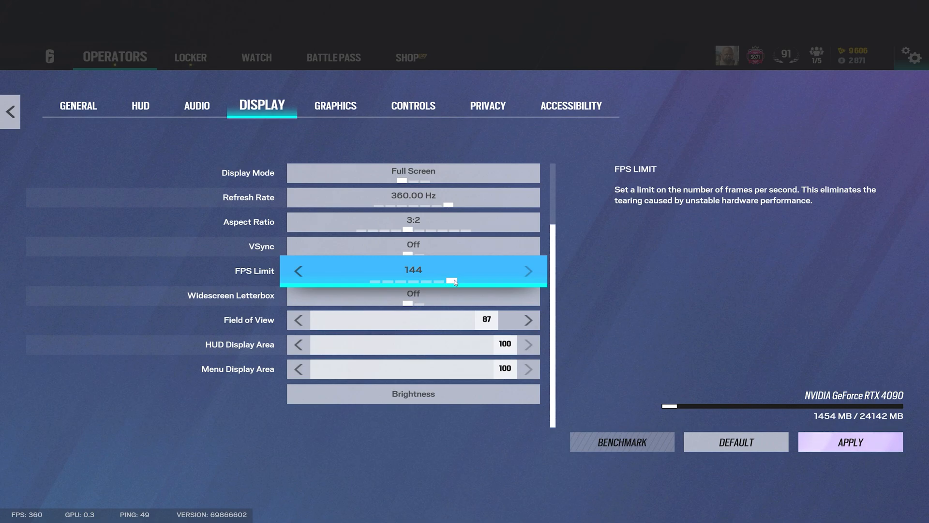
mouse_move(388, 285)
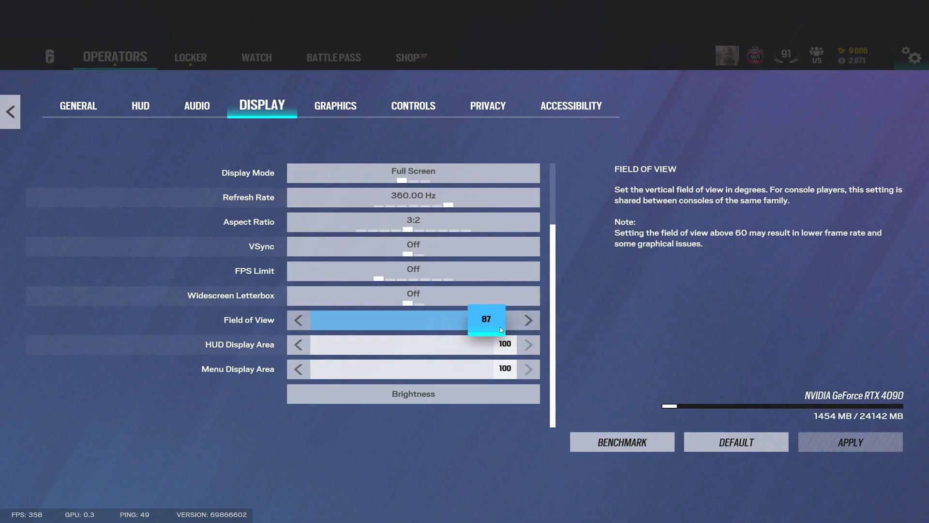
mouse_move(501, 321)
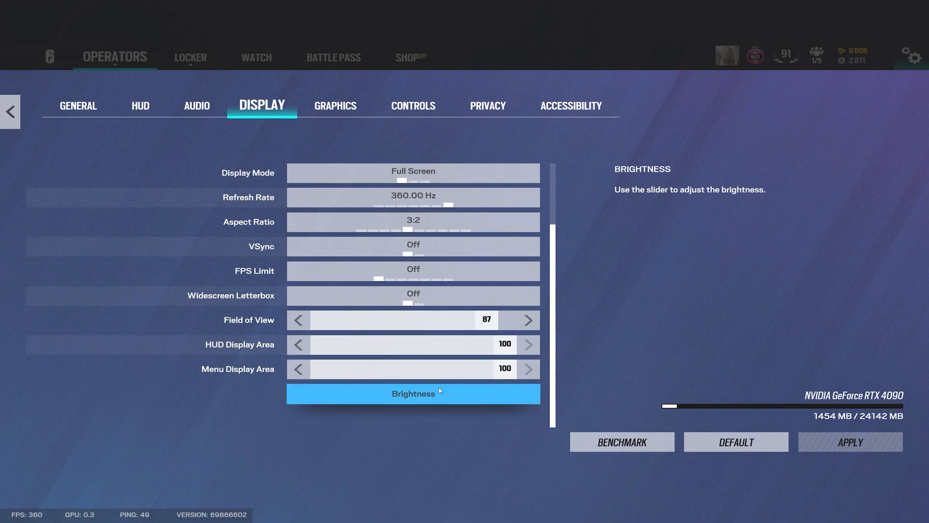
click(412, 394)
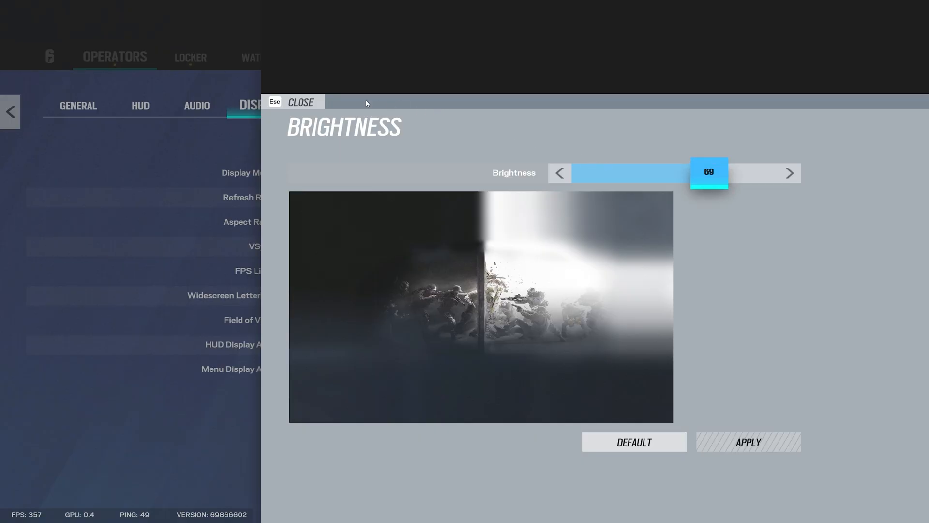
click(301, 102)
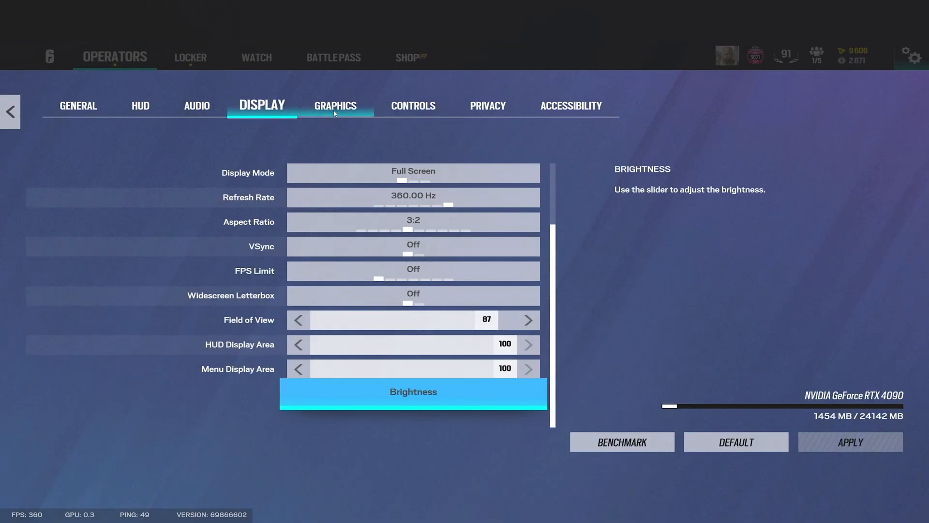
click(335, 106)
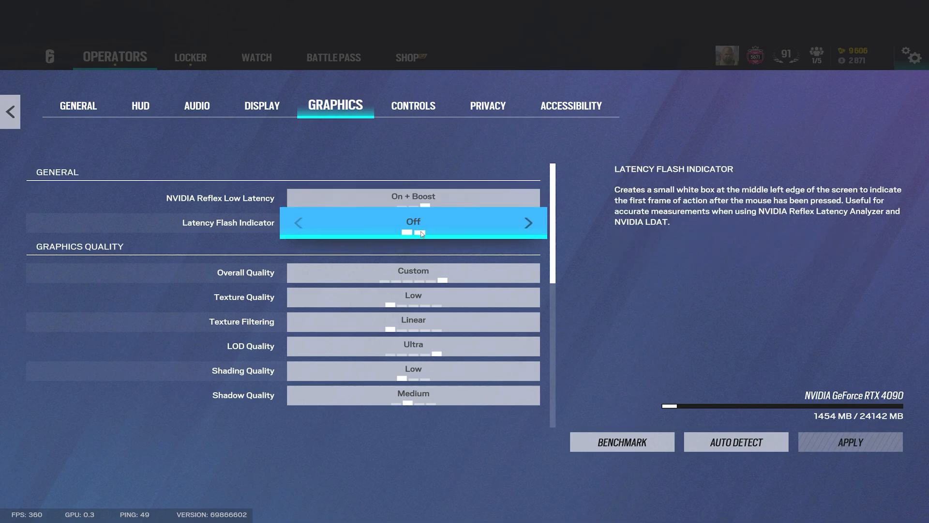
mouse_move(597, 262)
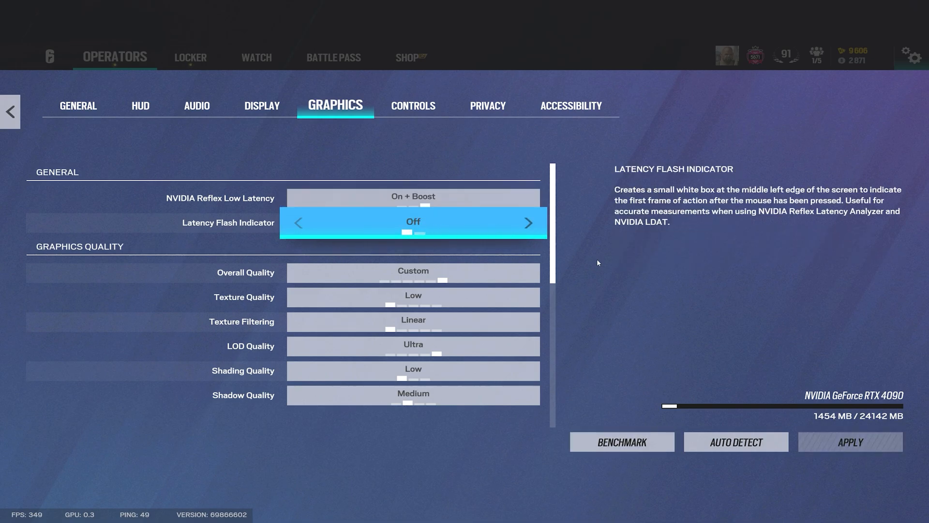
mouse_move(443, 221)
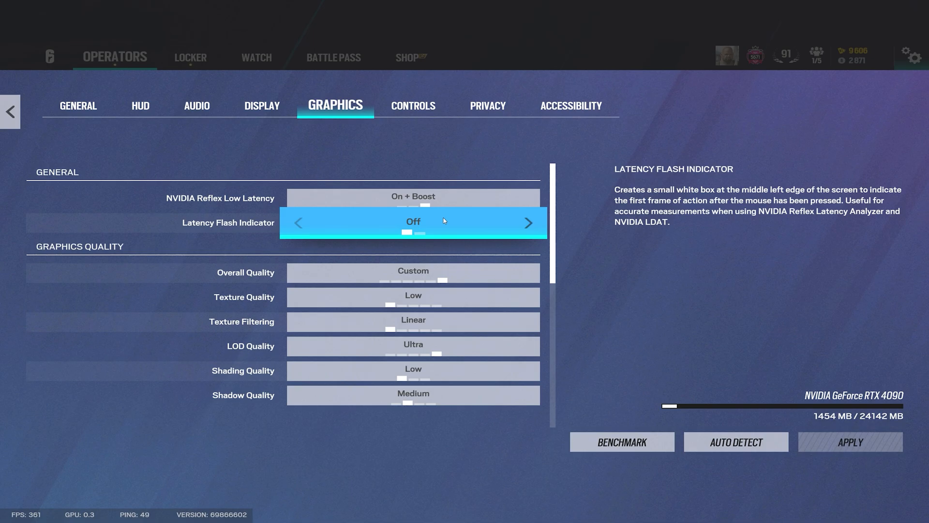
mouse_move(433, 251)
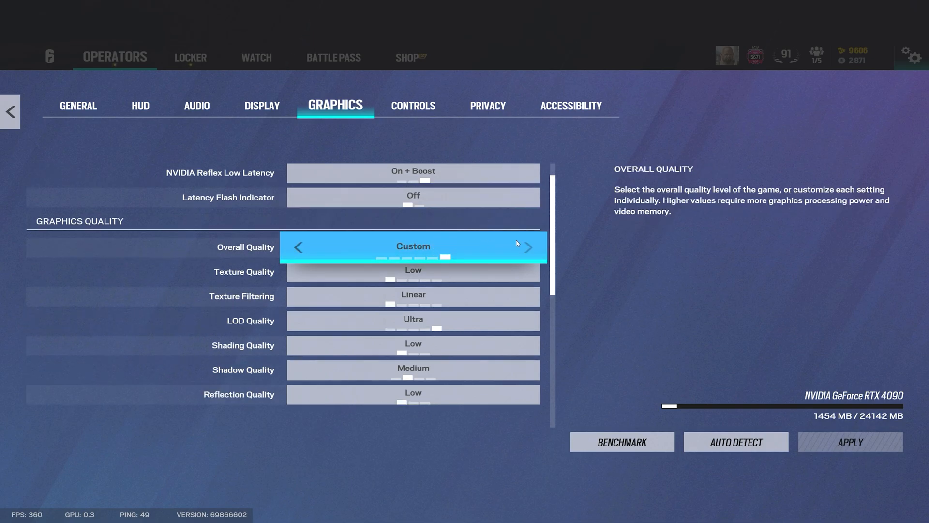
scroll(down, 3)
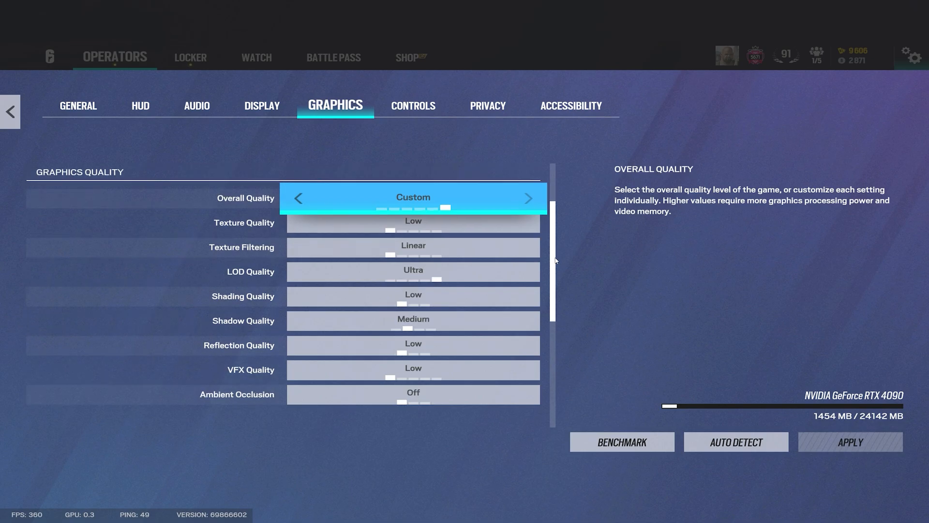
scroll(down, 3)
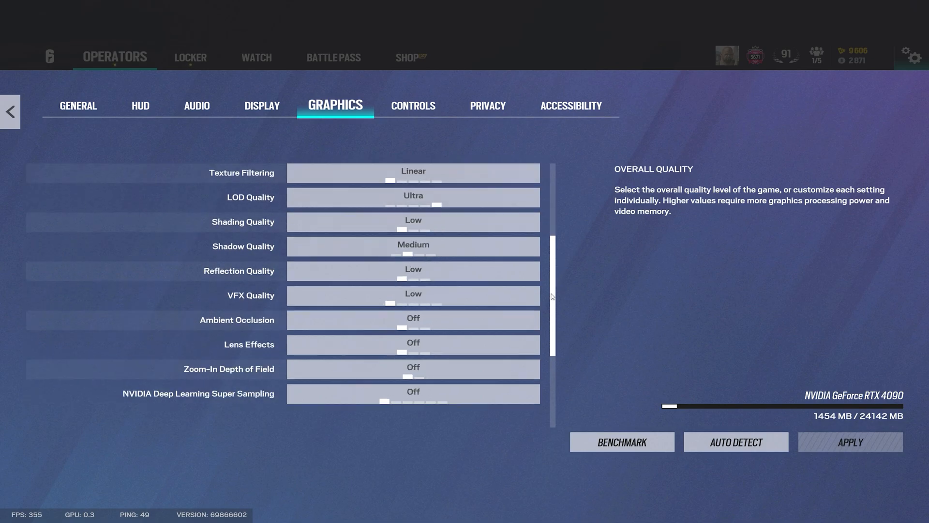
scroll(down, 3)
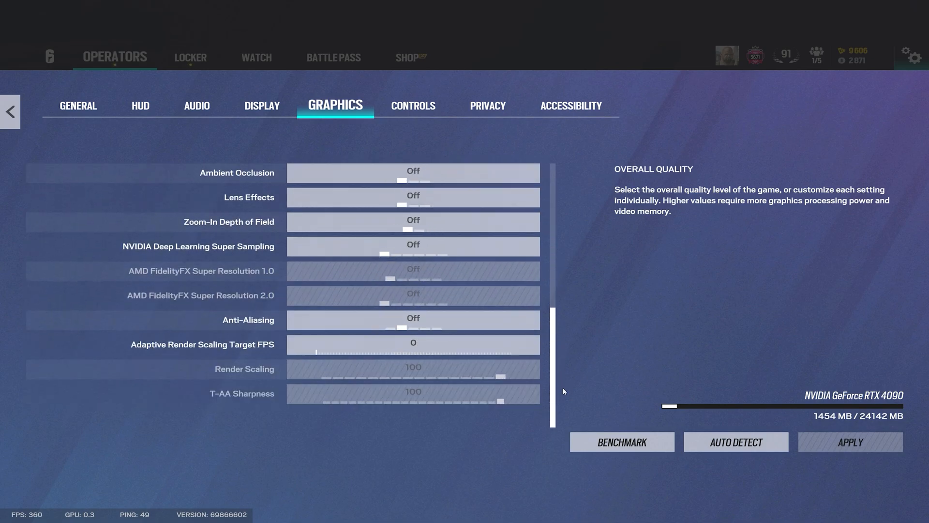
click(413, 320)
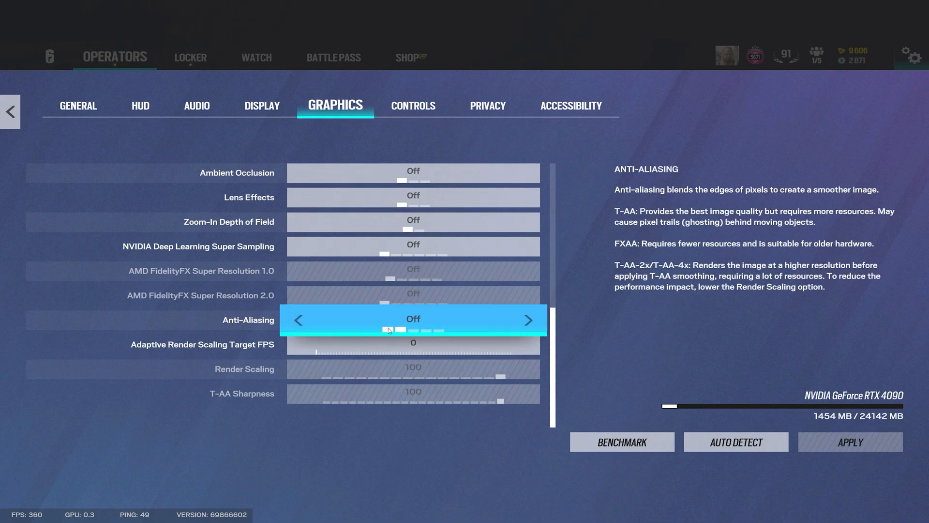
click(527, 319)
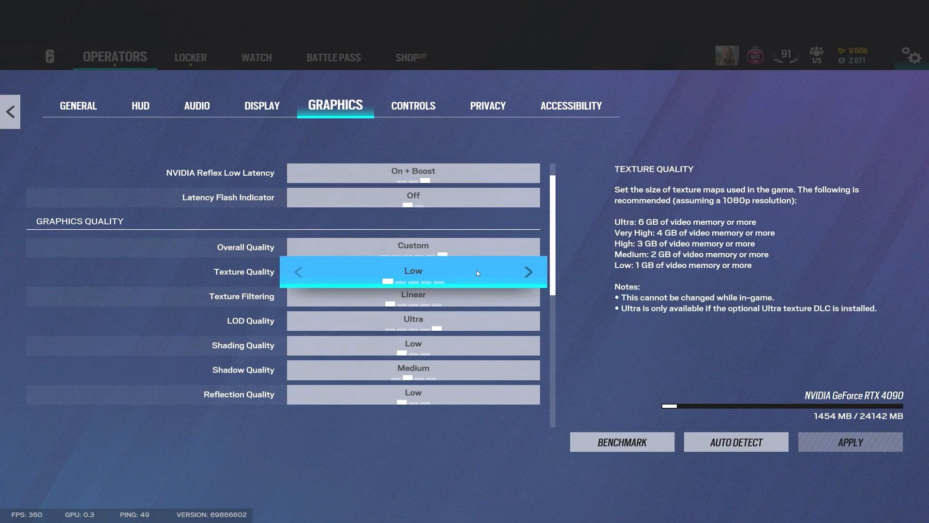
Step: Set Texture Quality to High, keeping Shading on Low and Shadows on Medium
click(527, 271)
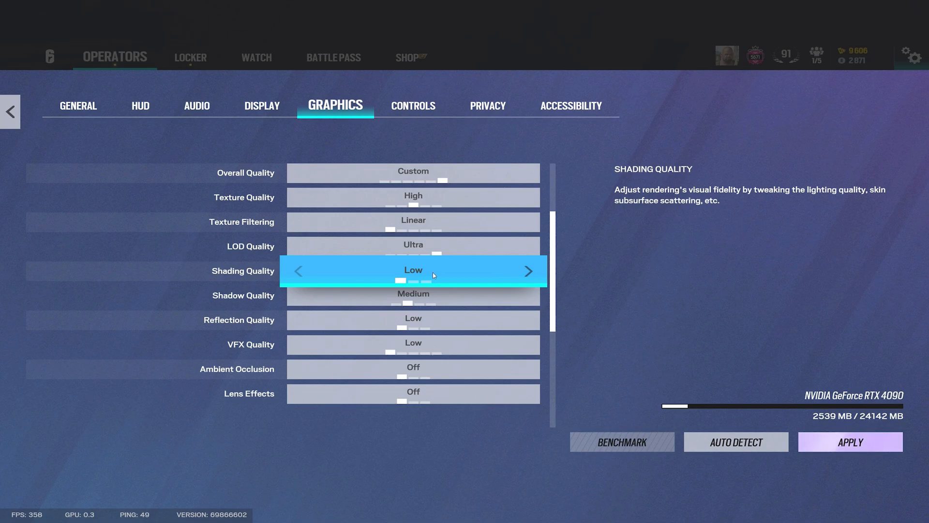
click(413, 295)
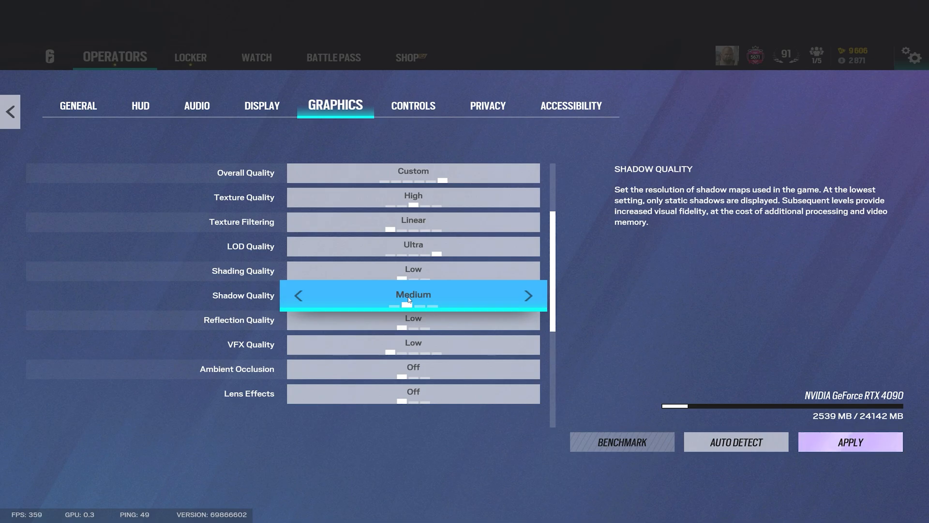
mouse_move(447, 298)
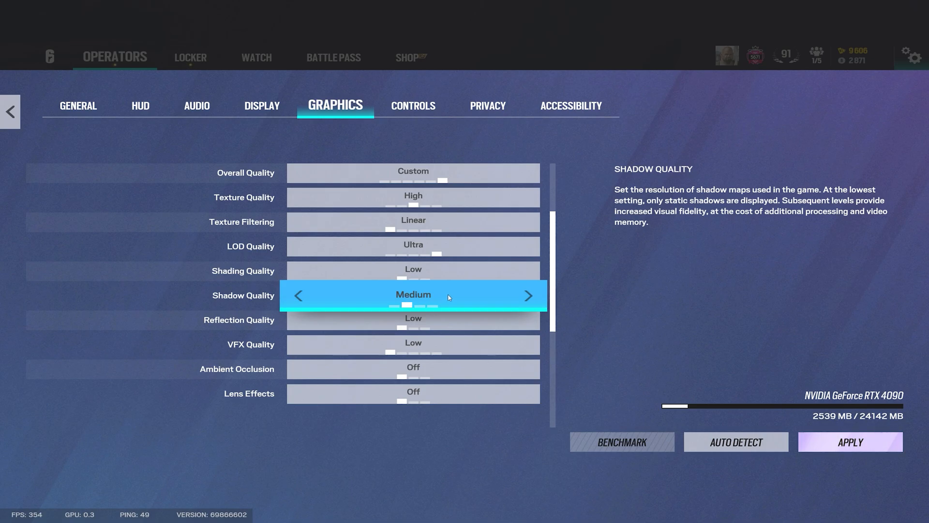
scroll(down, 3)
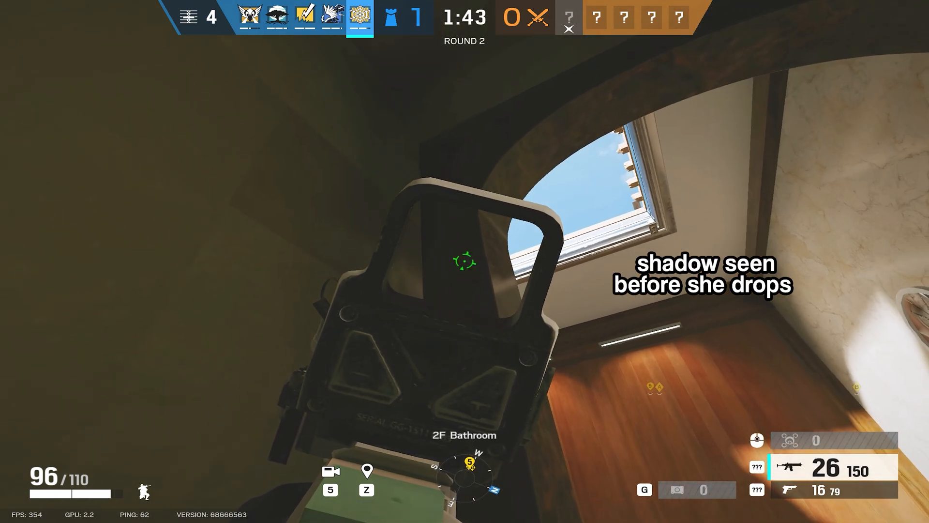
click(464, 262)
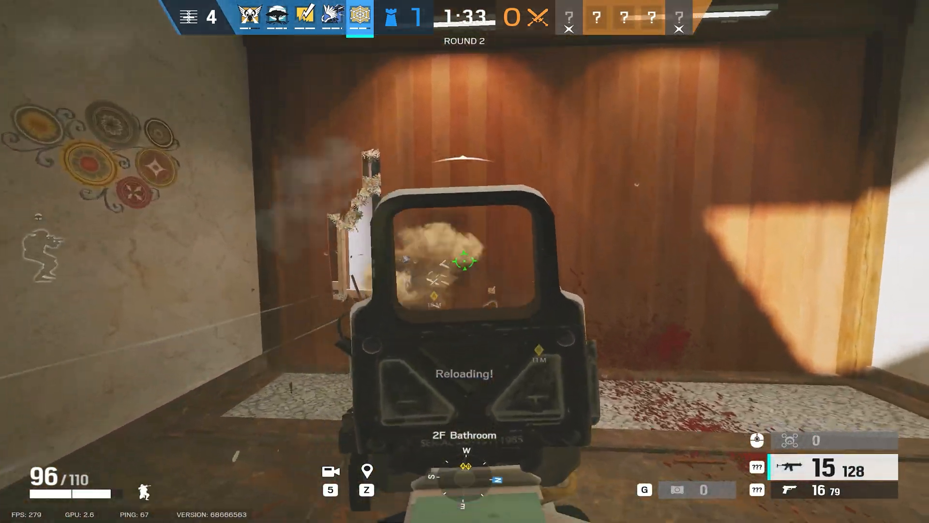
click(465, 261)
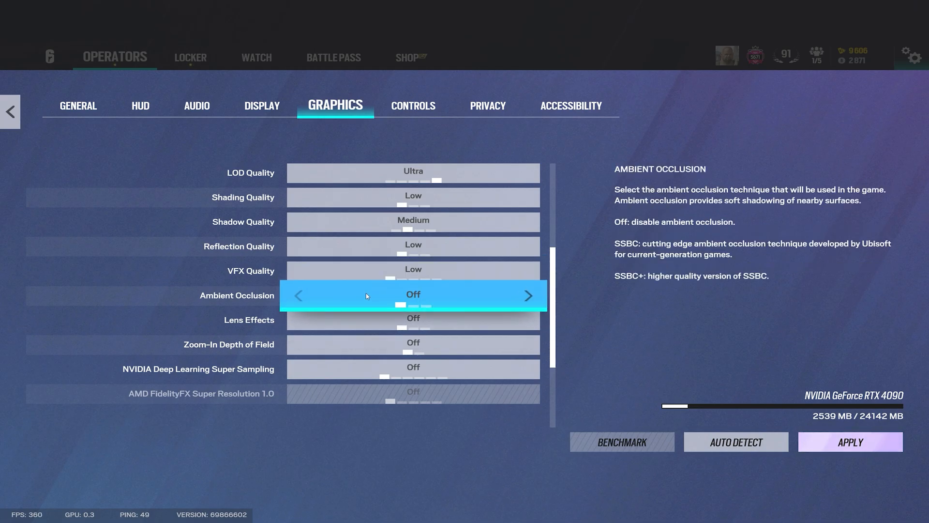
click(413, 319)
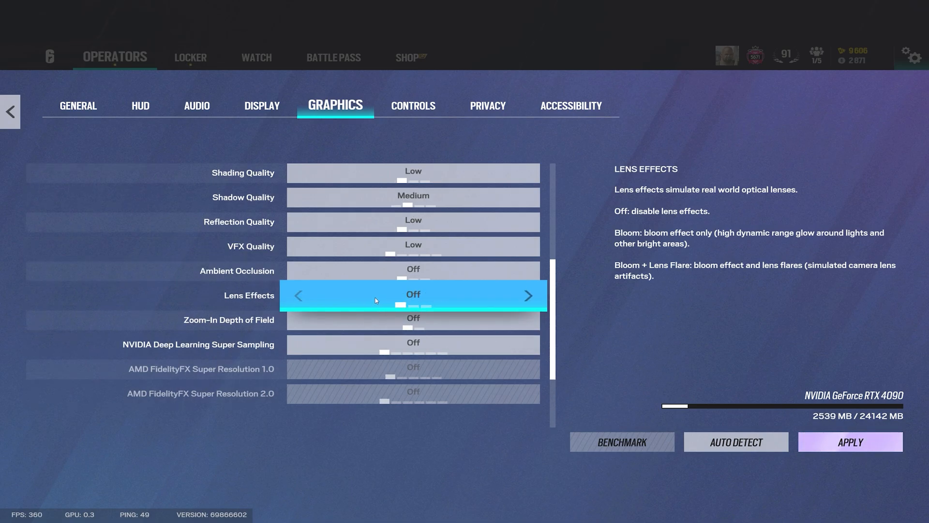
scroll(down, 3)
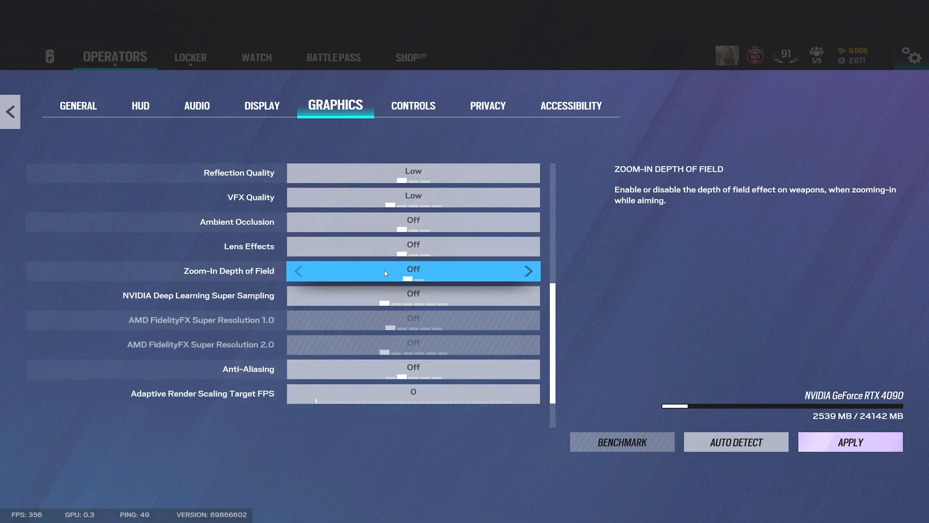
click(527, 271)
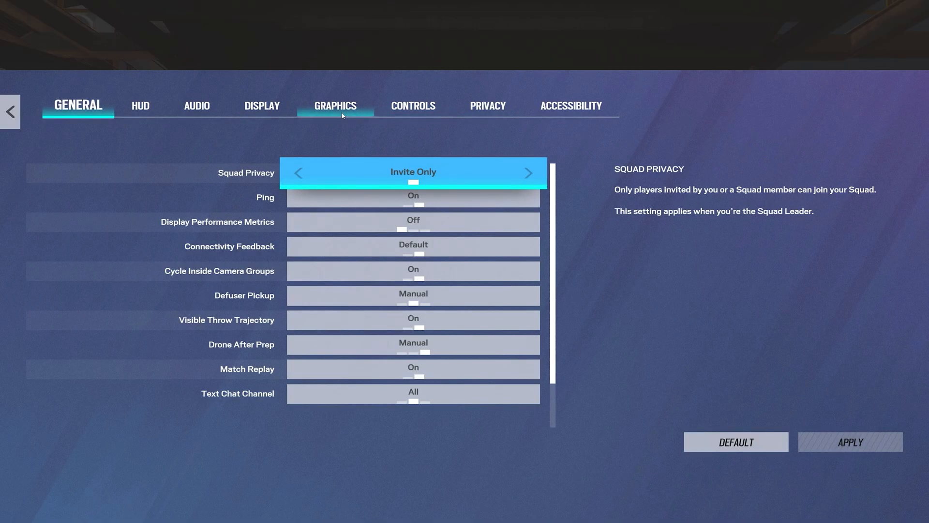
click(335, 105)
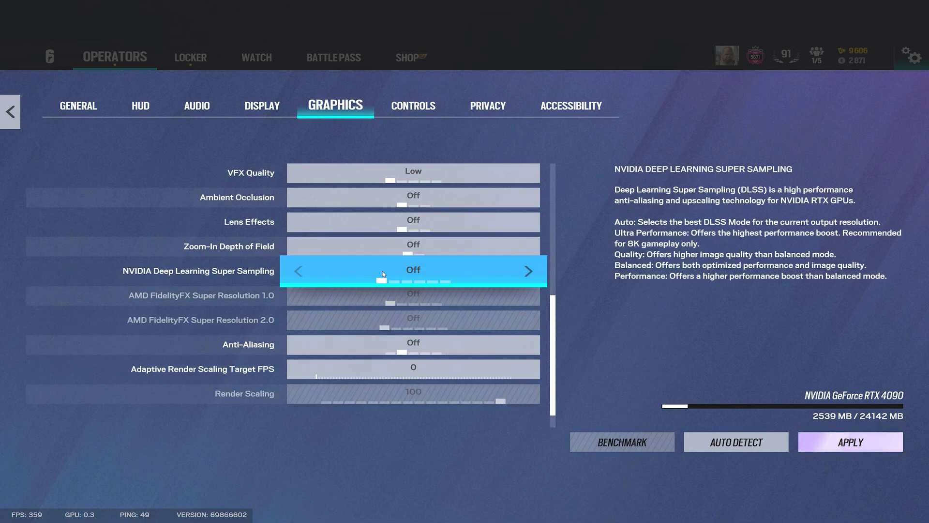
mouse_move(377, 281)
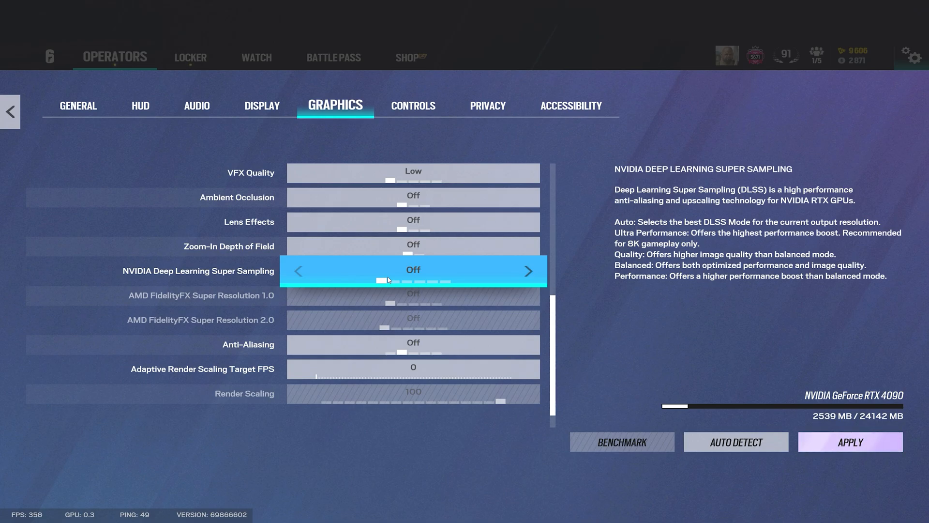
mouse_move(398, 274)
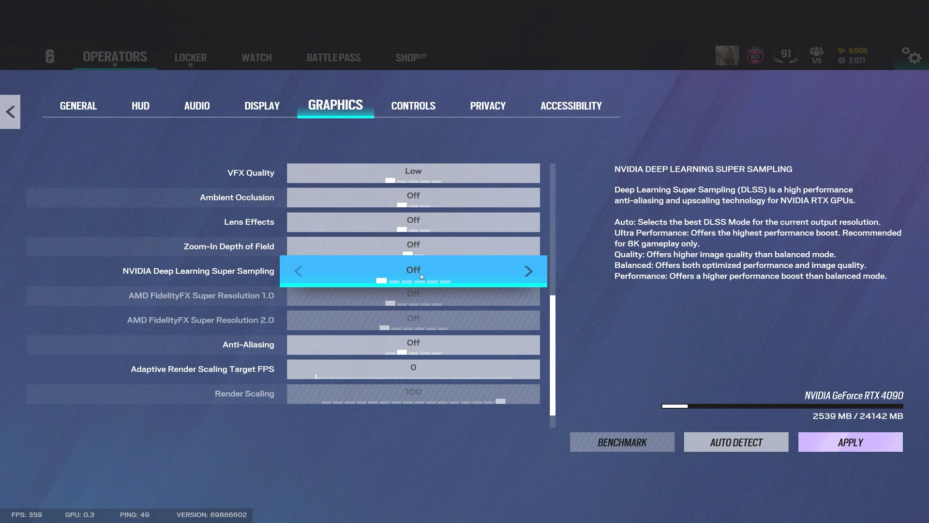
Step: Turn DLSS and anti-aliasing off, adjust Render Scaling, and apply the graphics settings
click(413, 295)
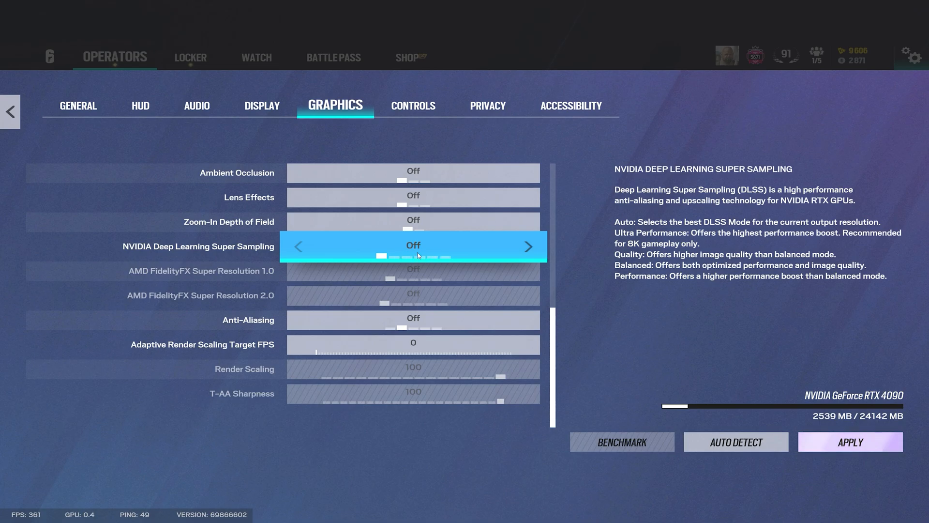
mouse_move(426, 245)
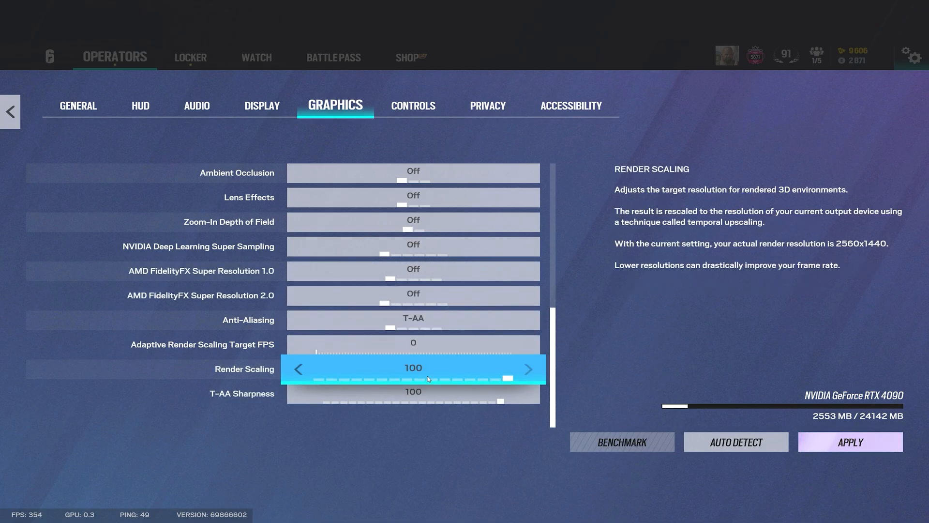
click(412, 393)
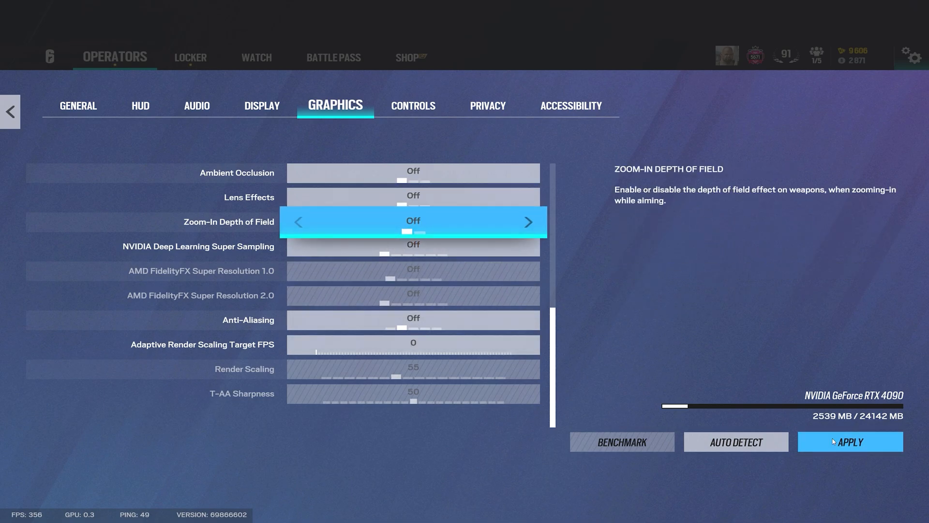
click(528, 319)
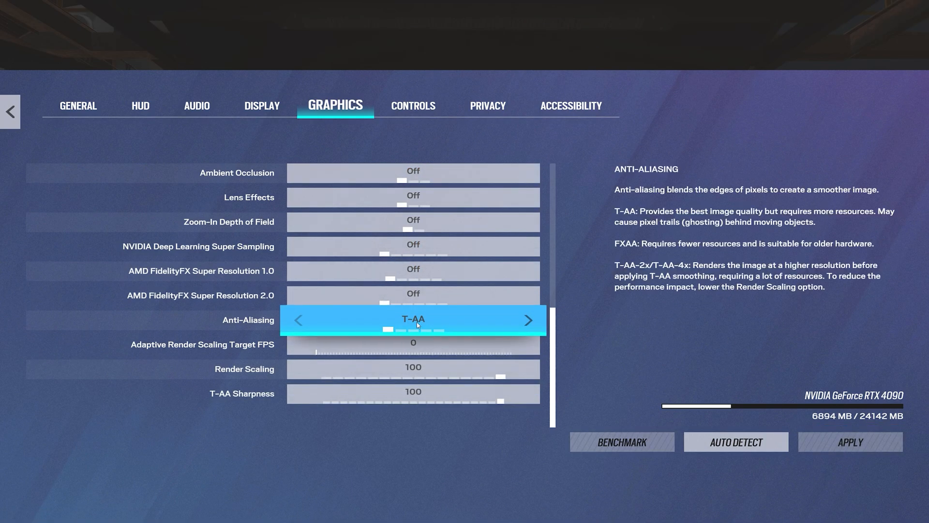
click(412, 368)
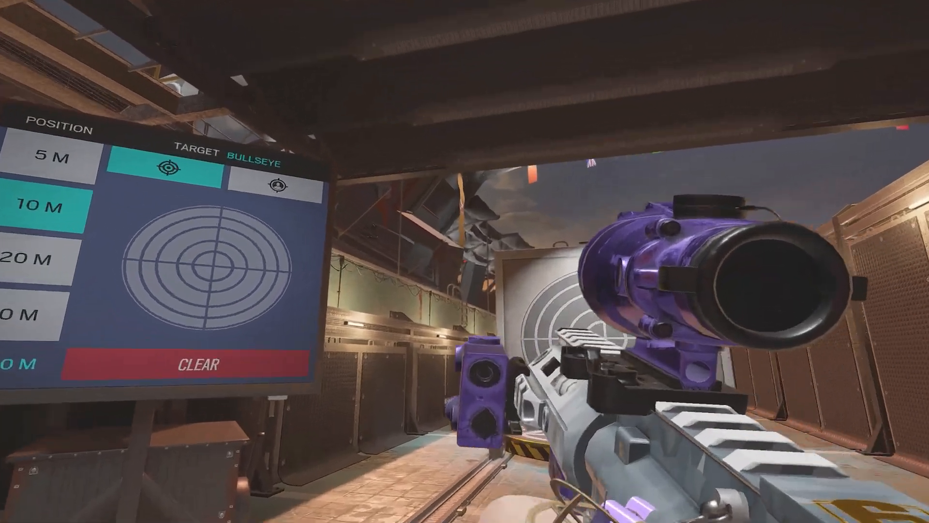
Step: Reopen the game options from the practice pause menu
key(Escape)
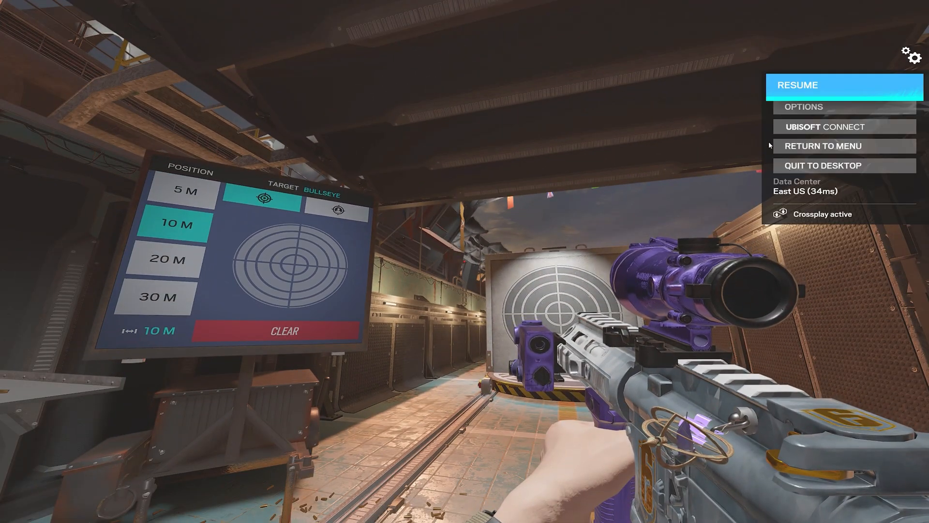
click(804, 107)
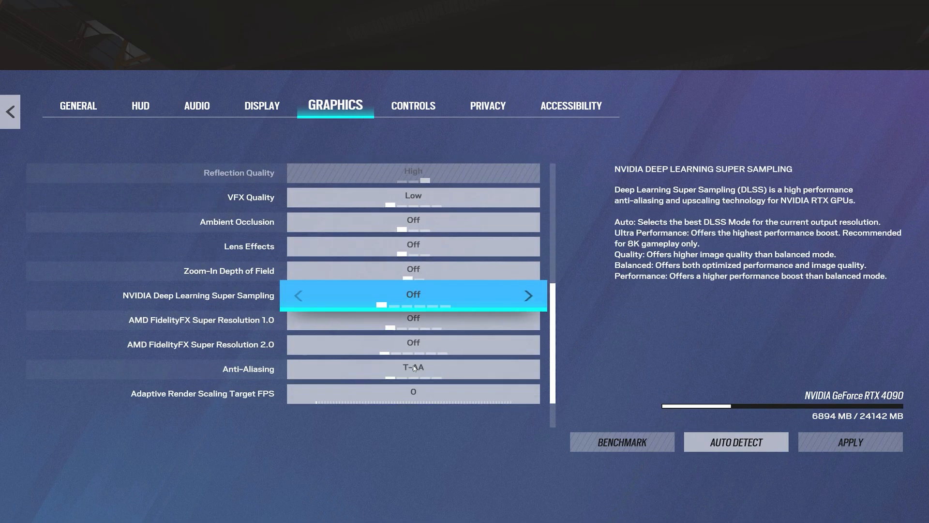
scroll(down, 3)
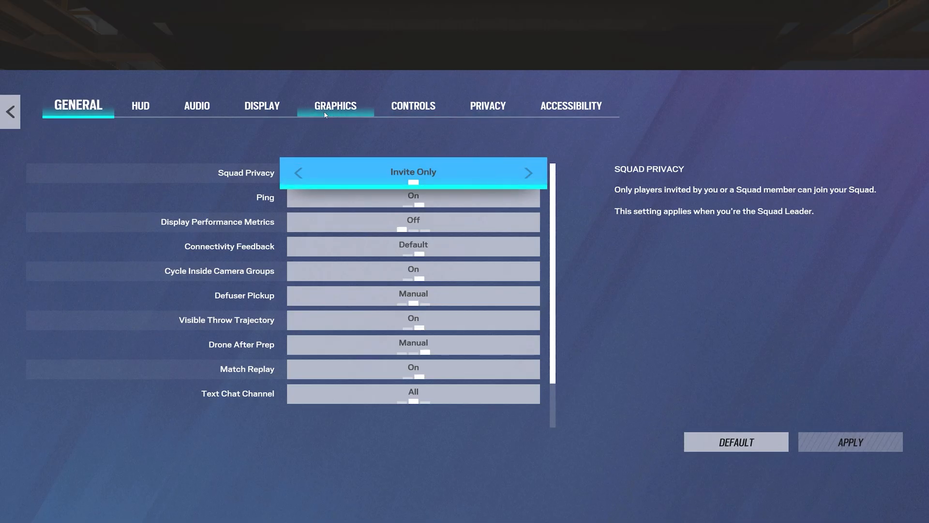
Step: Set horizontal and vertical mouse sensitivity to 12 and show the Mouse ADS Sensitivity values
click(335, 105)
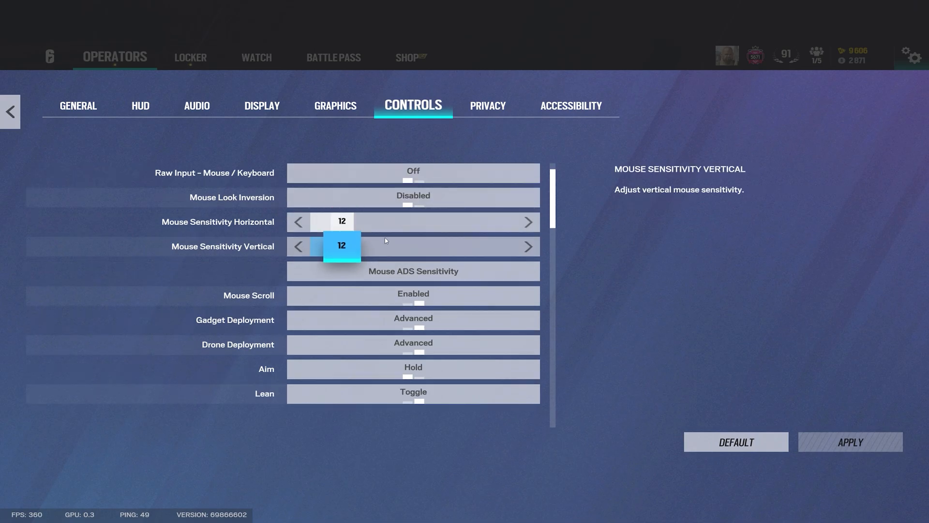
click(413, 271)
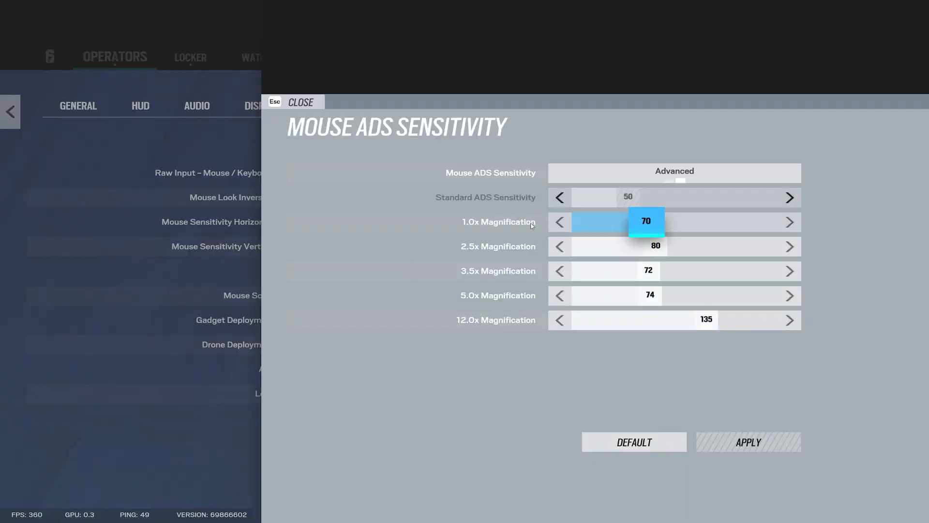
mouse_move(560, 212)
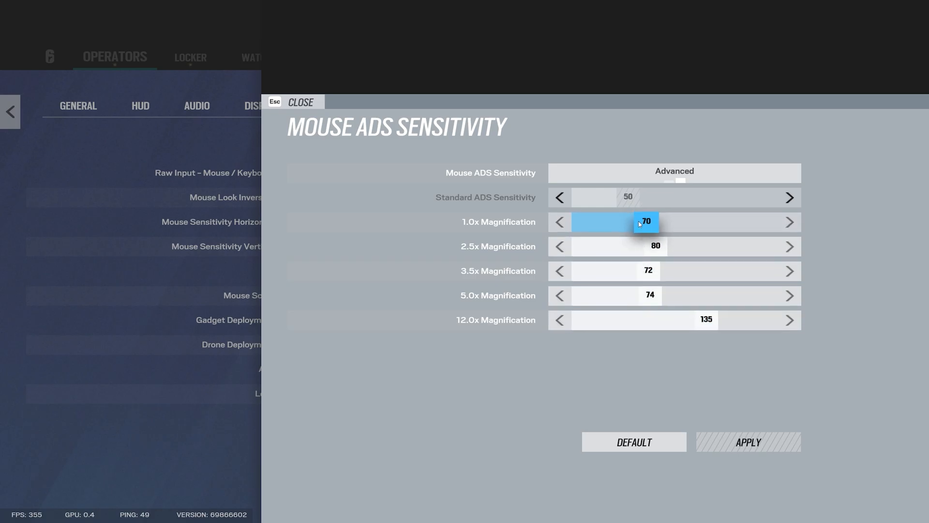
Step: Close the ADS sensitivity panel and set Lean to Toggle, with aim, sprint and walk on Hold
click(300, 101)
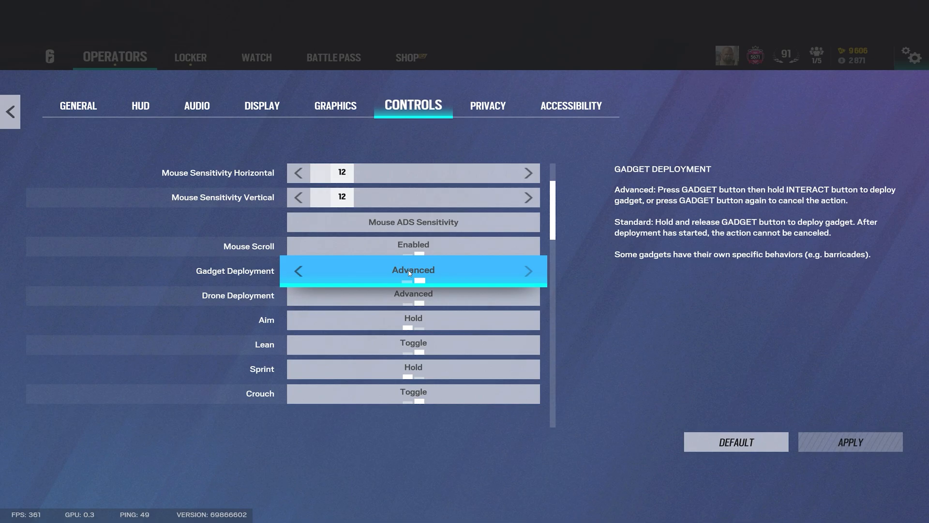
mouse_move(430, 280)
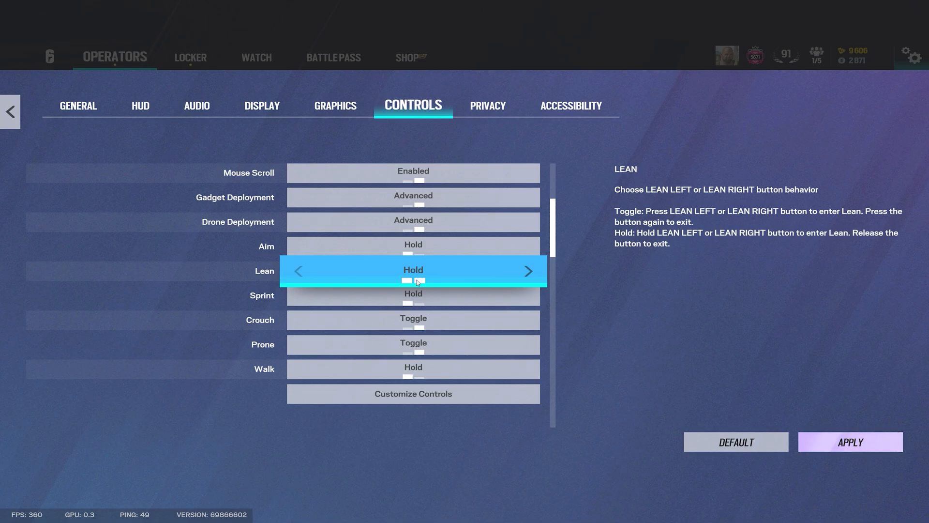
click(527, 271)
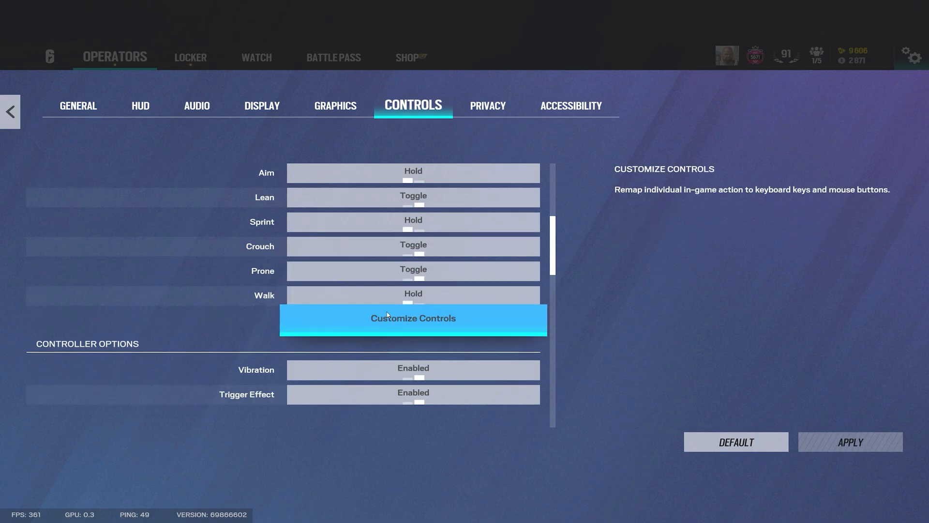
Step: Scroll up and down through the Customize Controls key bindings list, then close it
click(413, 318)
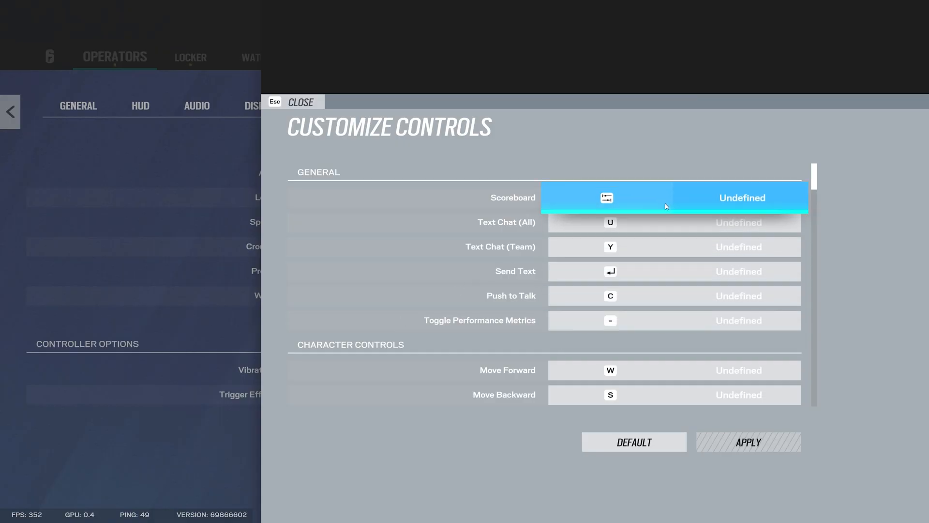
scroll(down, 3)
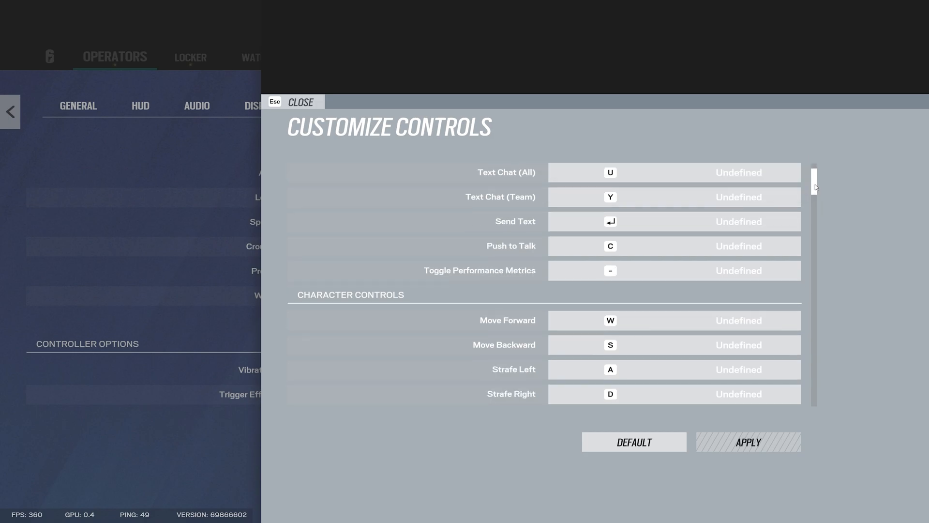
scroll(down, 3)
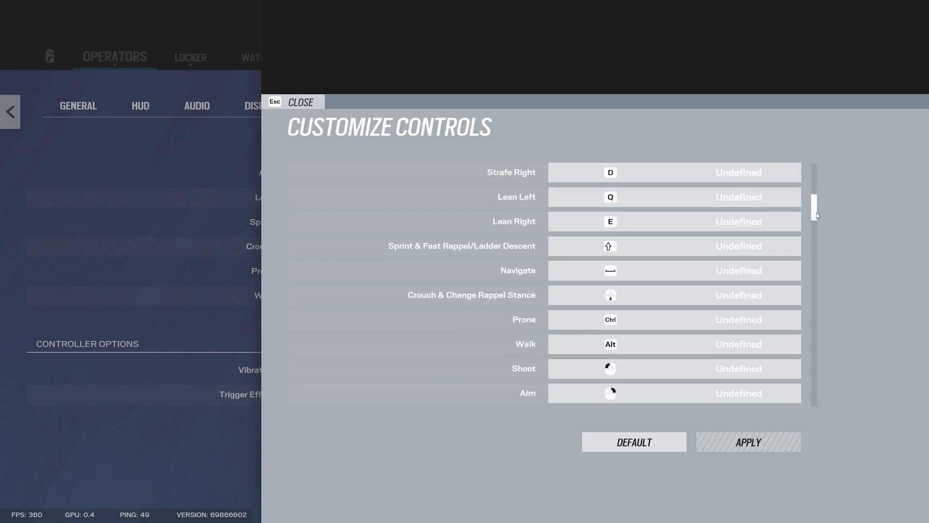
scroll(down, 3)
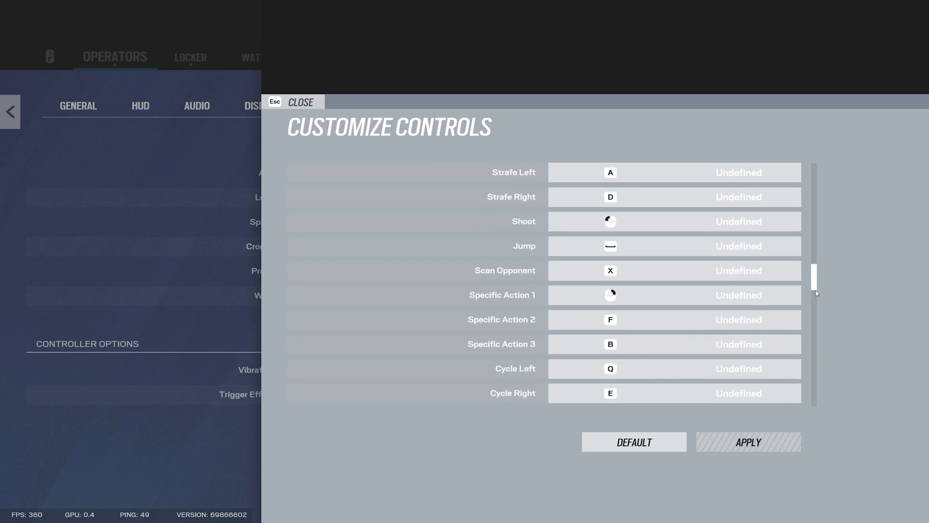
scroll(down, 3)
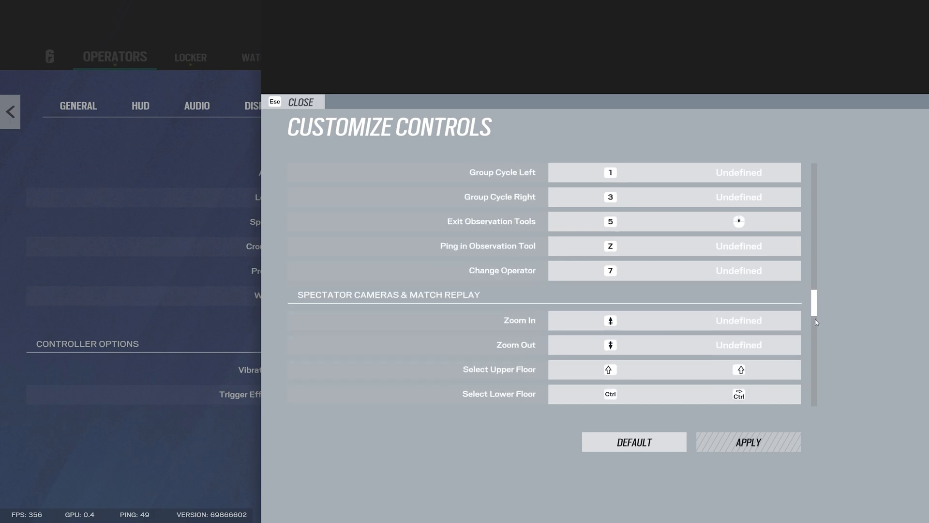
scroll(up, 3)
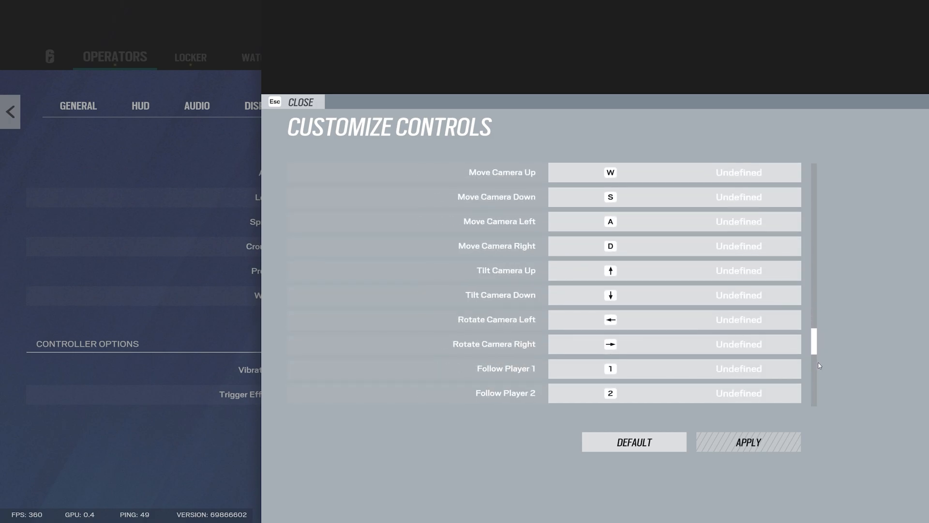
scroll(up, 3)
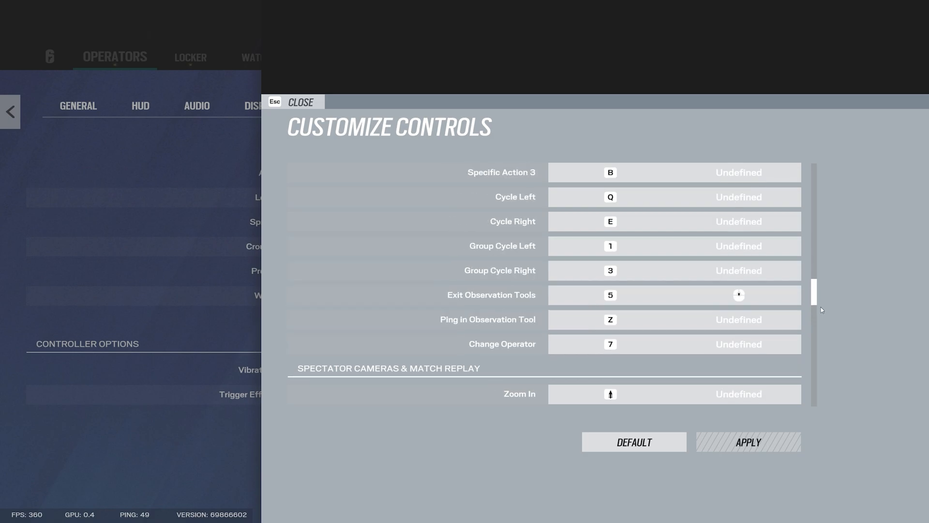
scroll(up, 3)
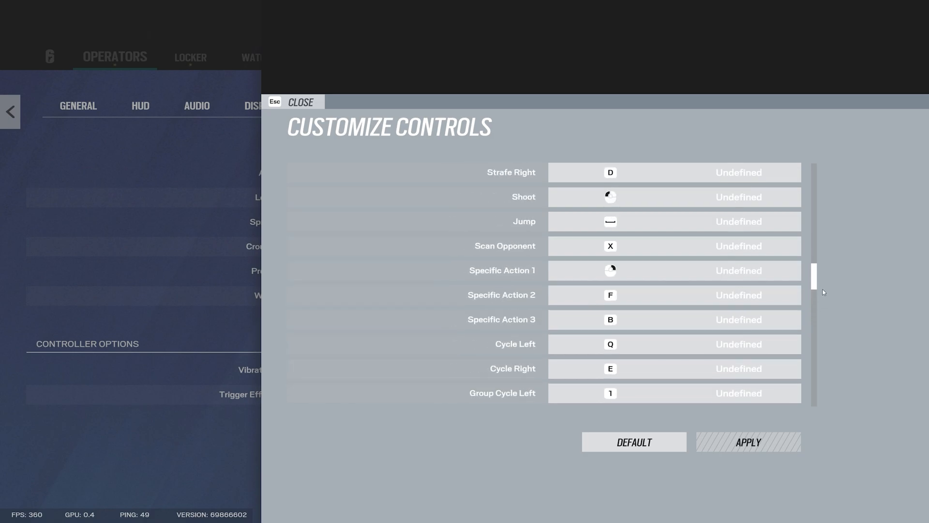
scroll(down, 3)
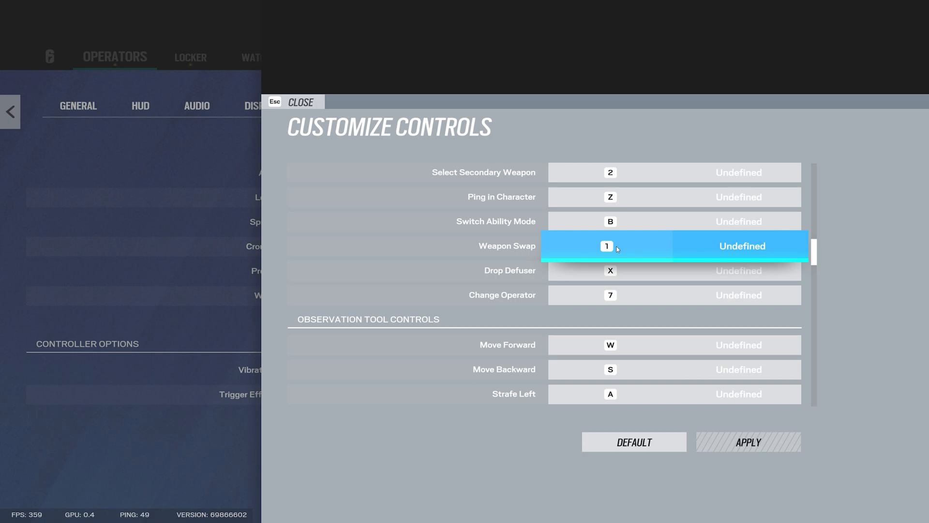
scroll(up, 3)
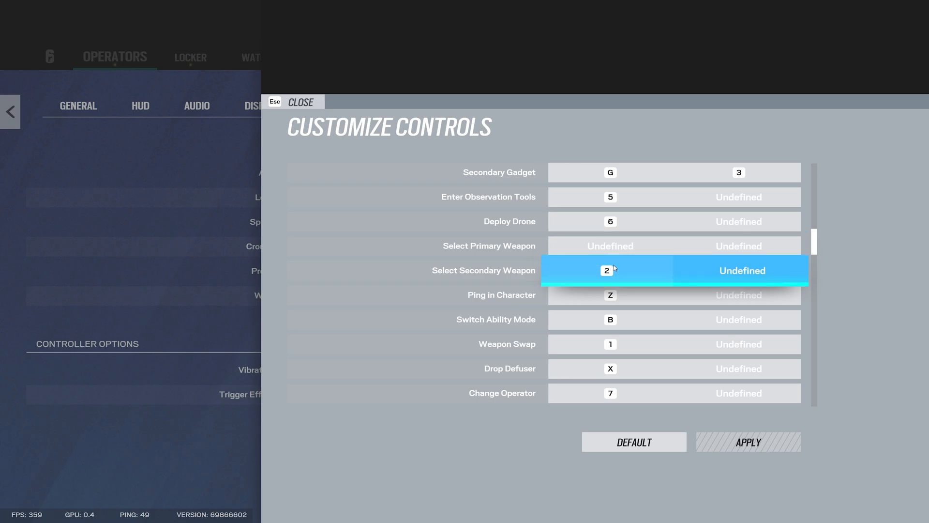
scroll(down, 3)
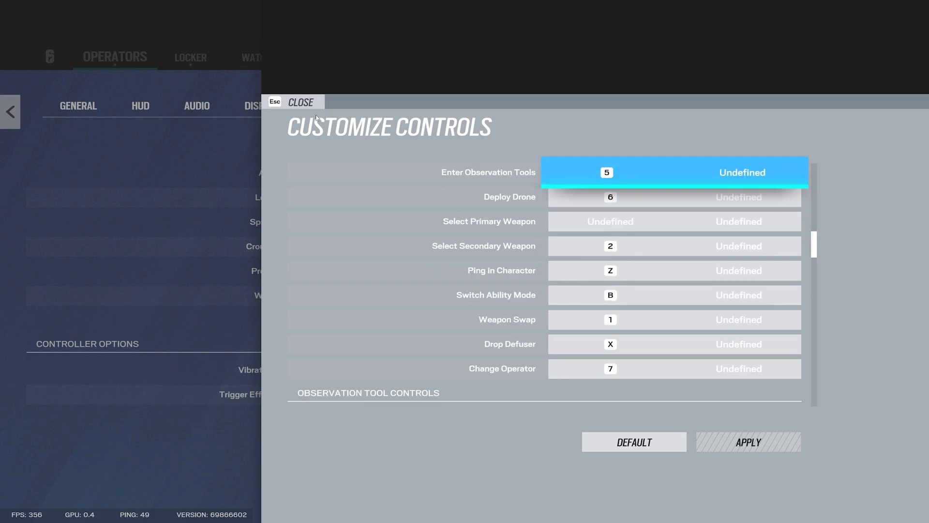
click(300, 102)
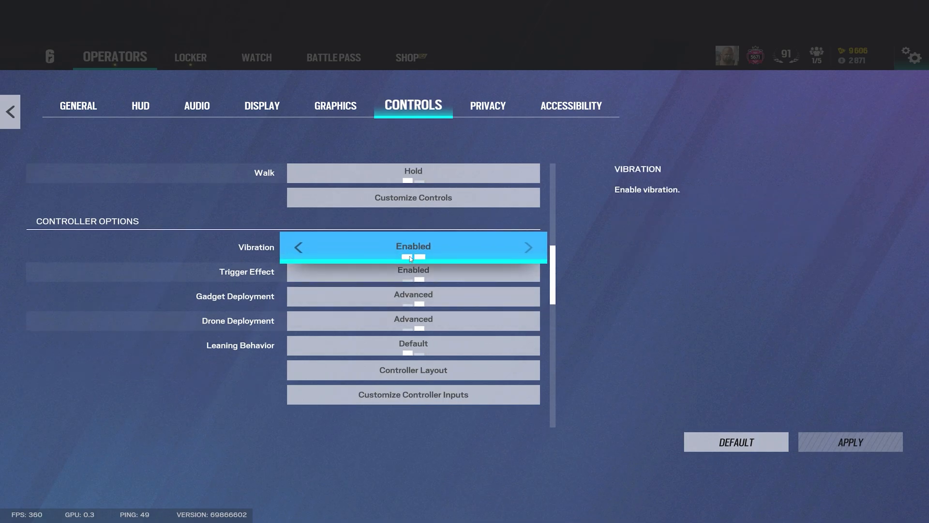
Step: Set controller Vibration to Disabled and scroll past the controller sensitivity options
click(298, 247)
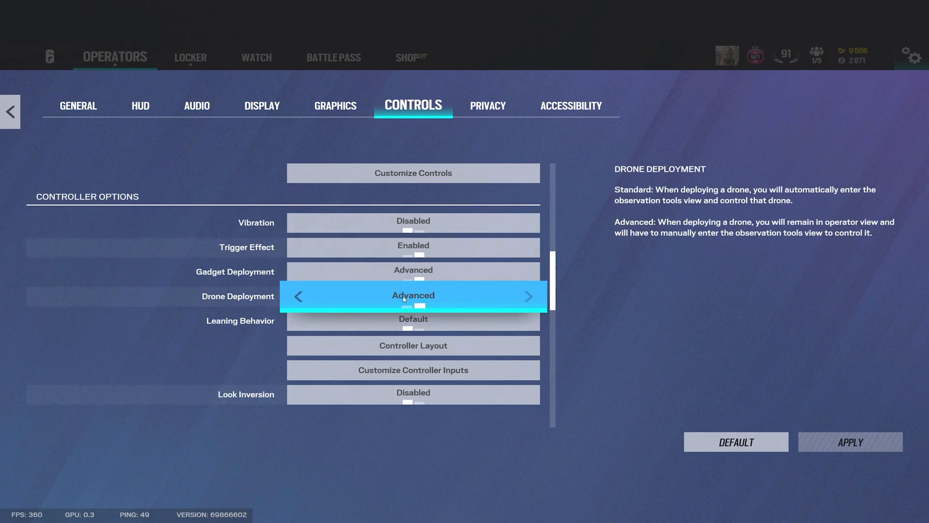
scroll(down, 3)
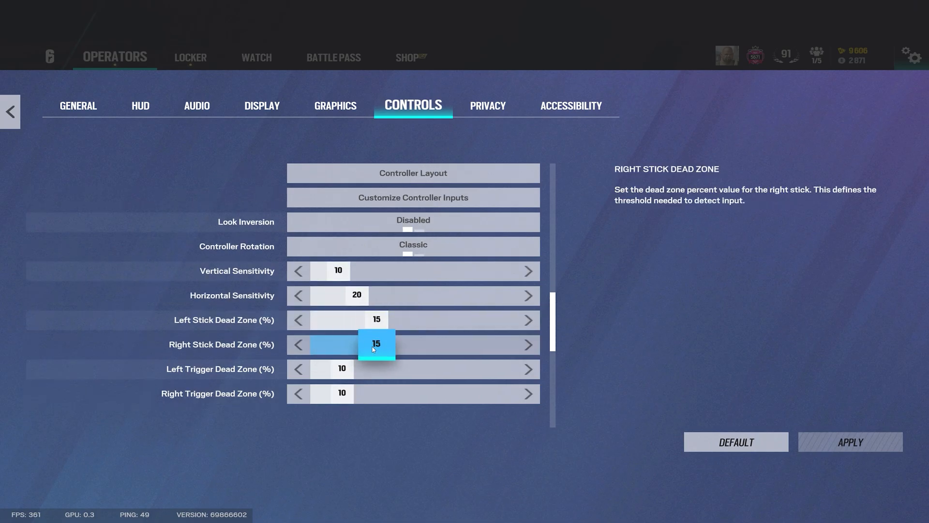
scroll(down, 3)
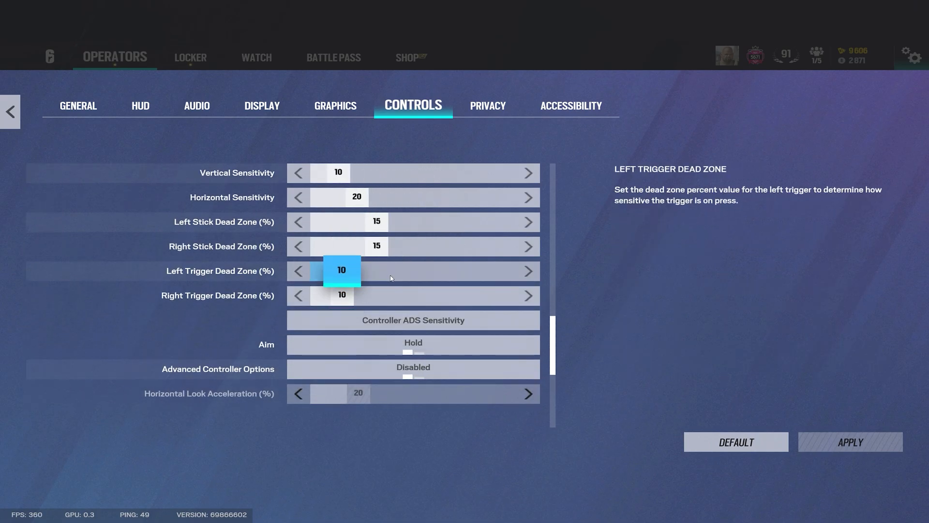
mouse_move(391, 280)
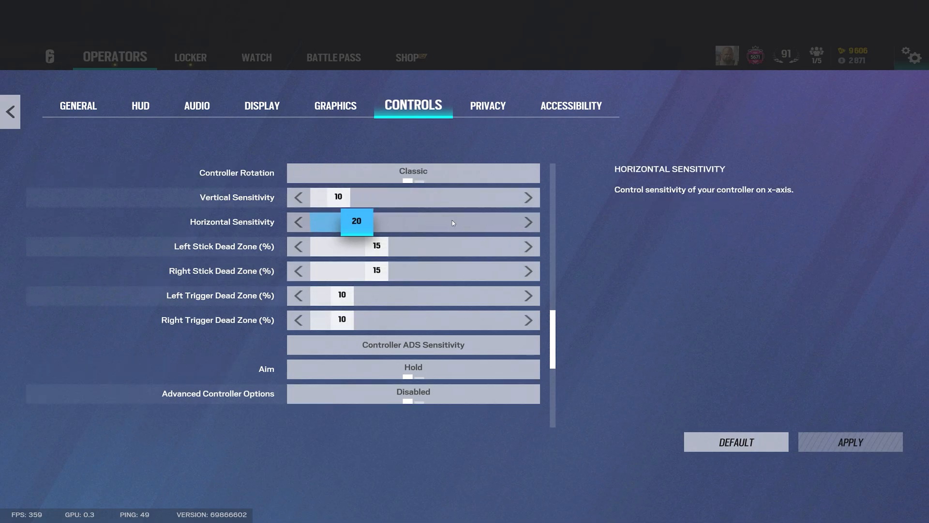
click(488, 106)
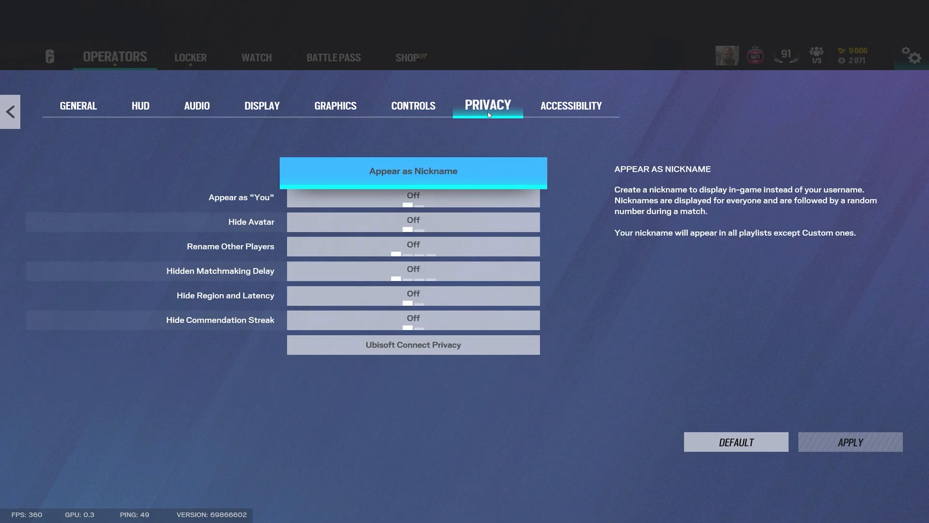
Step: Leave Appear as Nickname unchanged and keep Hide Region and Latency Off
click(413, 171)
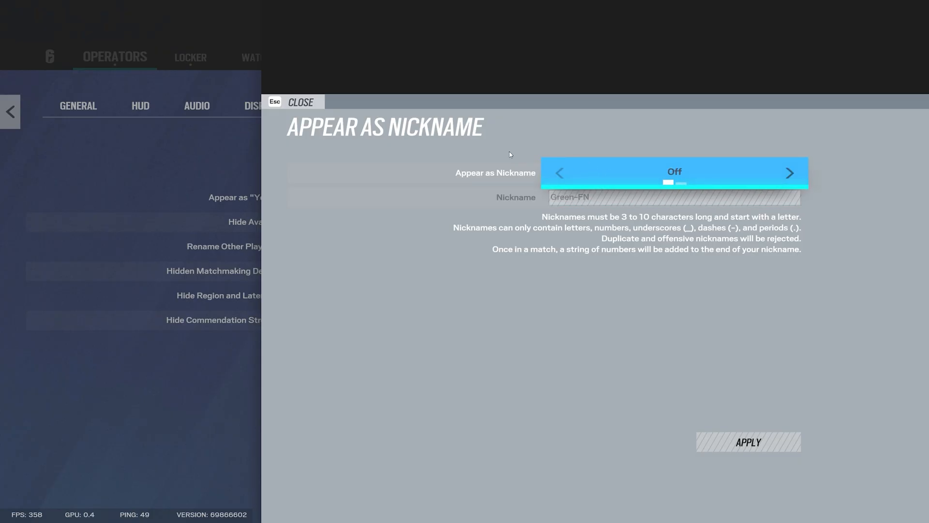
click(300, 101)
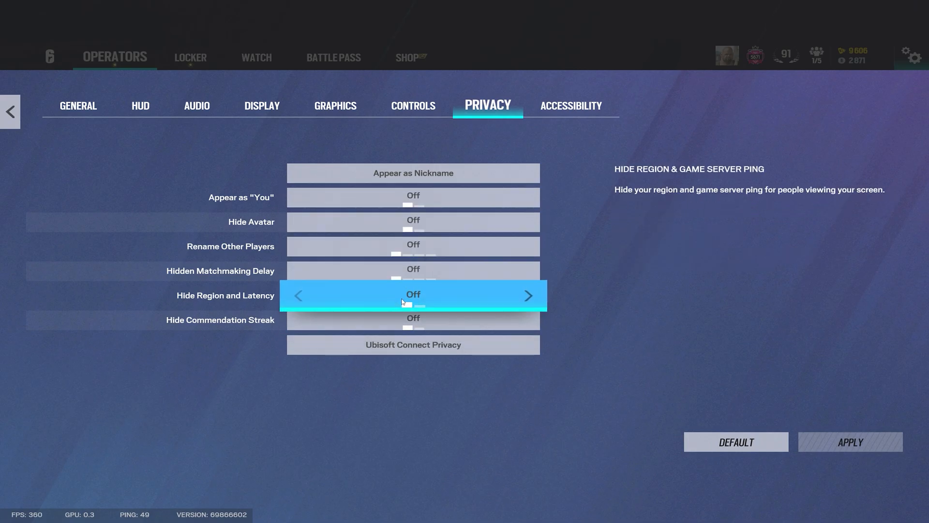
click(528, 295)
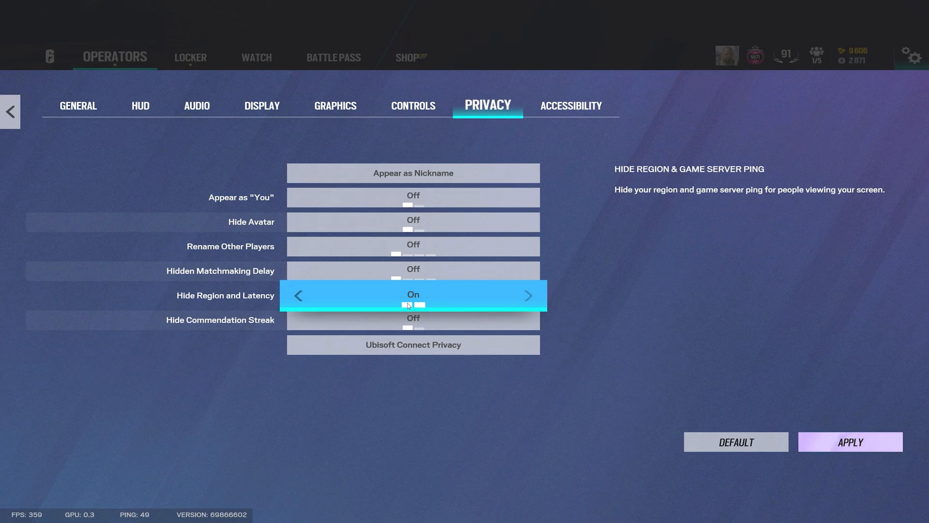
click(298, 295)
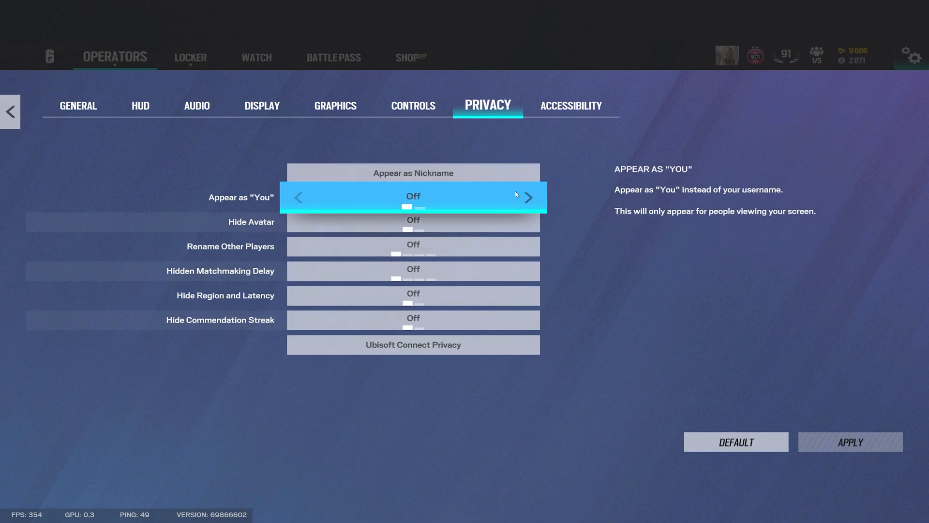
click(570, 105)
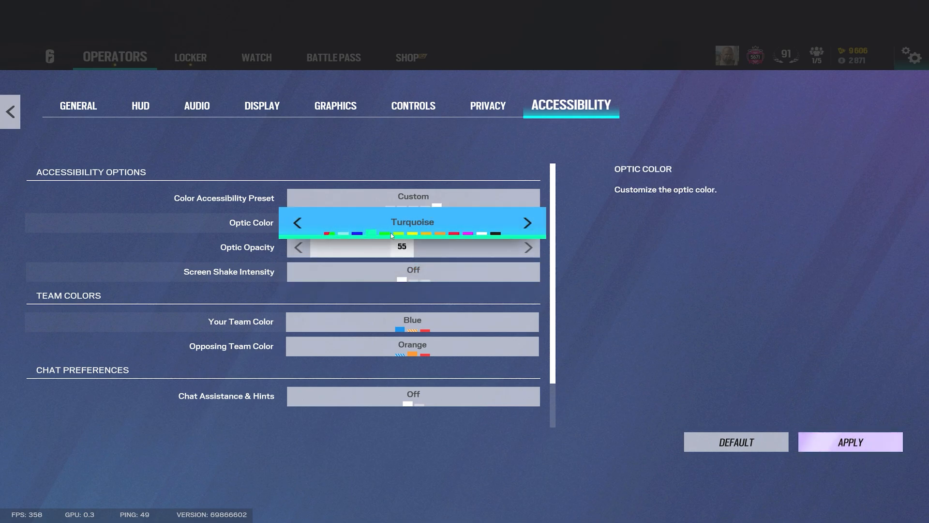
Step: Cycle Optic Color past Light Green to Purple and set Optic Opacity to 70
click(527, 222)
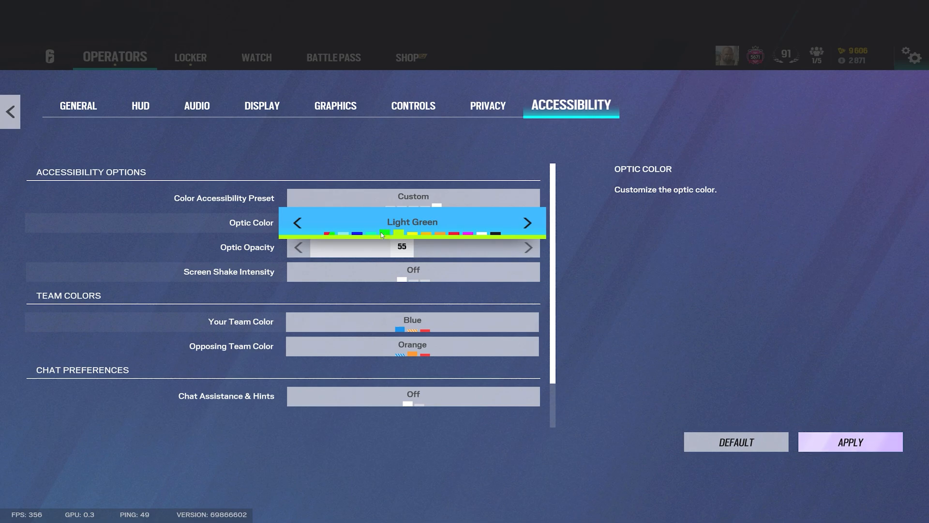
click(528, 223)
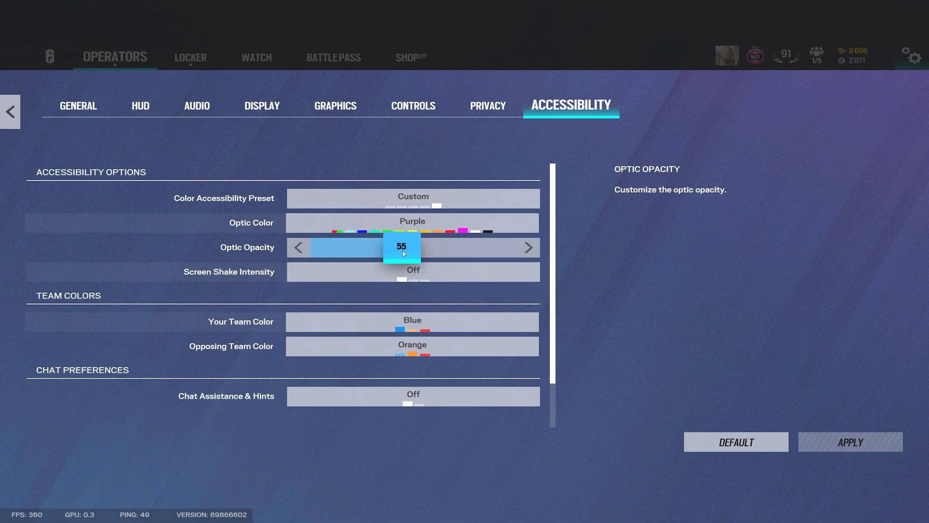
click(299, 247)
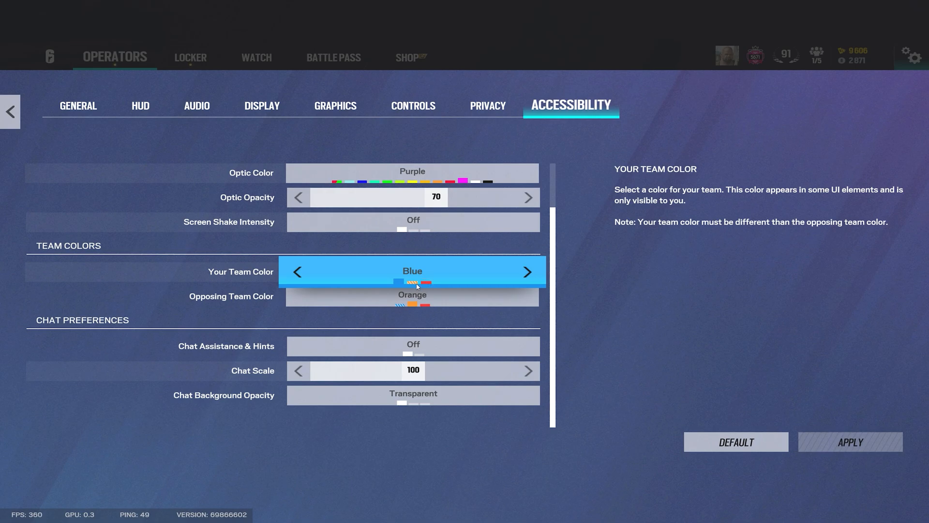
click(412, 296)
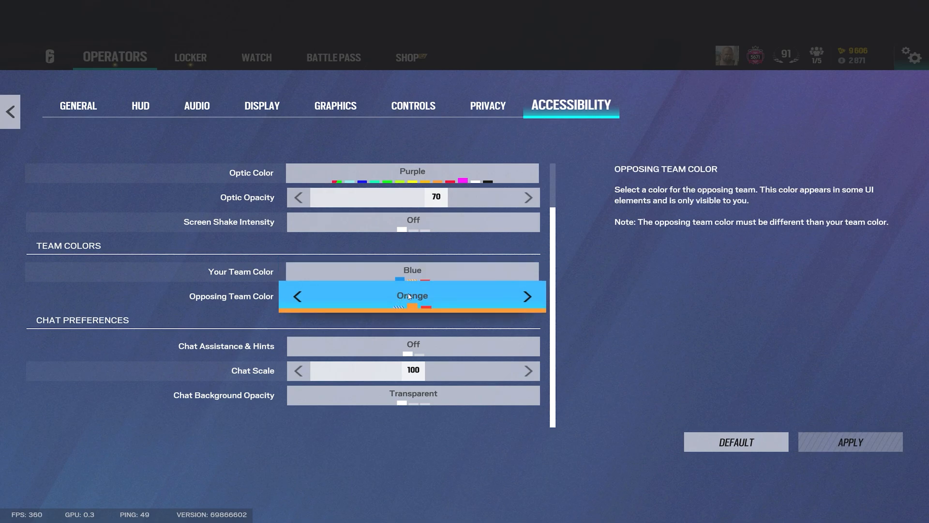
mouse_move(404, 308)
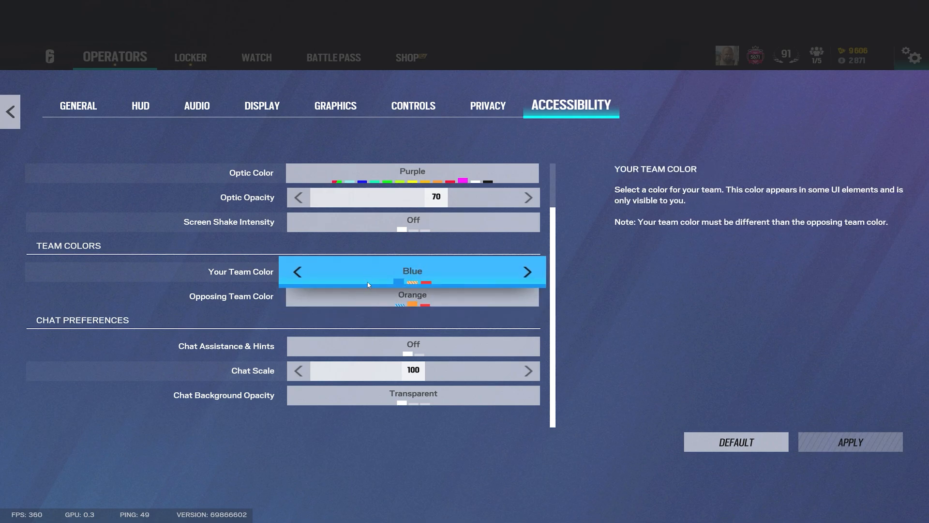
mouse_move(354, 249)
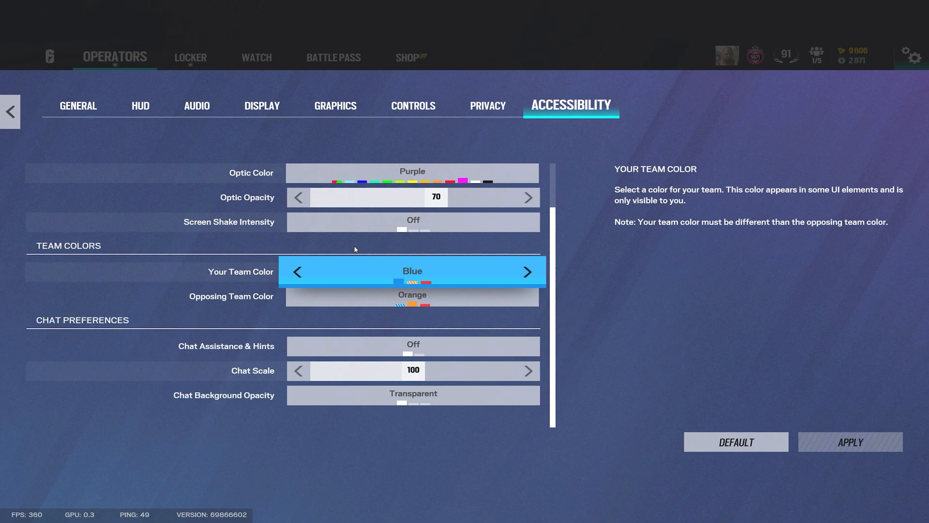
click(412, 295)
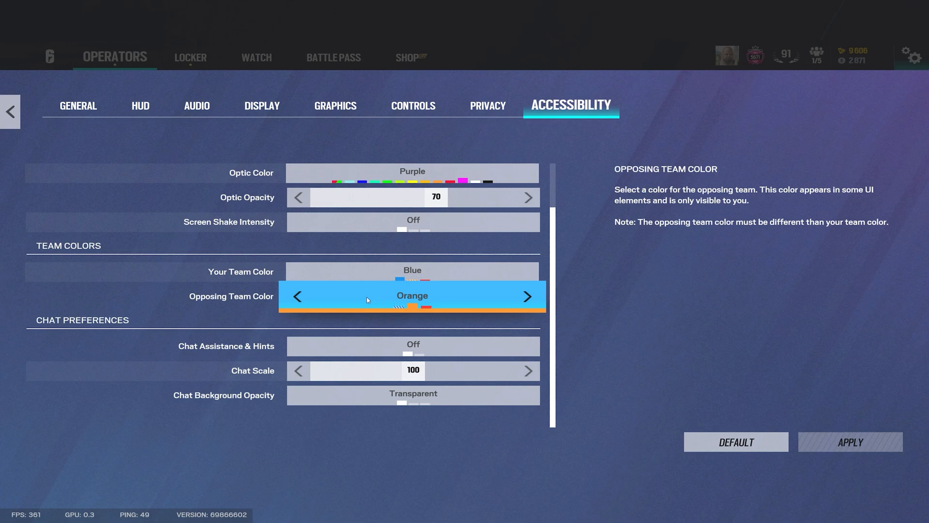
mouse_move(390, 296)
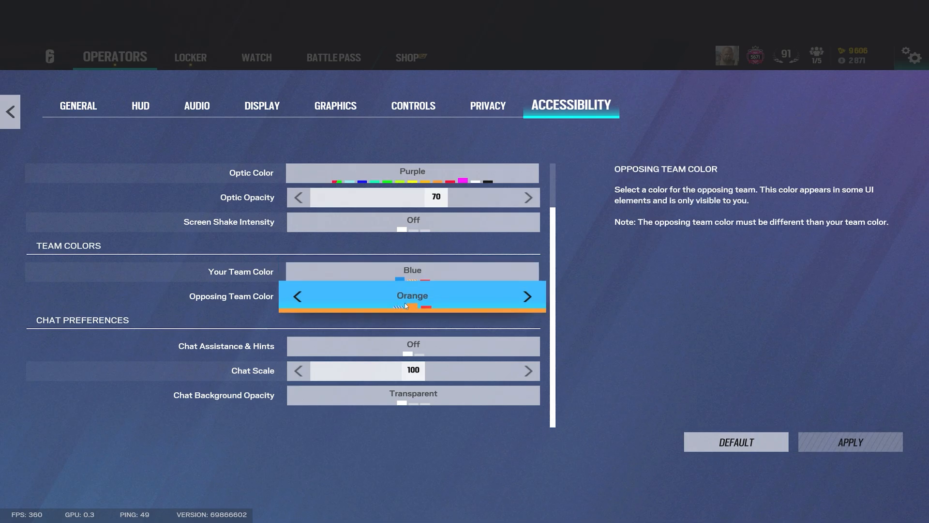
mouse_move(499, 295)
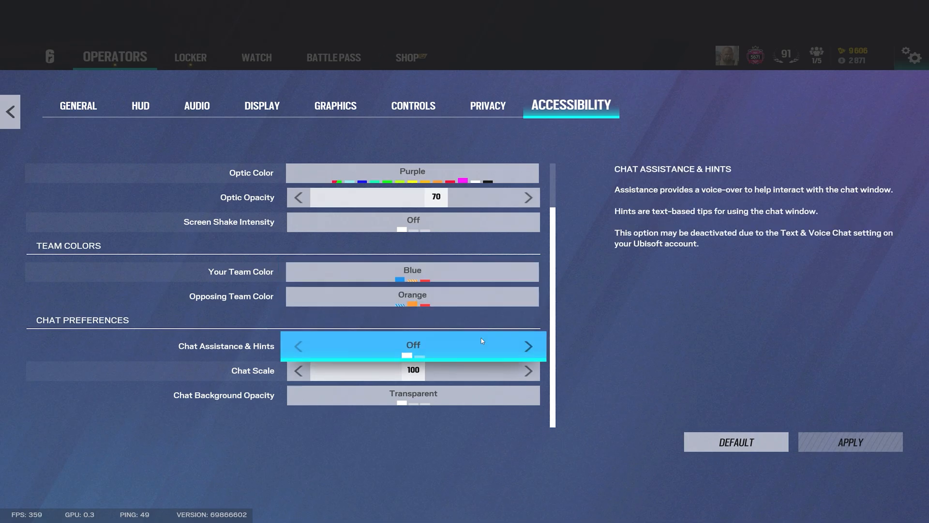
mouse_move(492, 305)
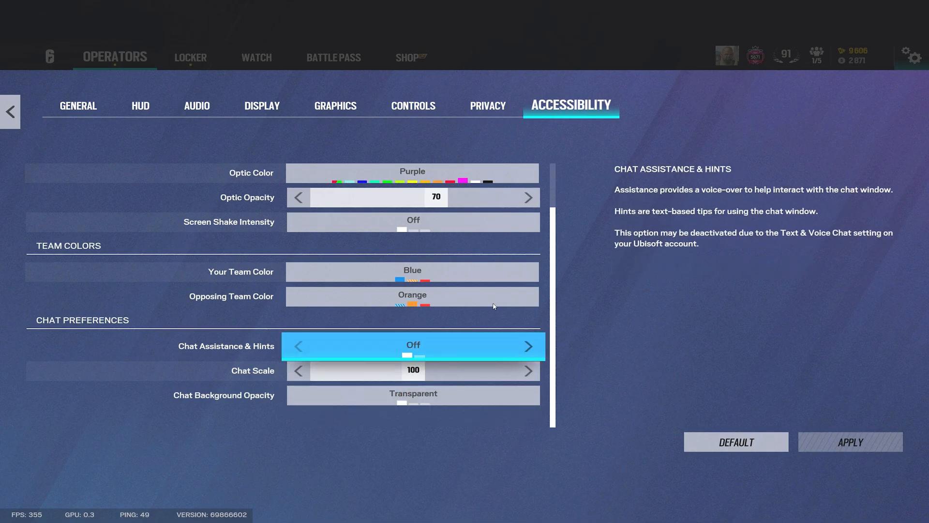
click(412, 395)
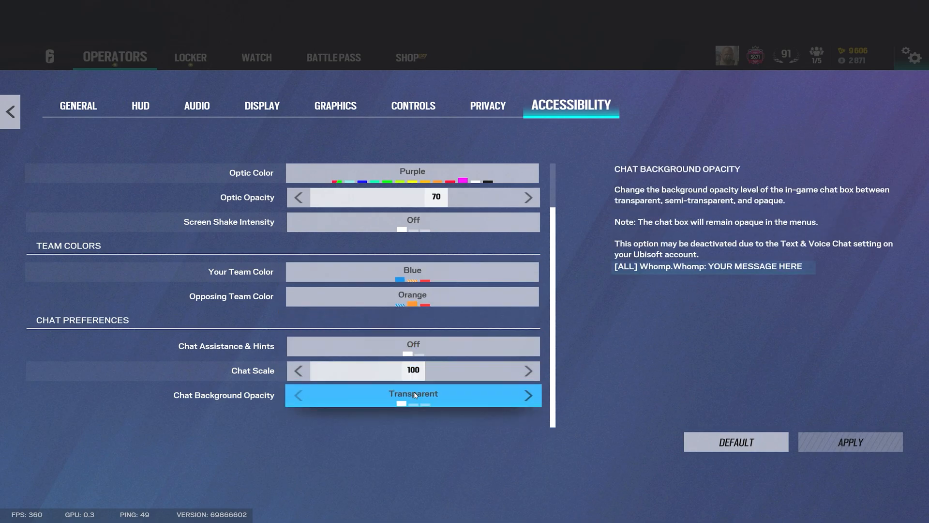